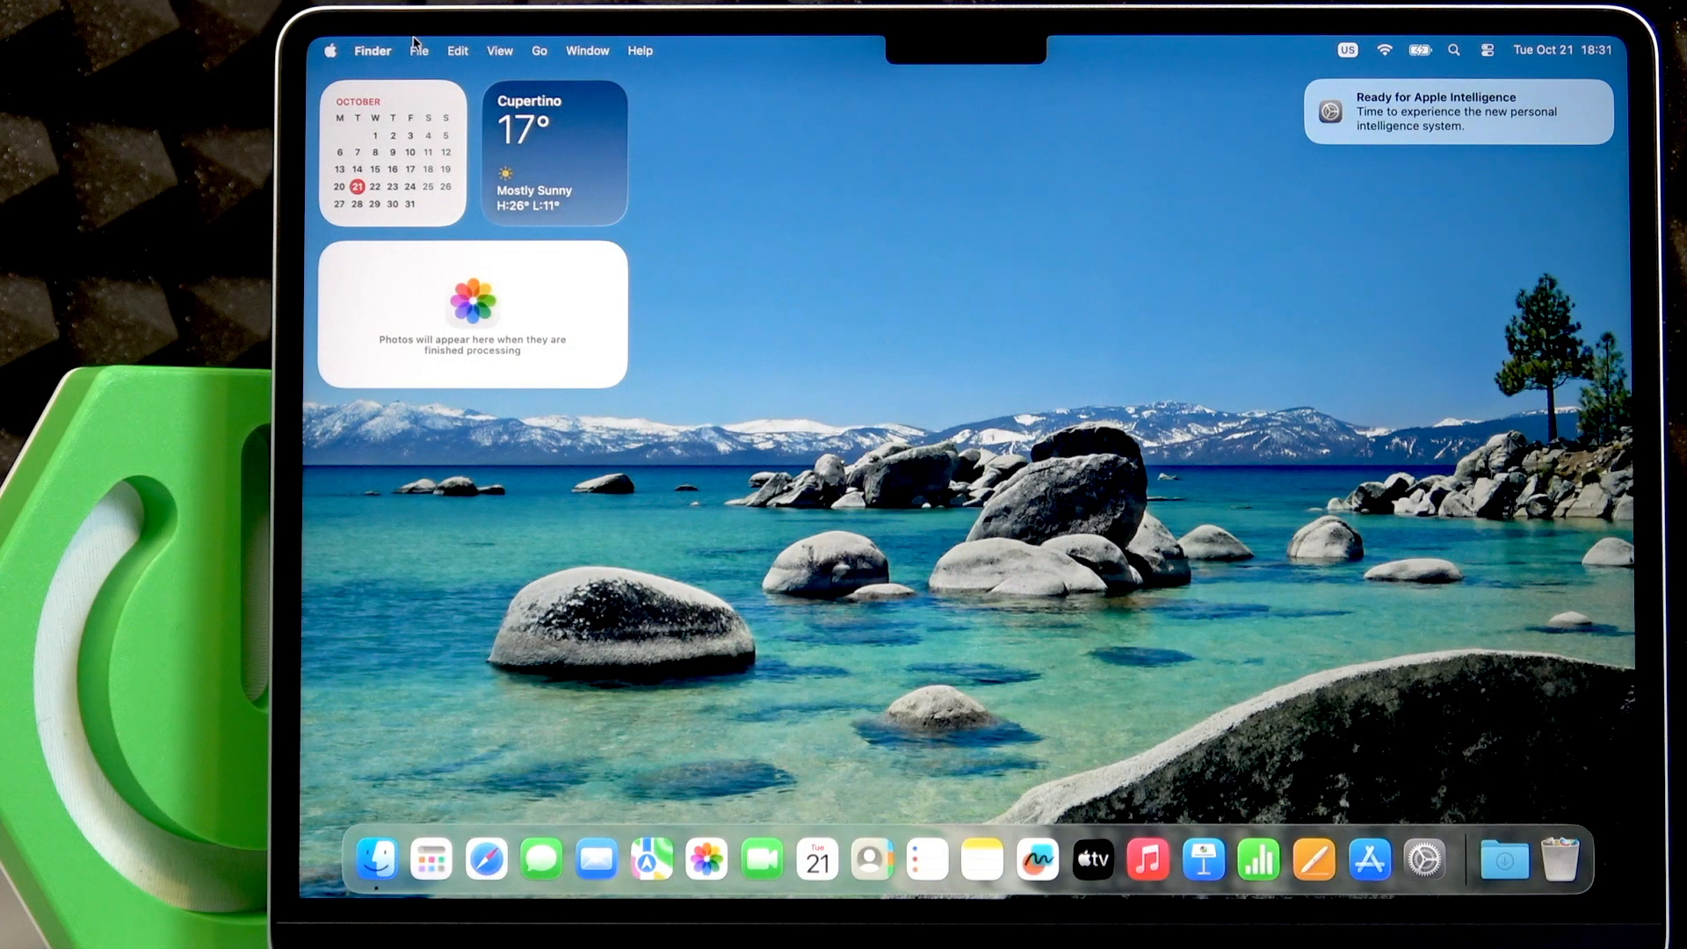
{"action": "mouse_move", "coordinate": [683, 88]}
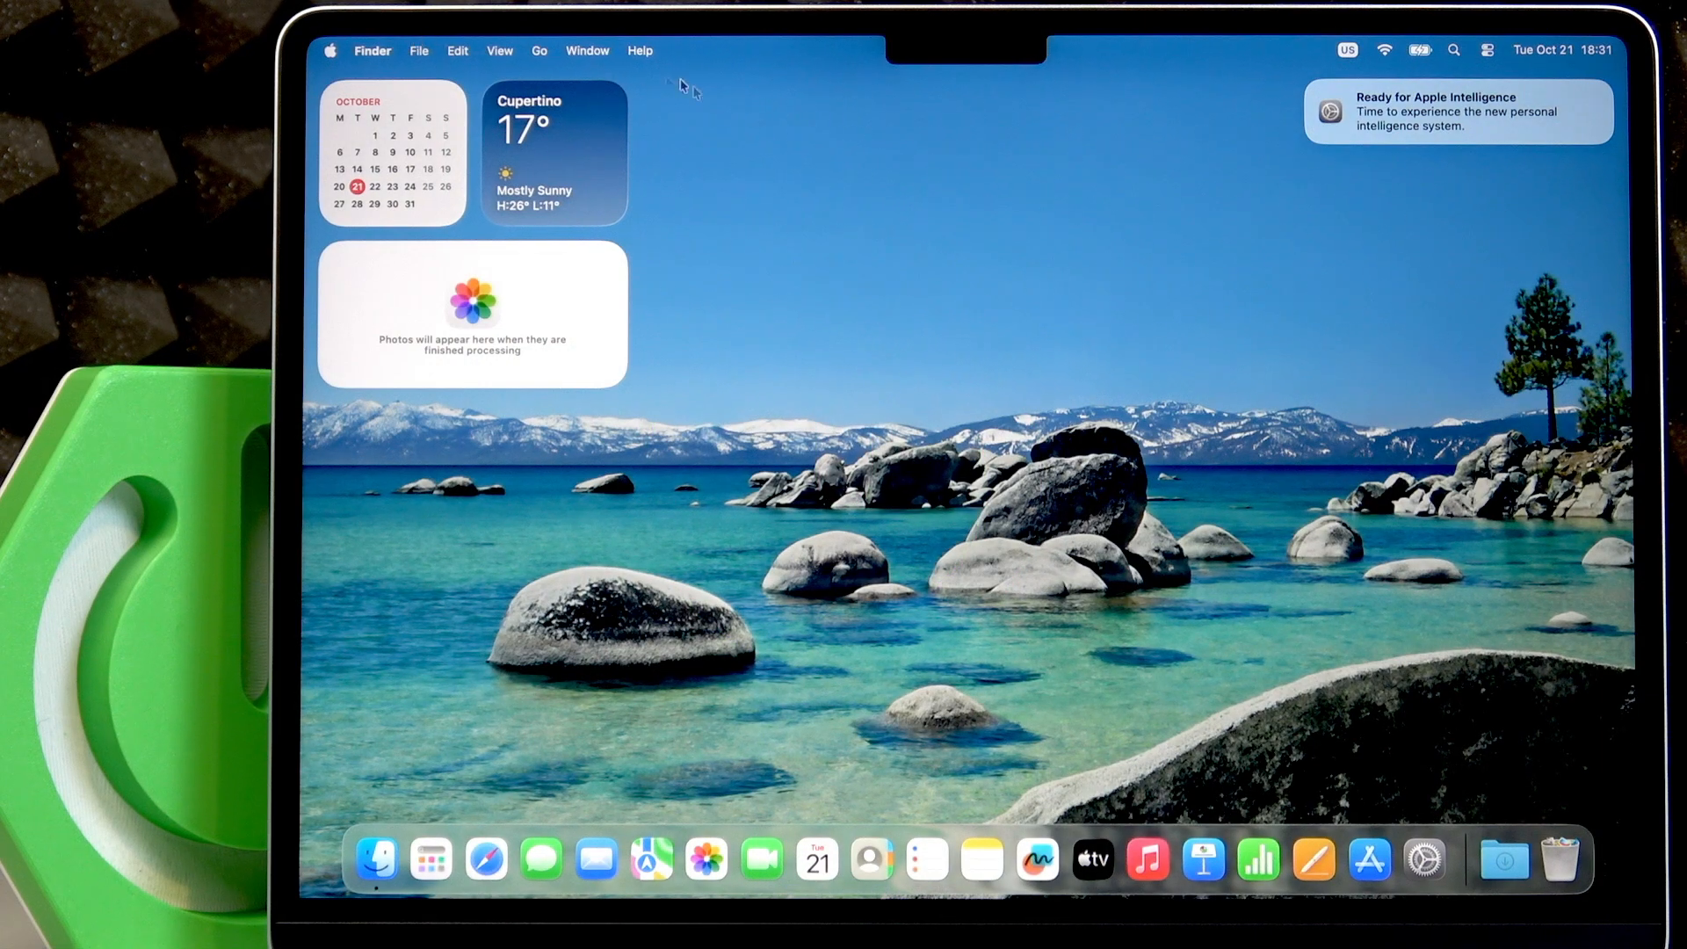
{"action": "mouse_move", "coordinate": [1156, 360]}
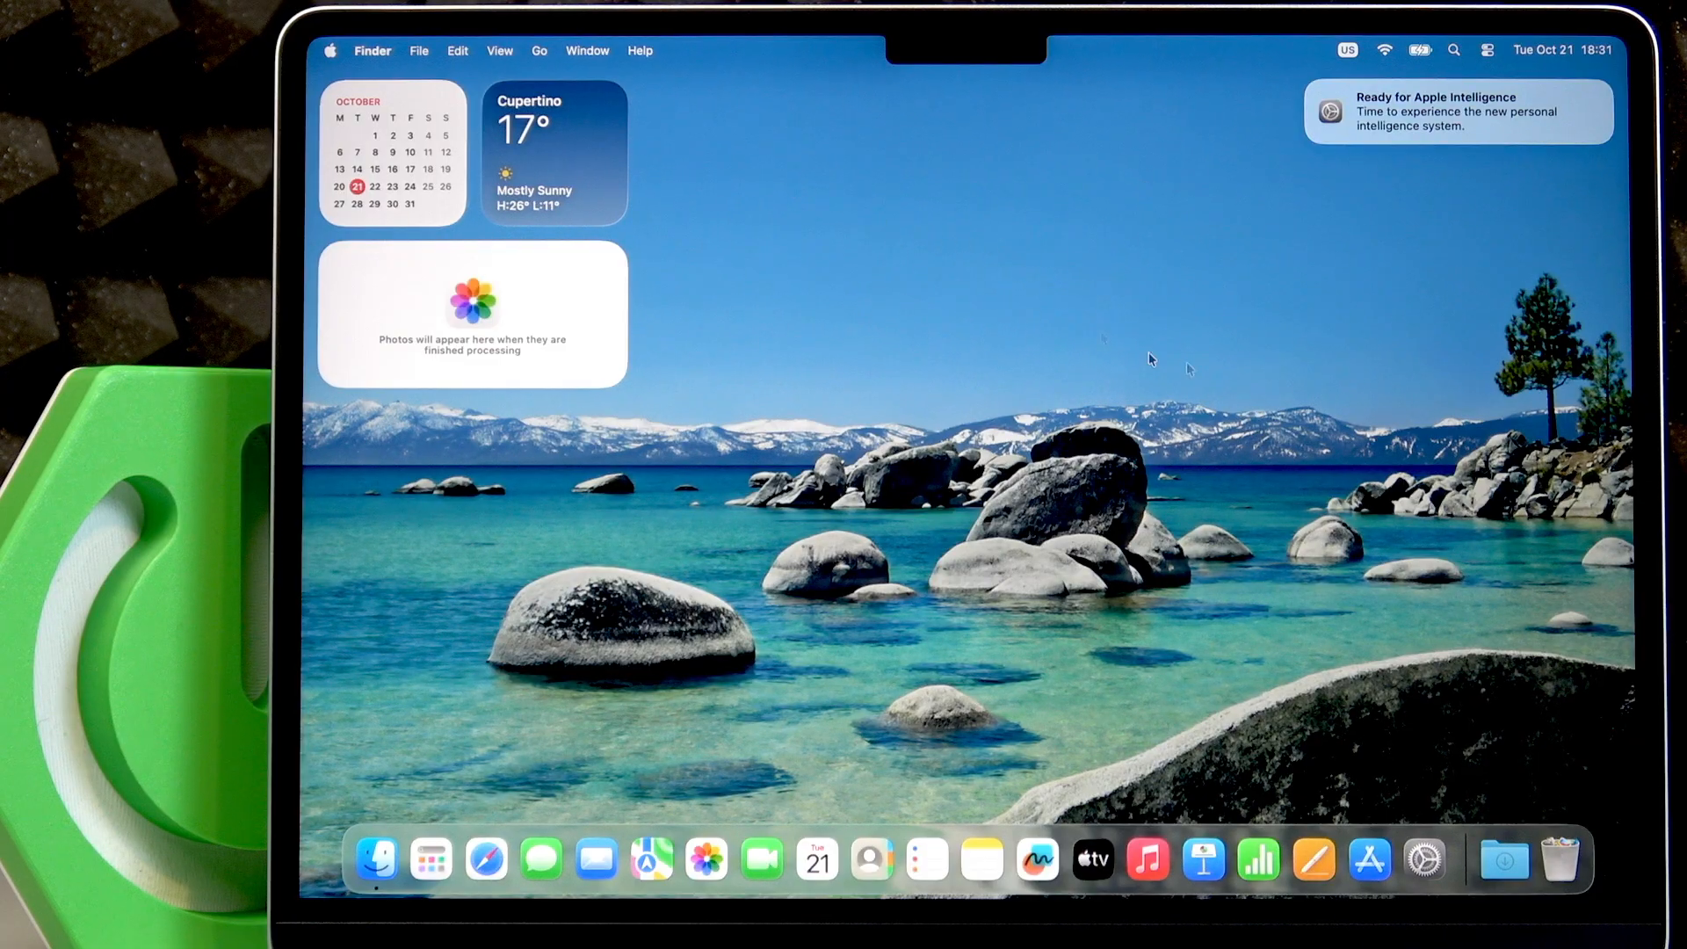
{"action": "mouse_move", "coordinate": [1430, 125]}
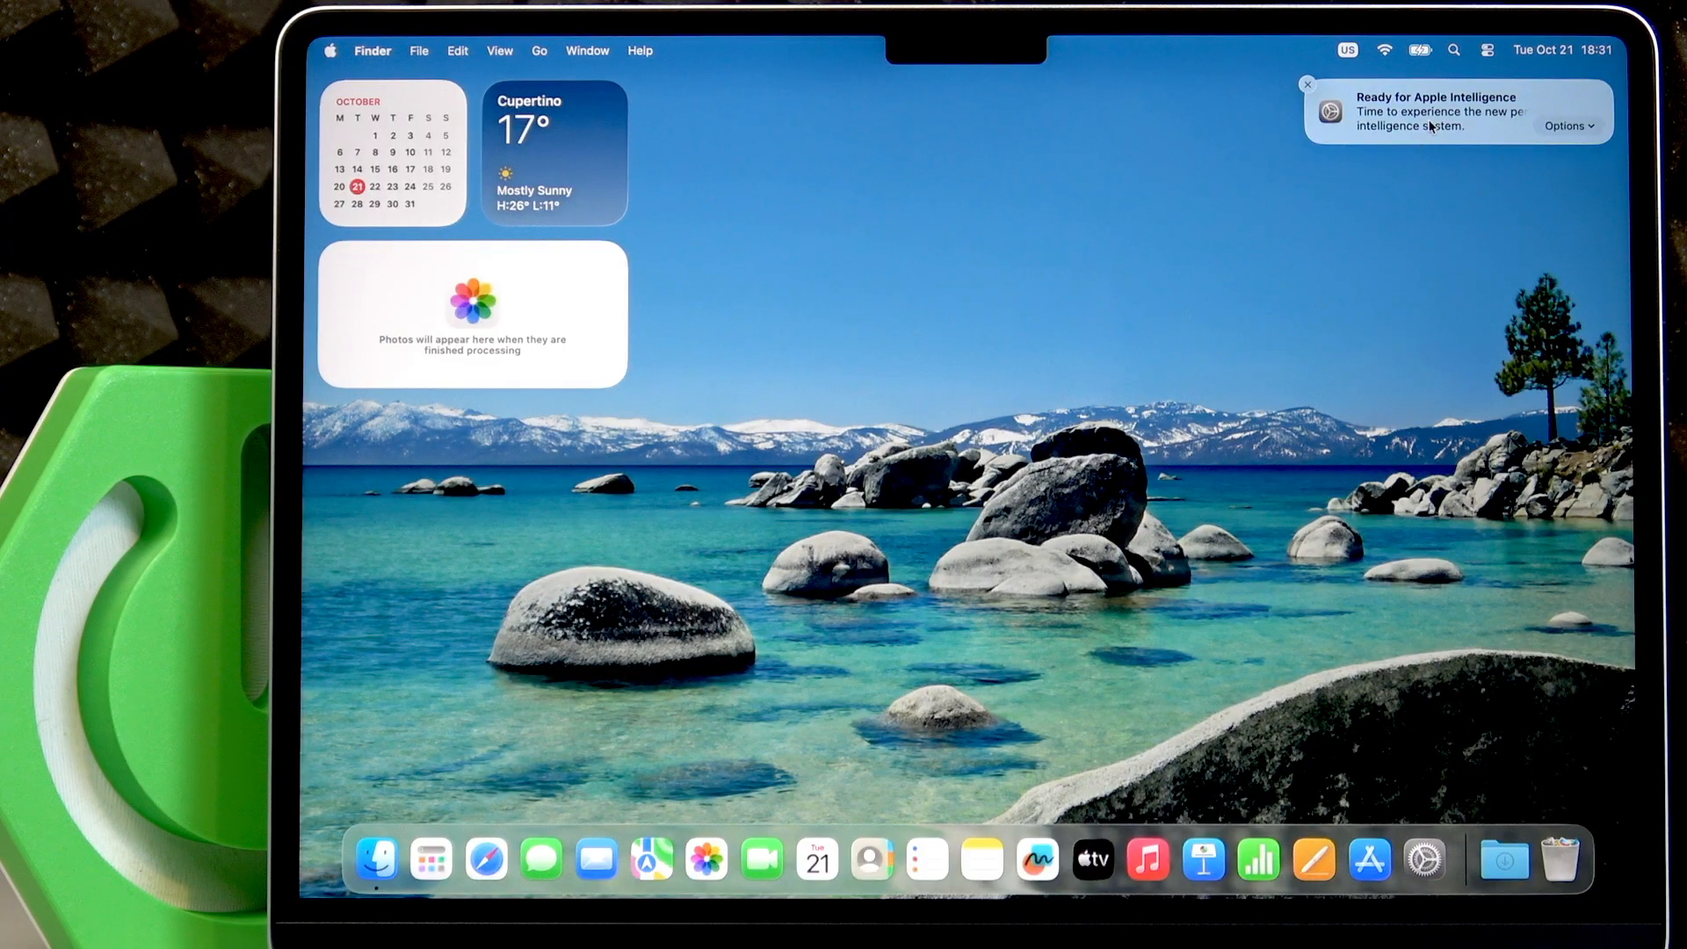
{"action": "mouse_move", "coordinate": [1307, 95]}
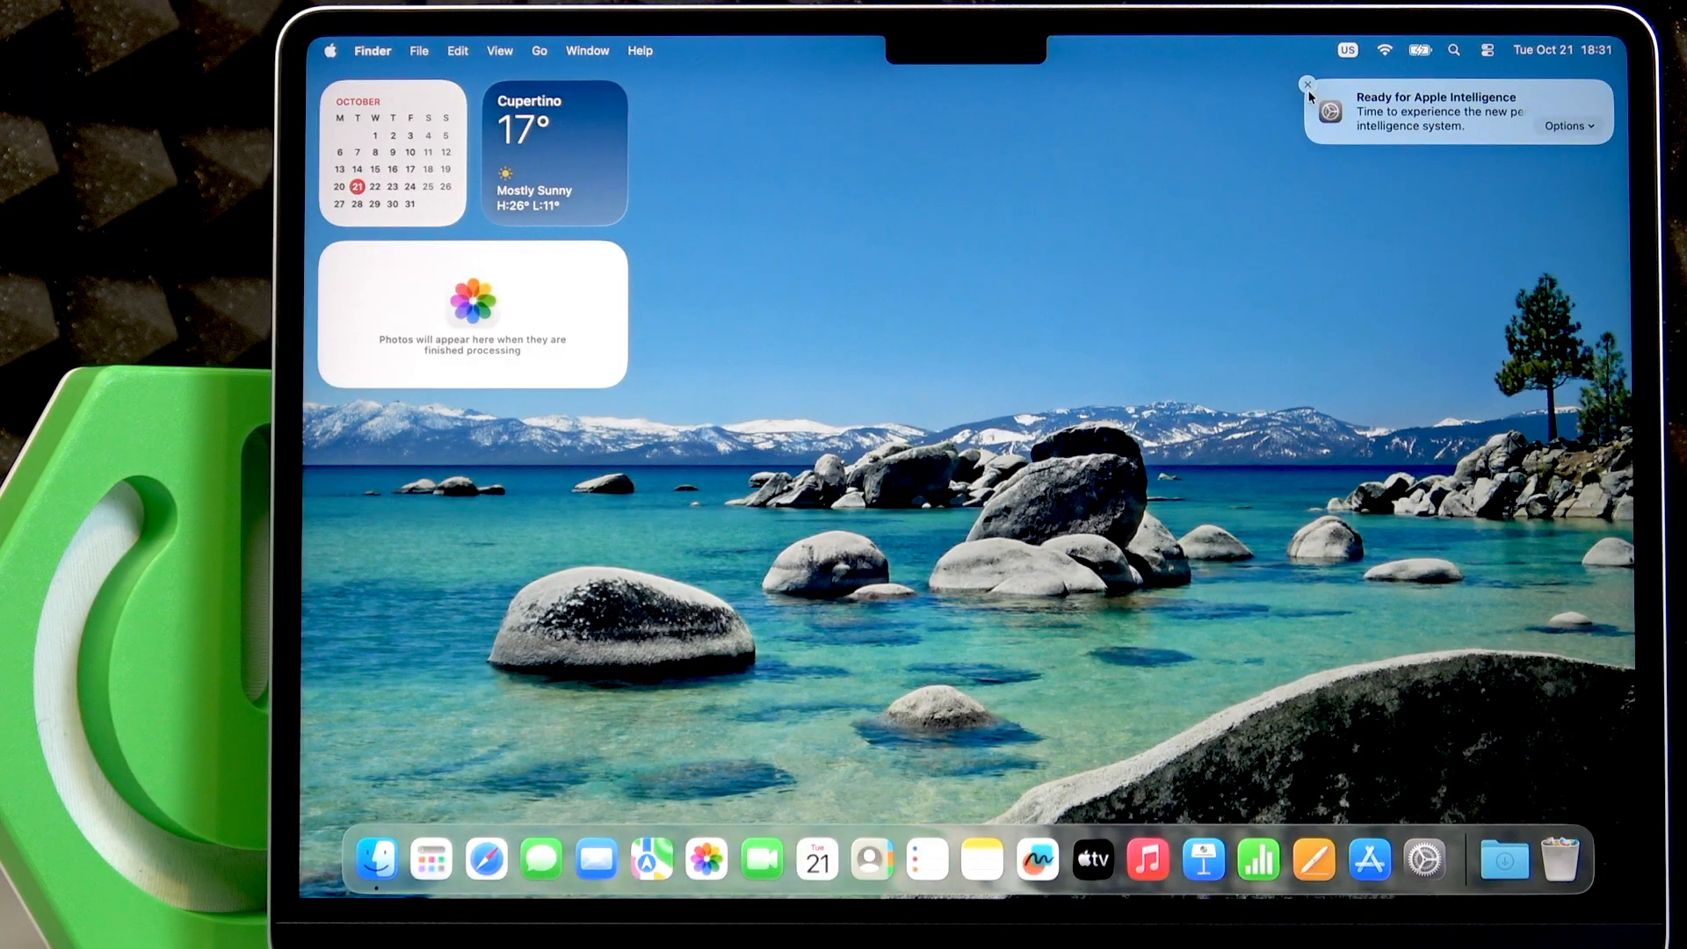
Dismiss the Ready for Apple Intelligence notification and close the Wi-Fi network list.
{"action": "left_click", "coordinate": [1386, 49]}
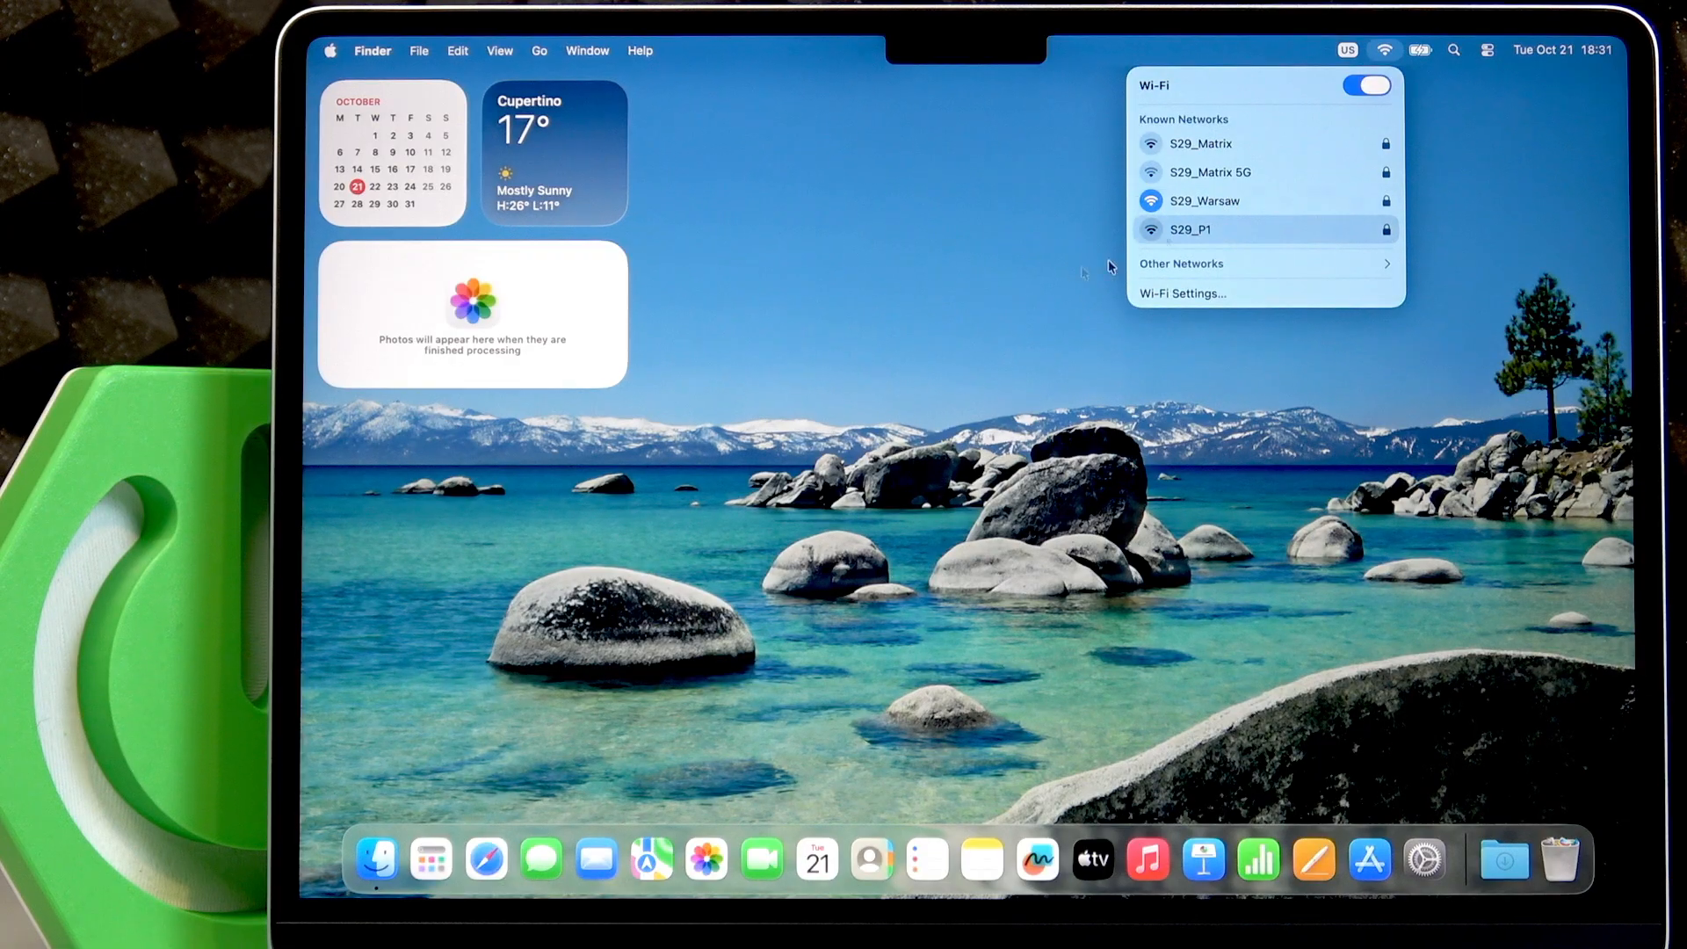
{"action": "left_click", "coordinate": [961, 209]}
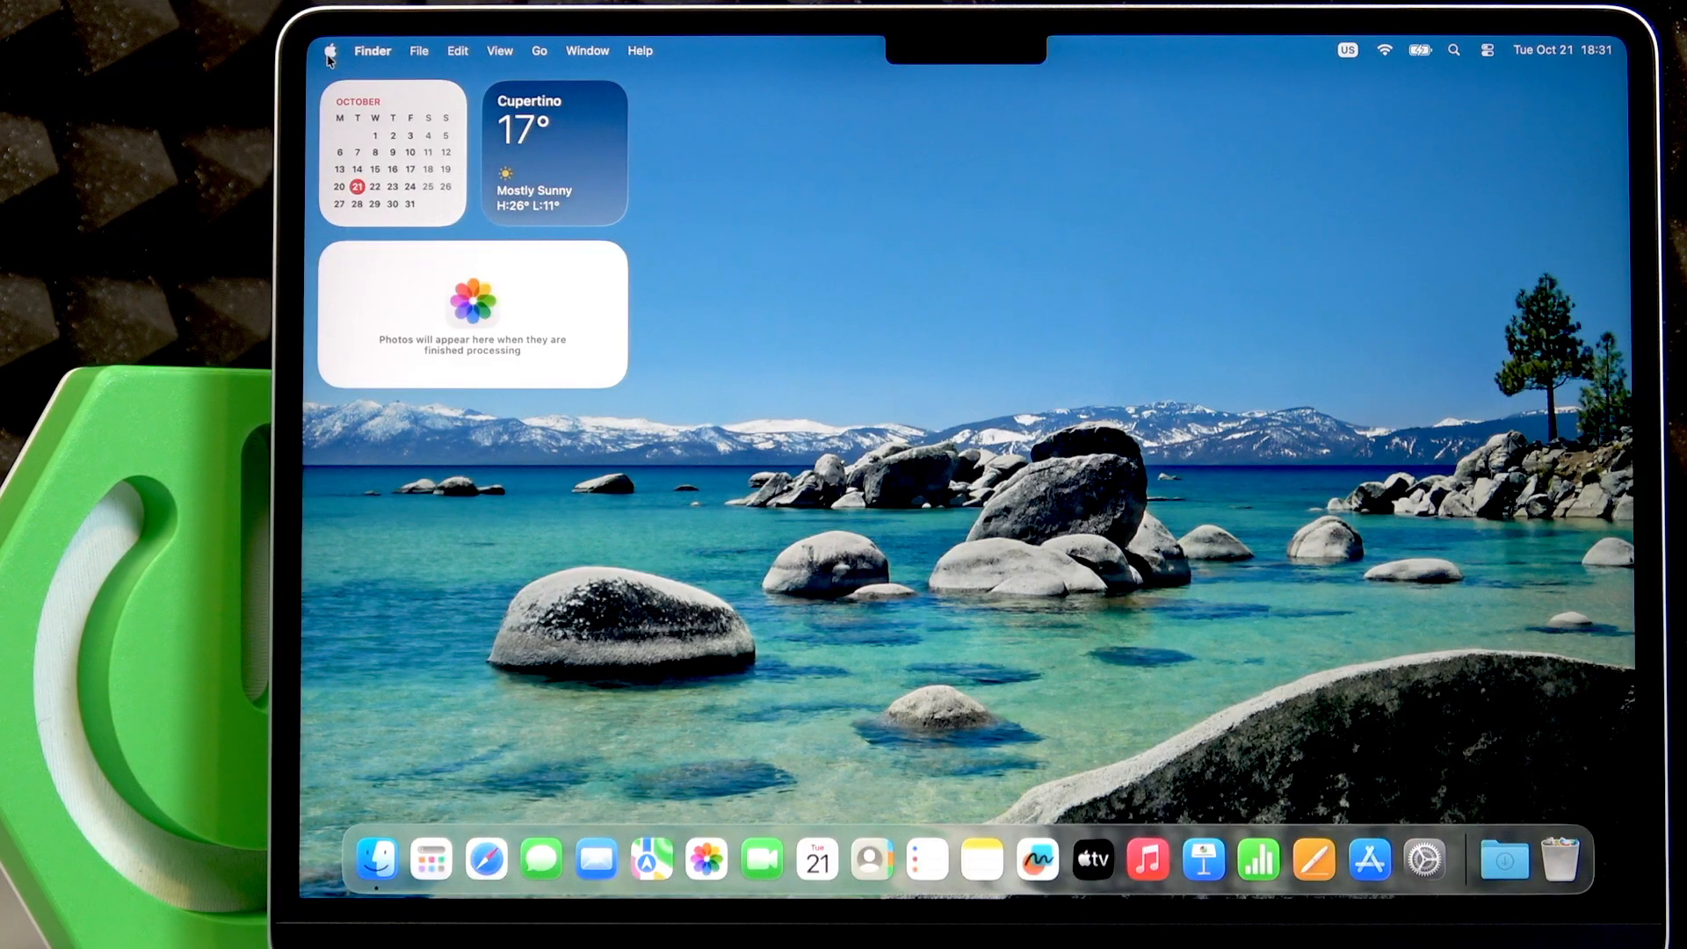
Reach Software Update via Apple menu > System Settings > General and let it check for updates.
{"action": "left_click", "coordinate": [332, 49]}
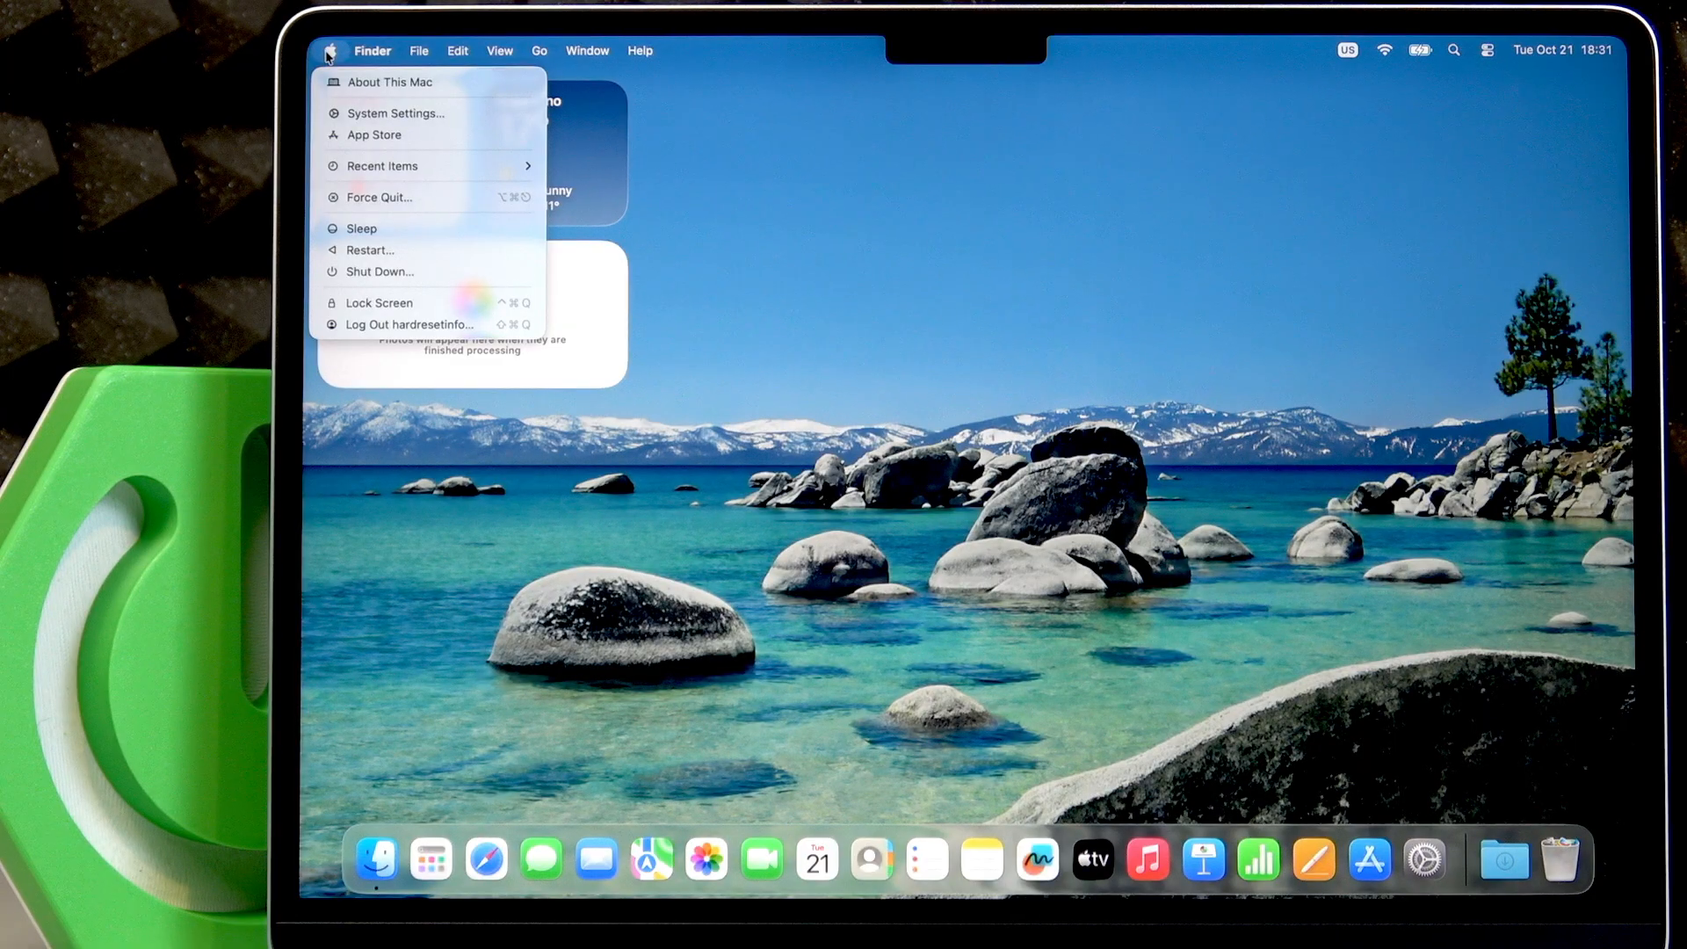
{"action": "mouse_move", "coordinate": [396, 112]}
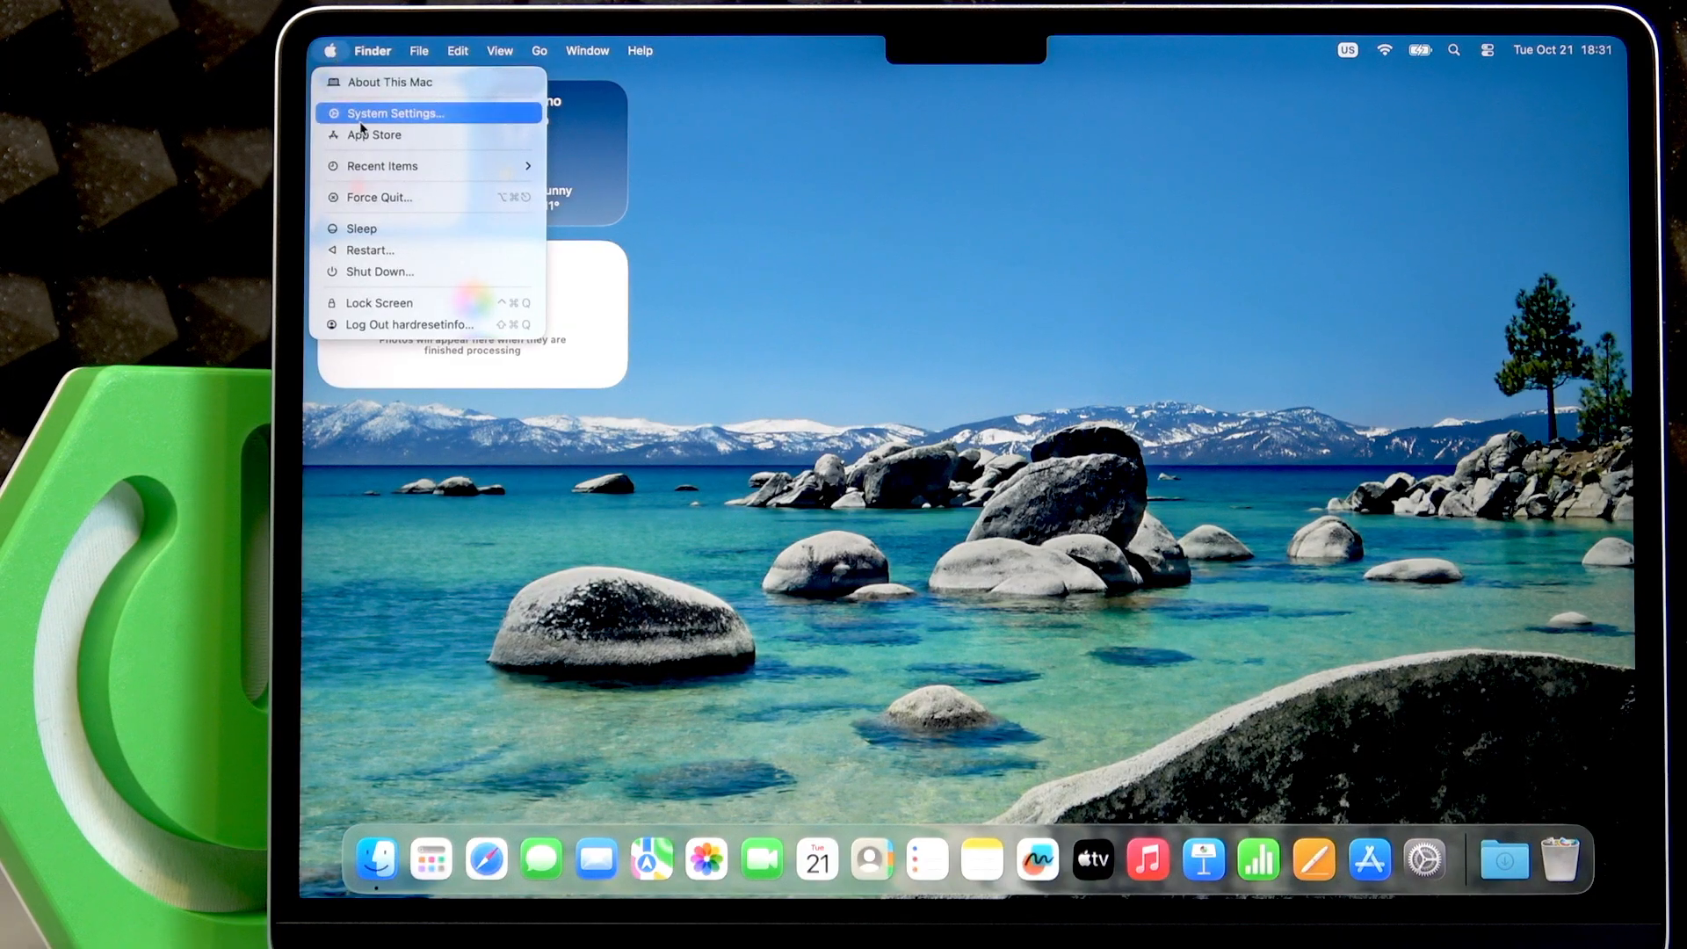
{"action": "left_click", "coordinate": [396, 113]}
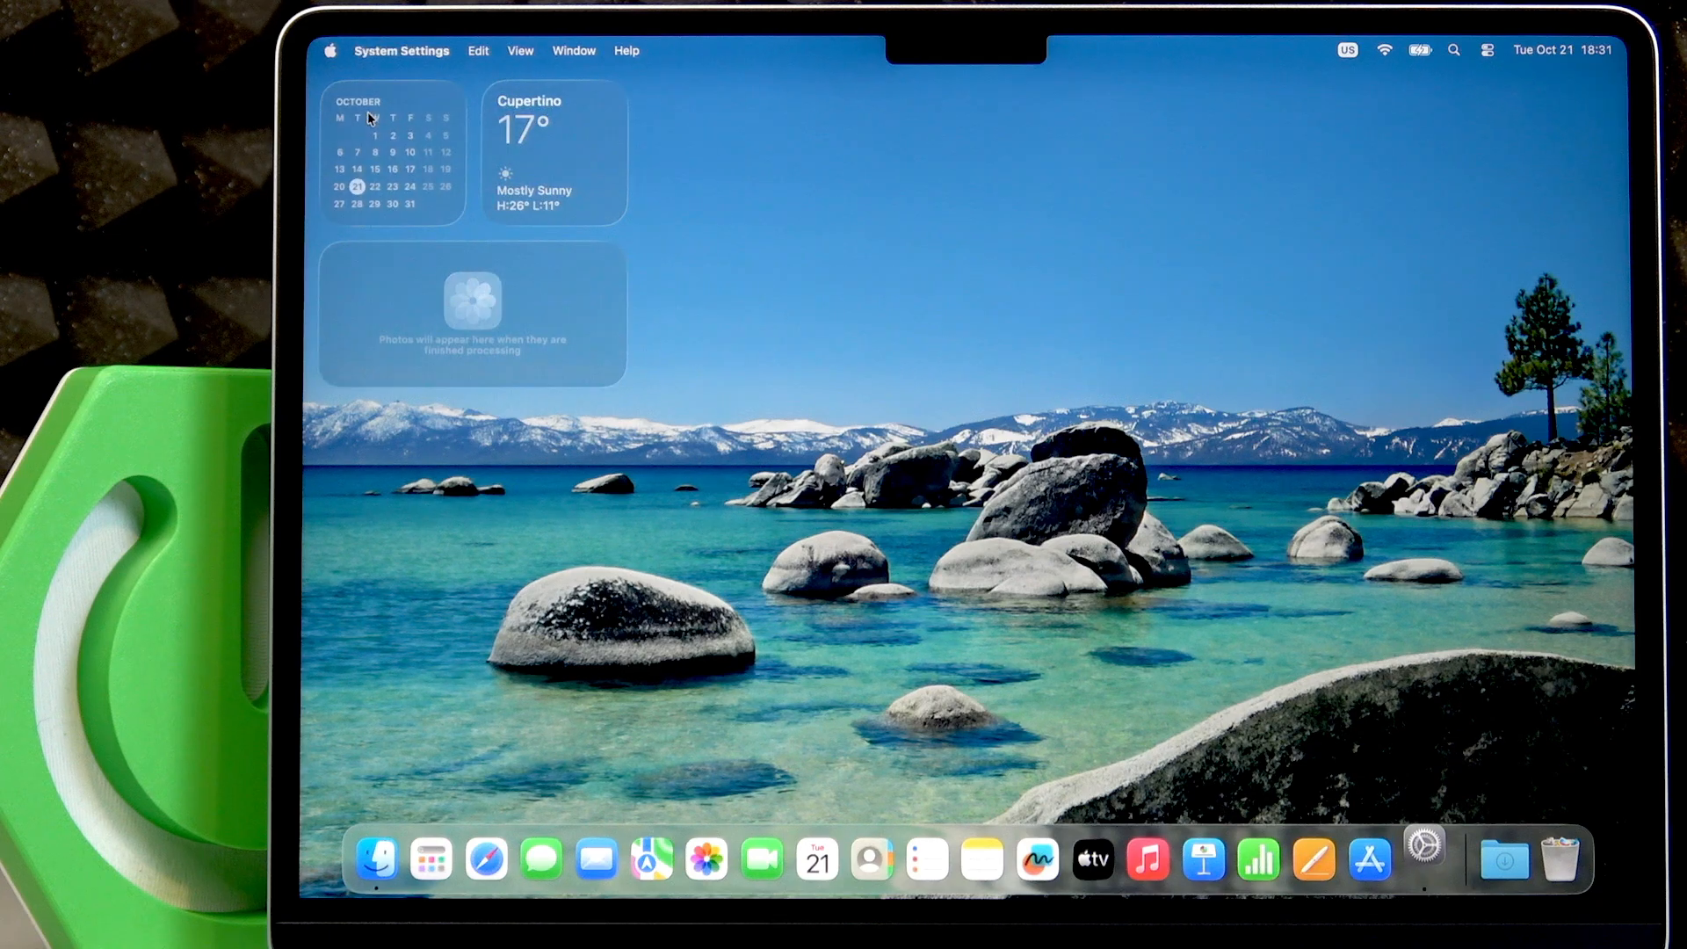
{"action": "left_click", "coordinate": [1422, 859]}
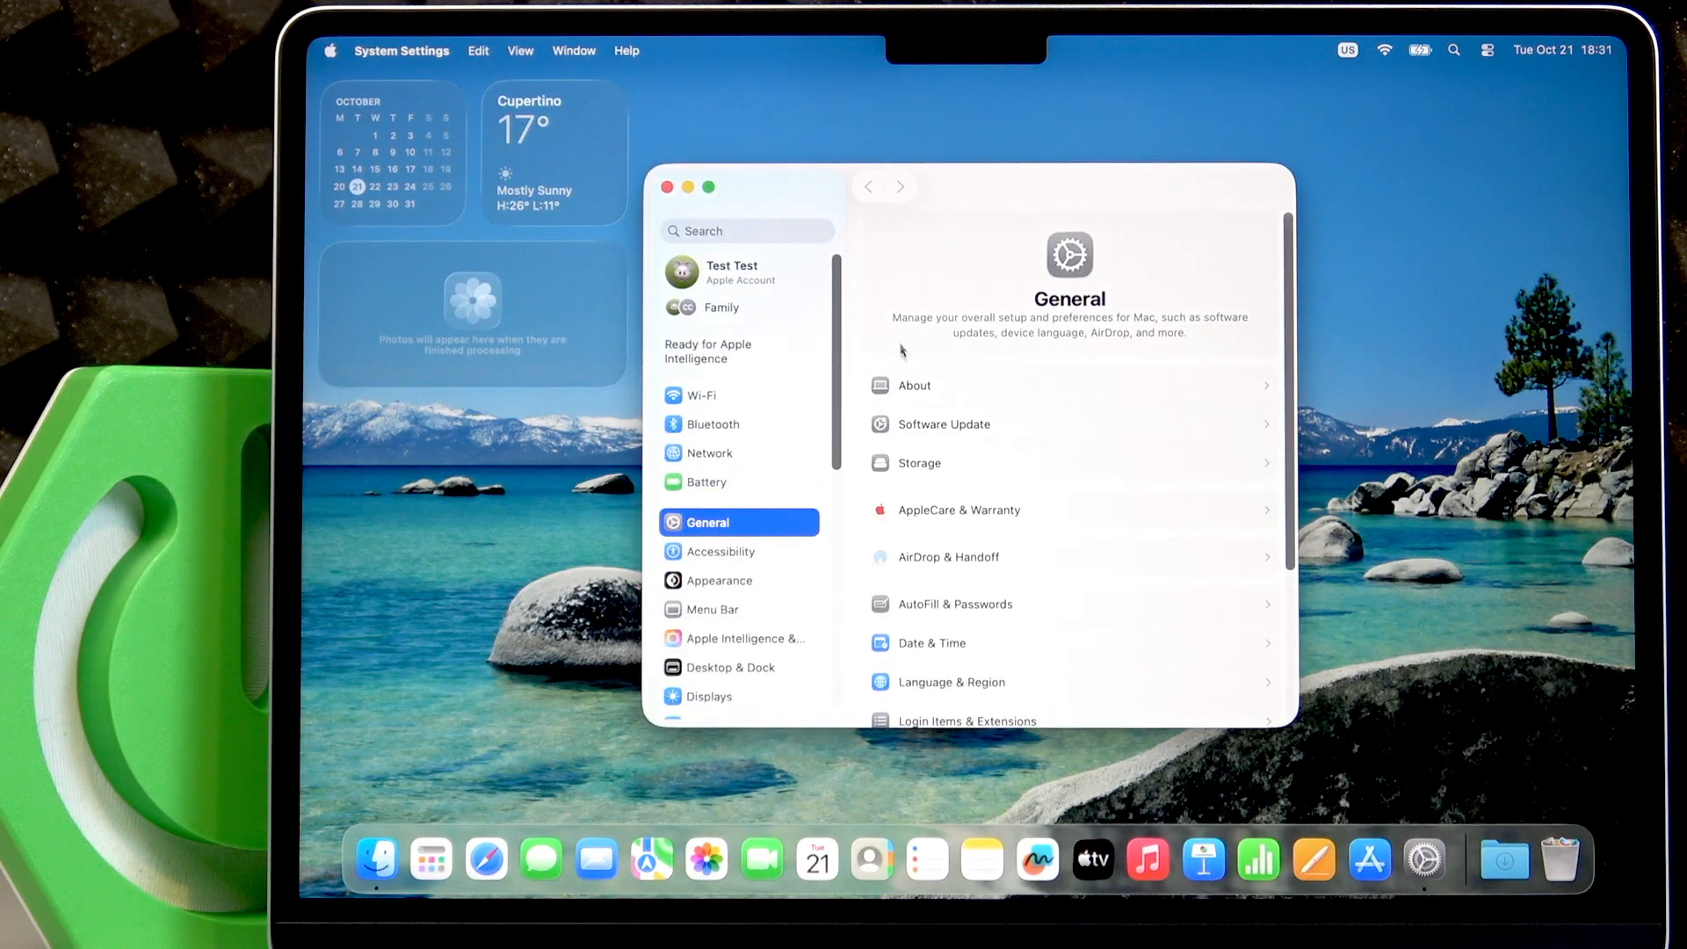
{"action": "mouse_move", "coordinate": [749, 506]}
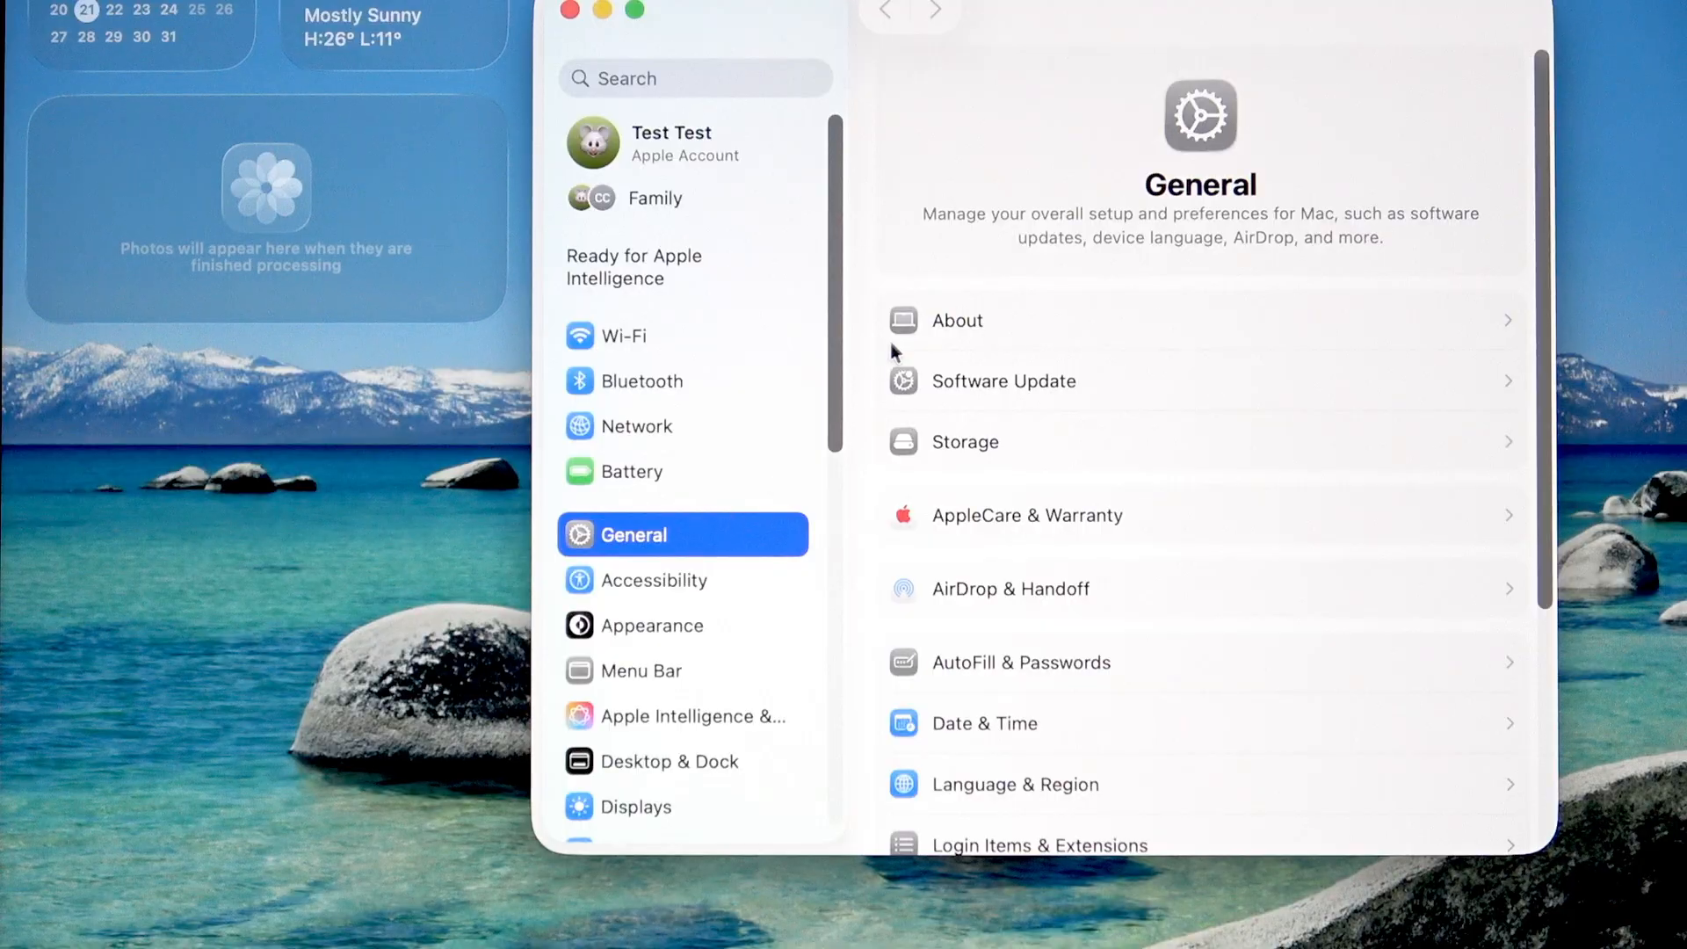
{"action": "left_click", "coordinate": [1002, 381]}
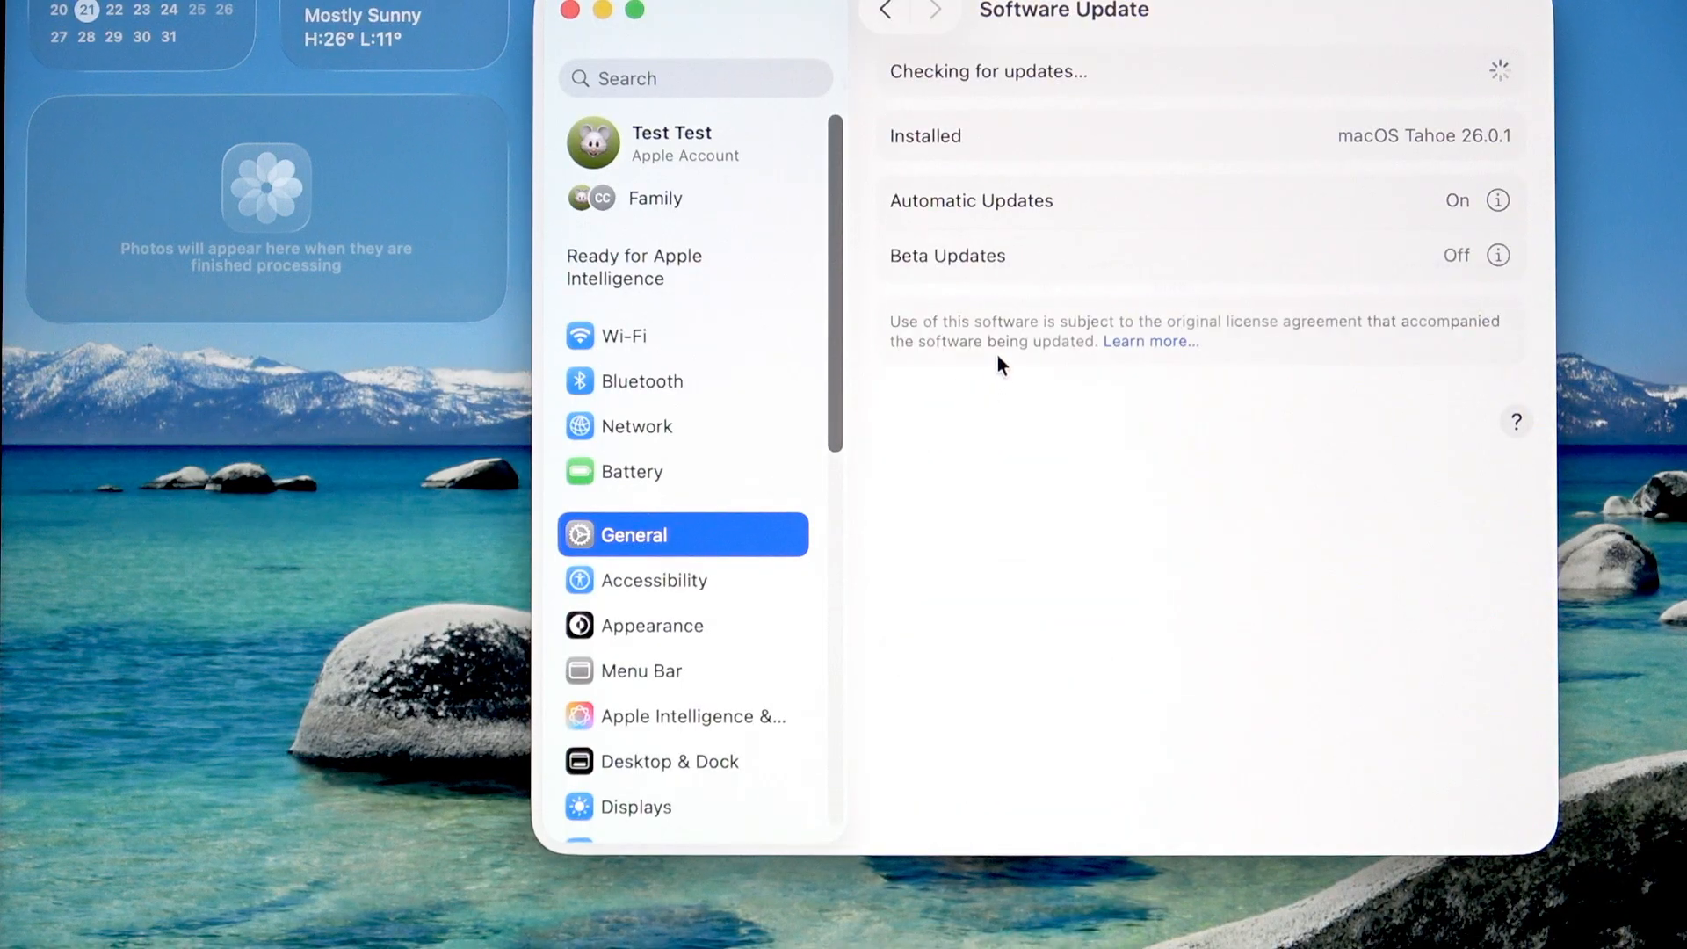
{"action": "mouse_move", "coordinate": [1031, 213]}
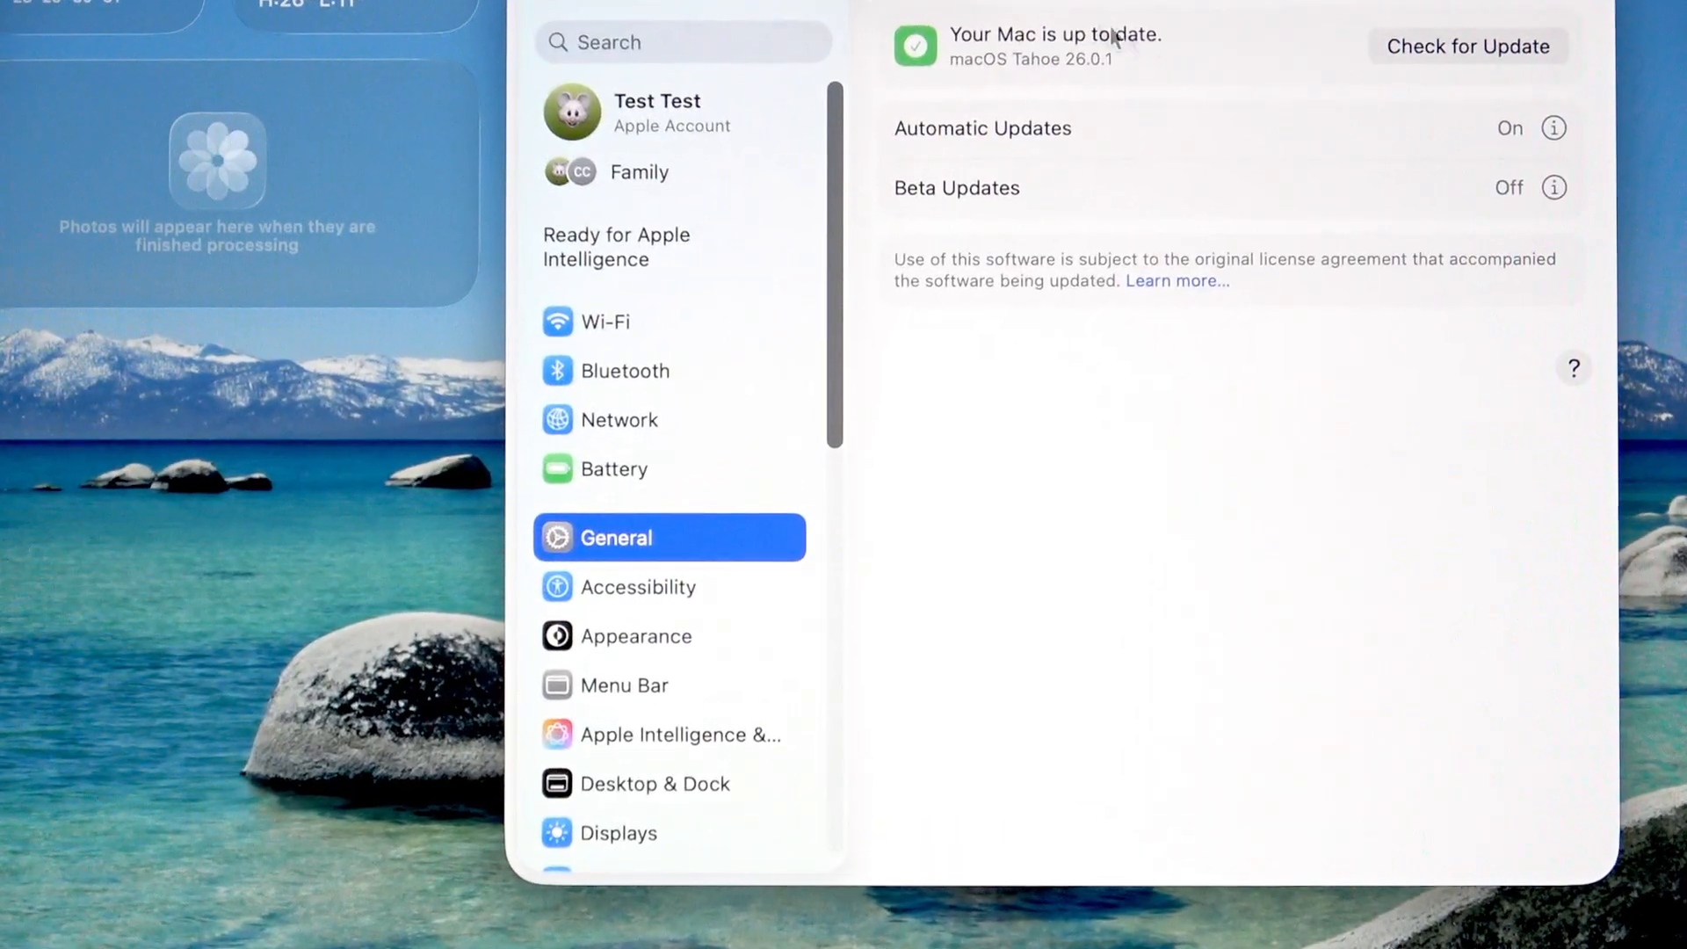
{"action": "mouse_move", "coordinate": [1145, 81]}
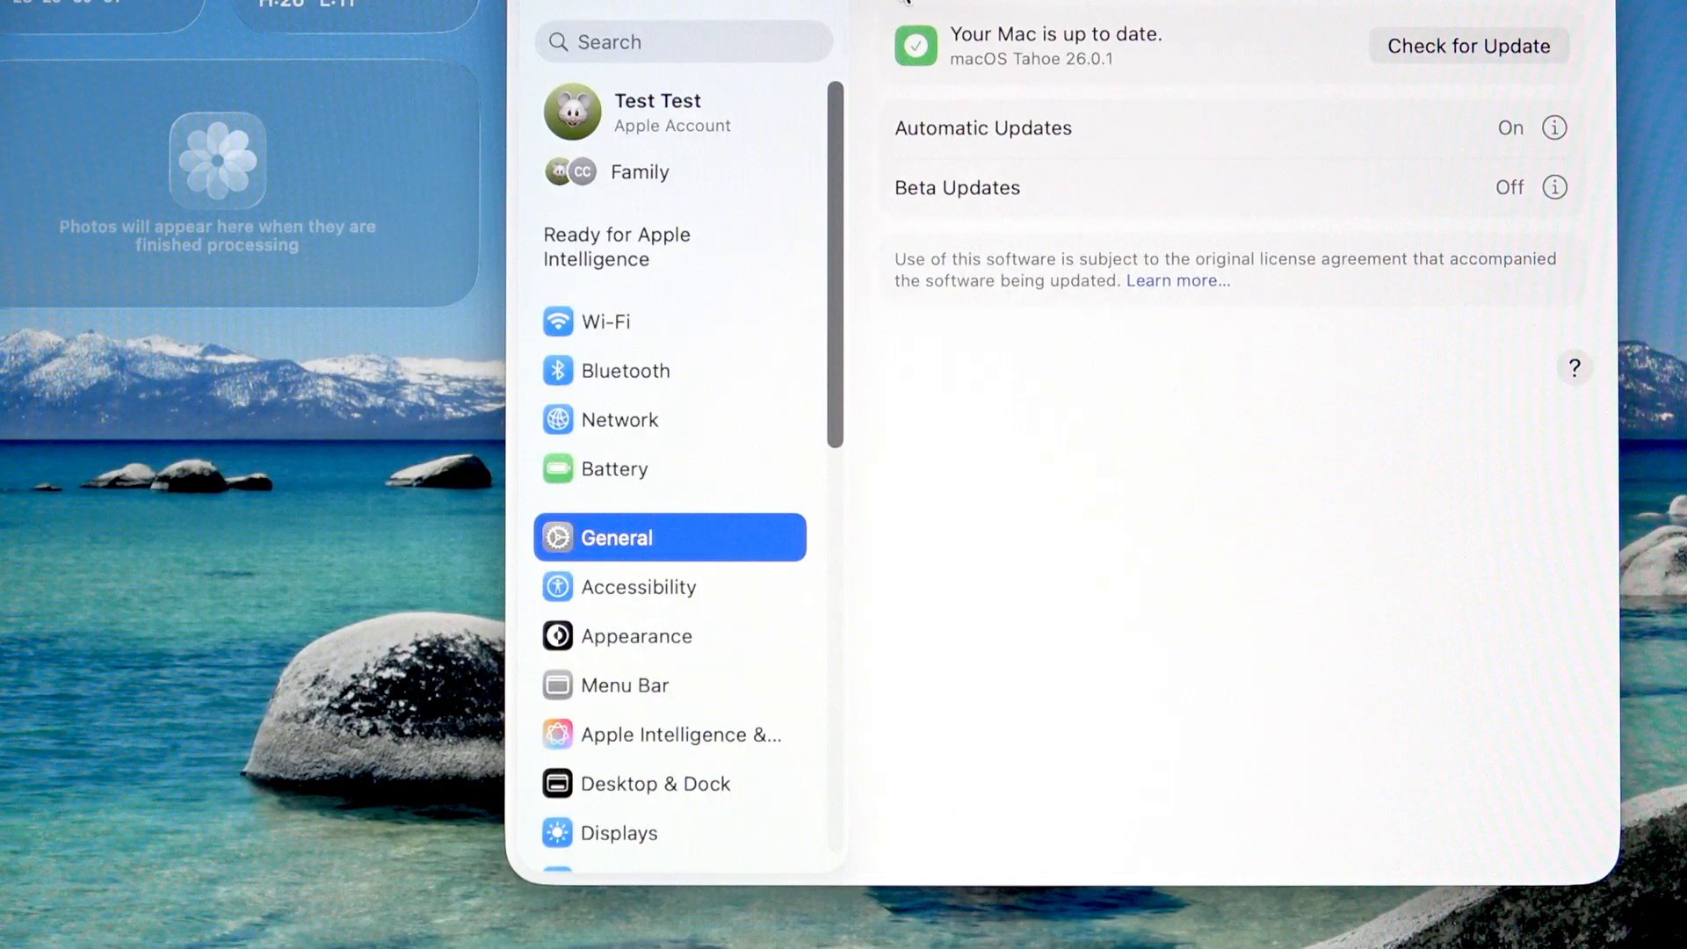
{"action": "mouse_move", "coordinate": [1170, 35]}
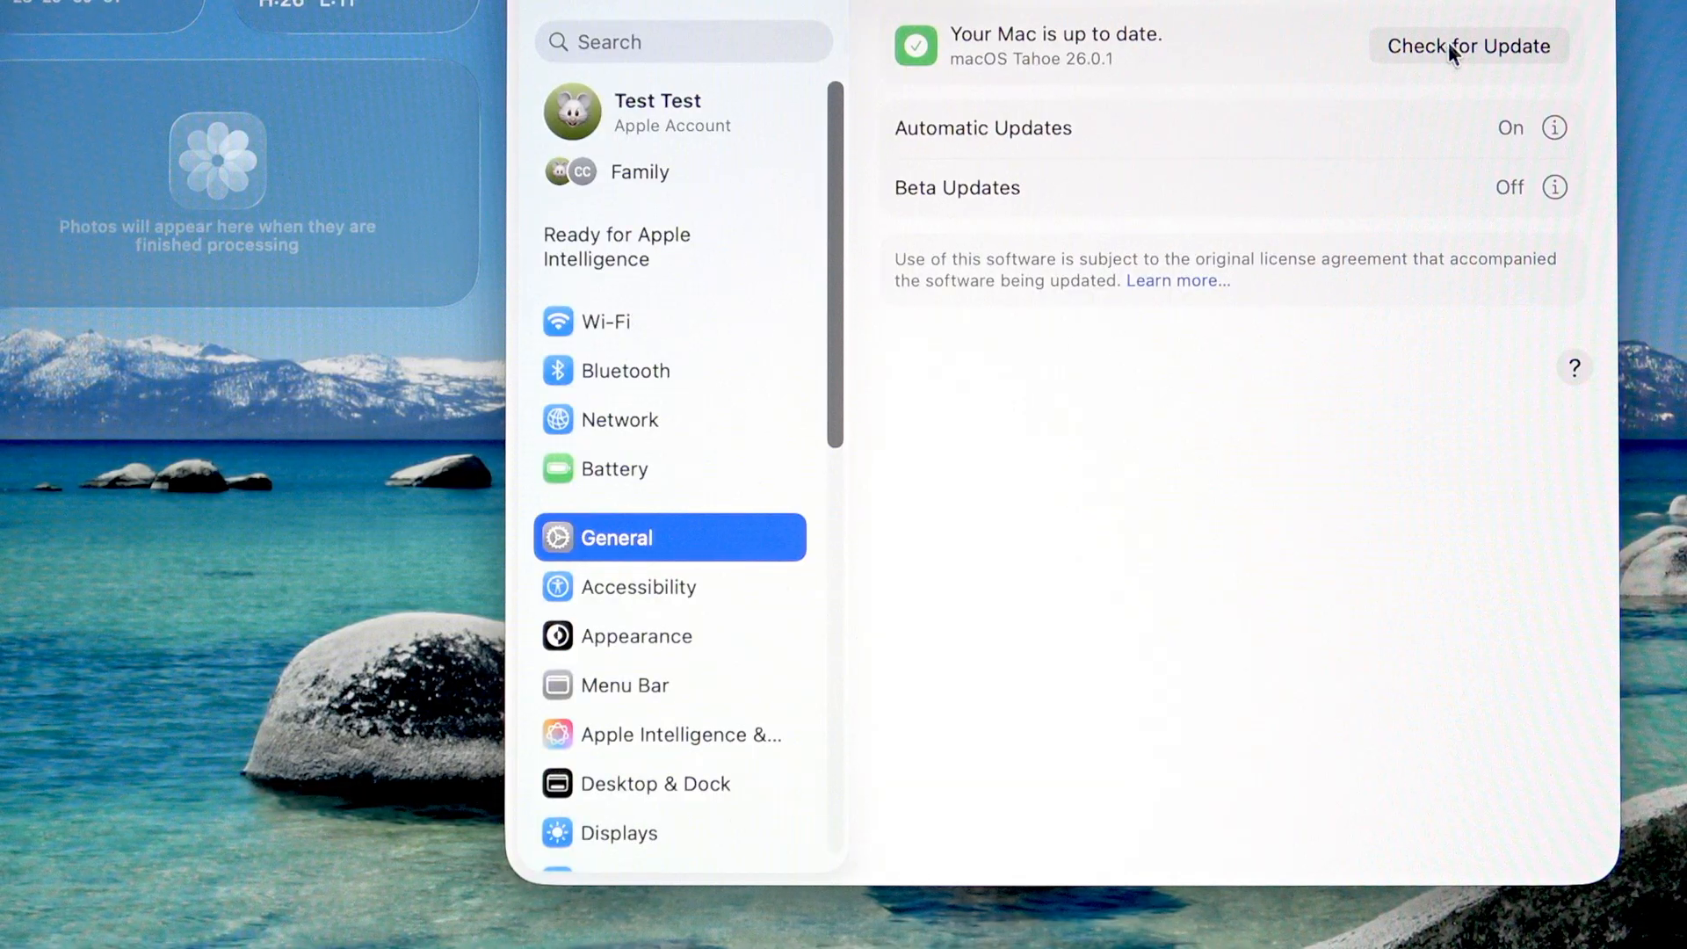
{"action": "mouse_move", "coordinate": [1486, 65]}
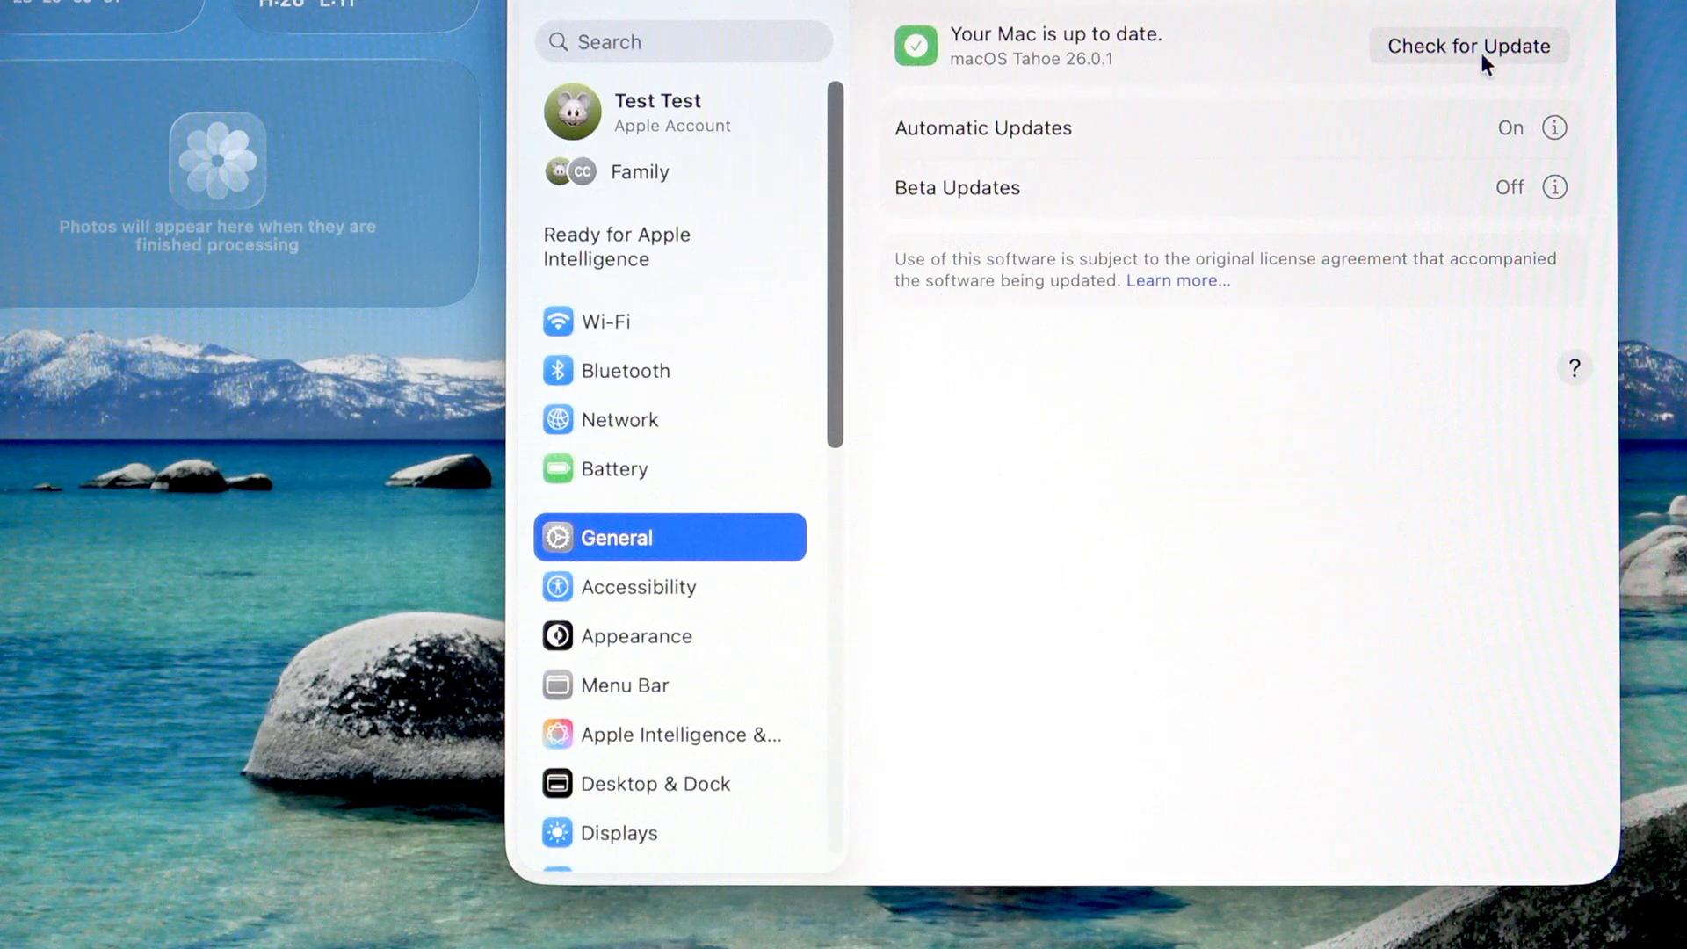
{"action": "mouse_move", "coordinate": [1499, 79]}
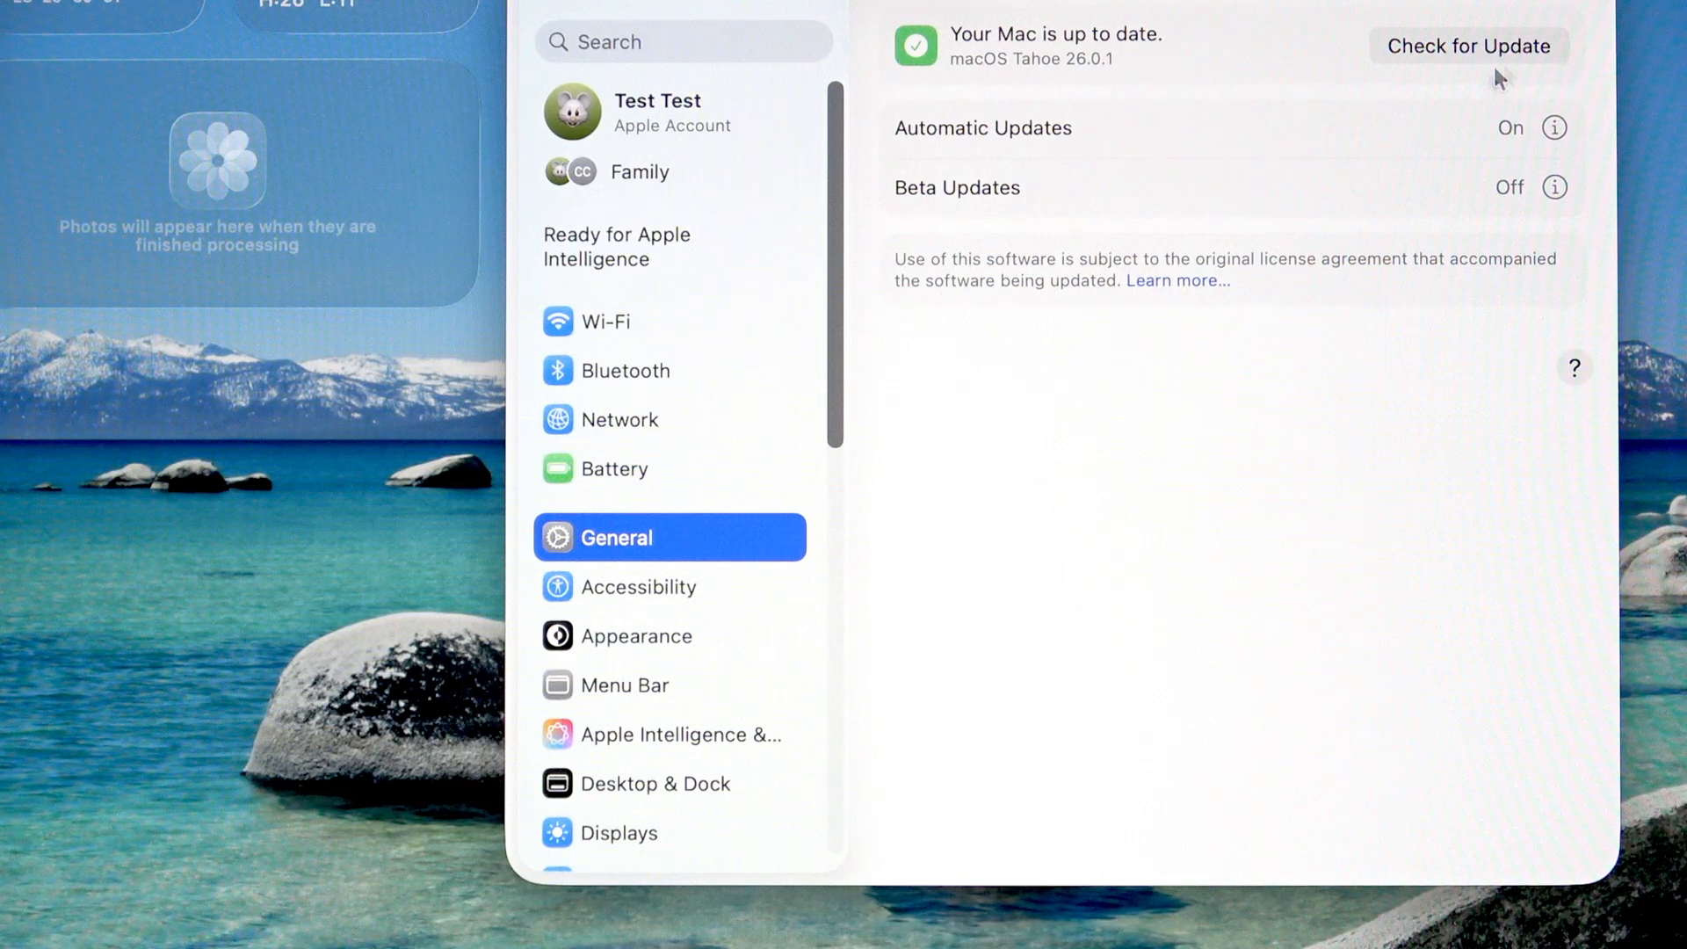
{"action": "mouse_move", "coordinate": [1216, 72]}
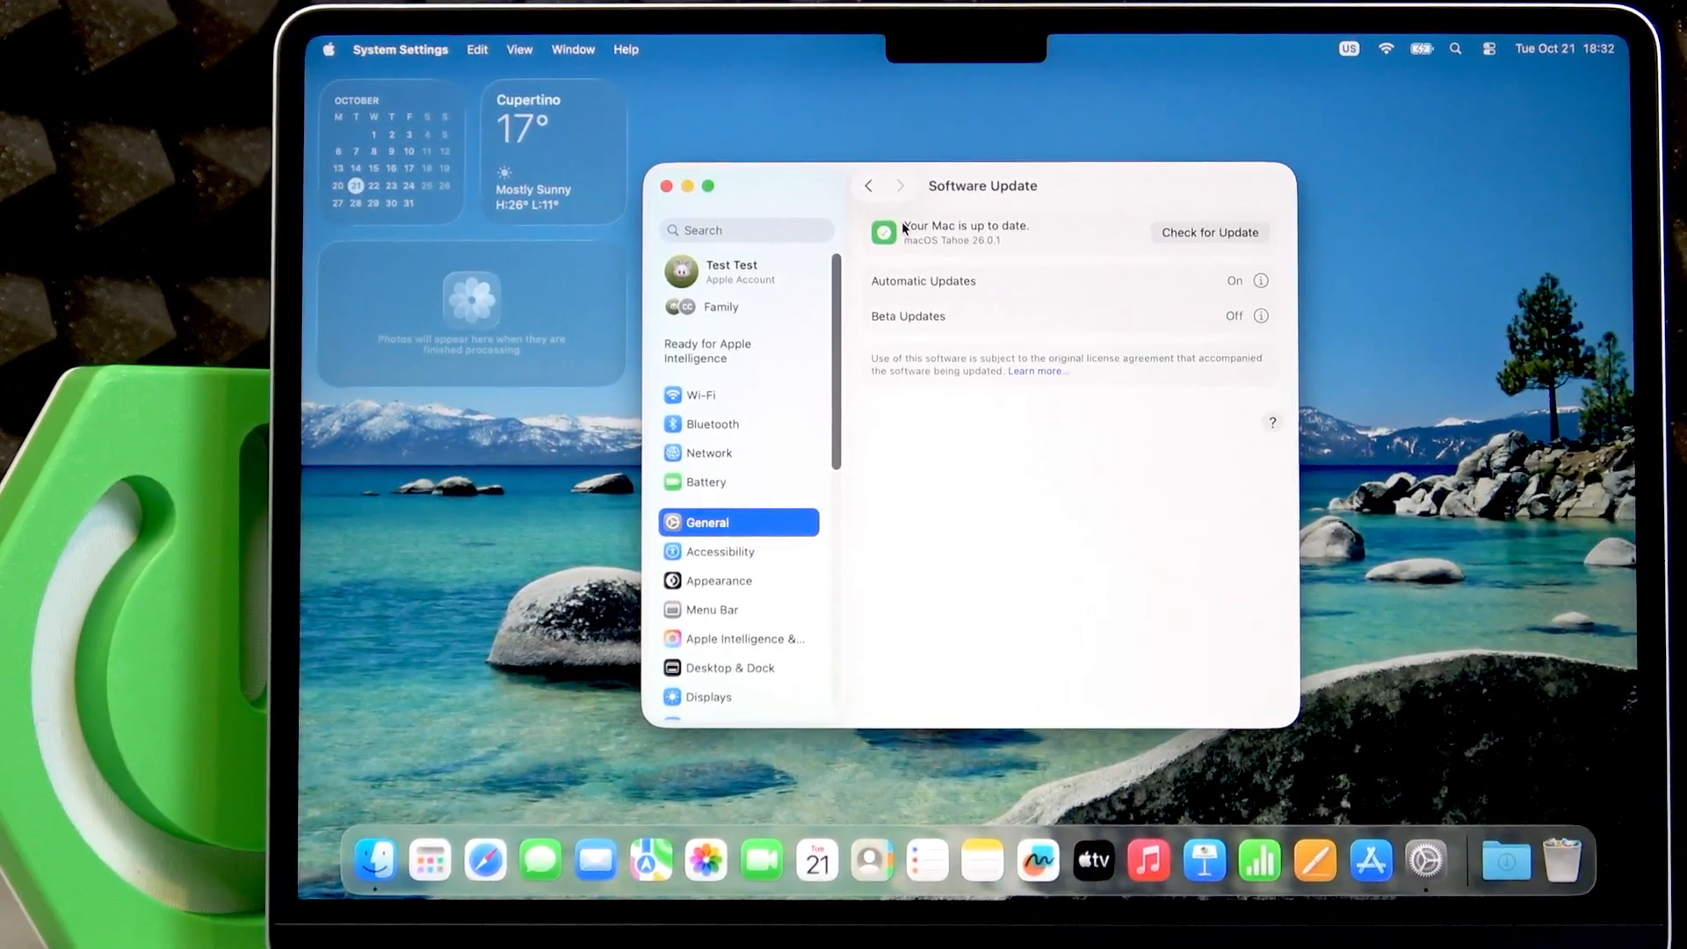
{"action": "mouse_move", "coordinate": [668, 202]}
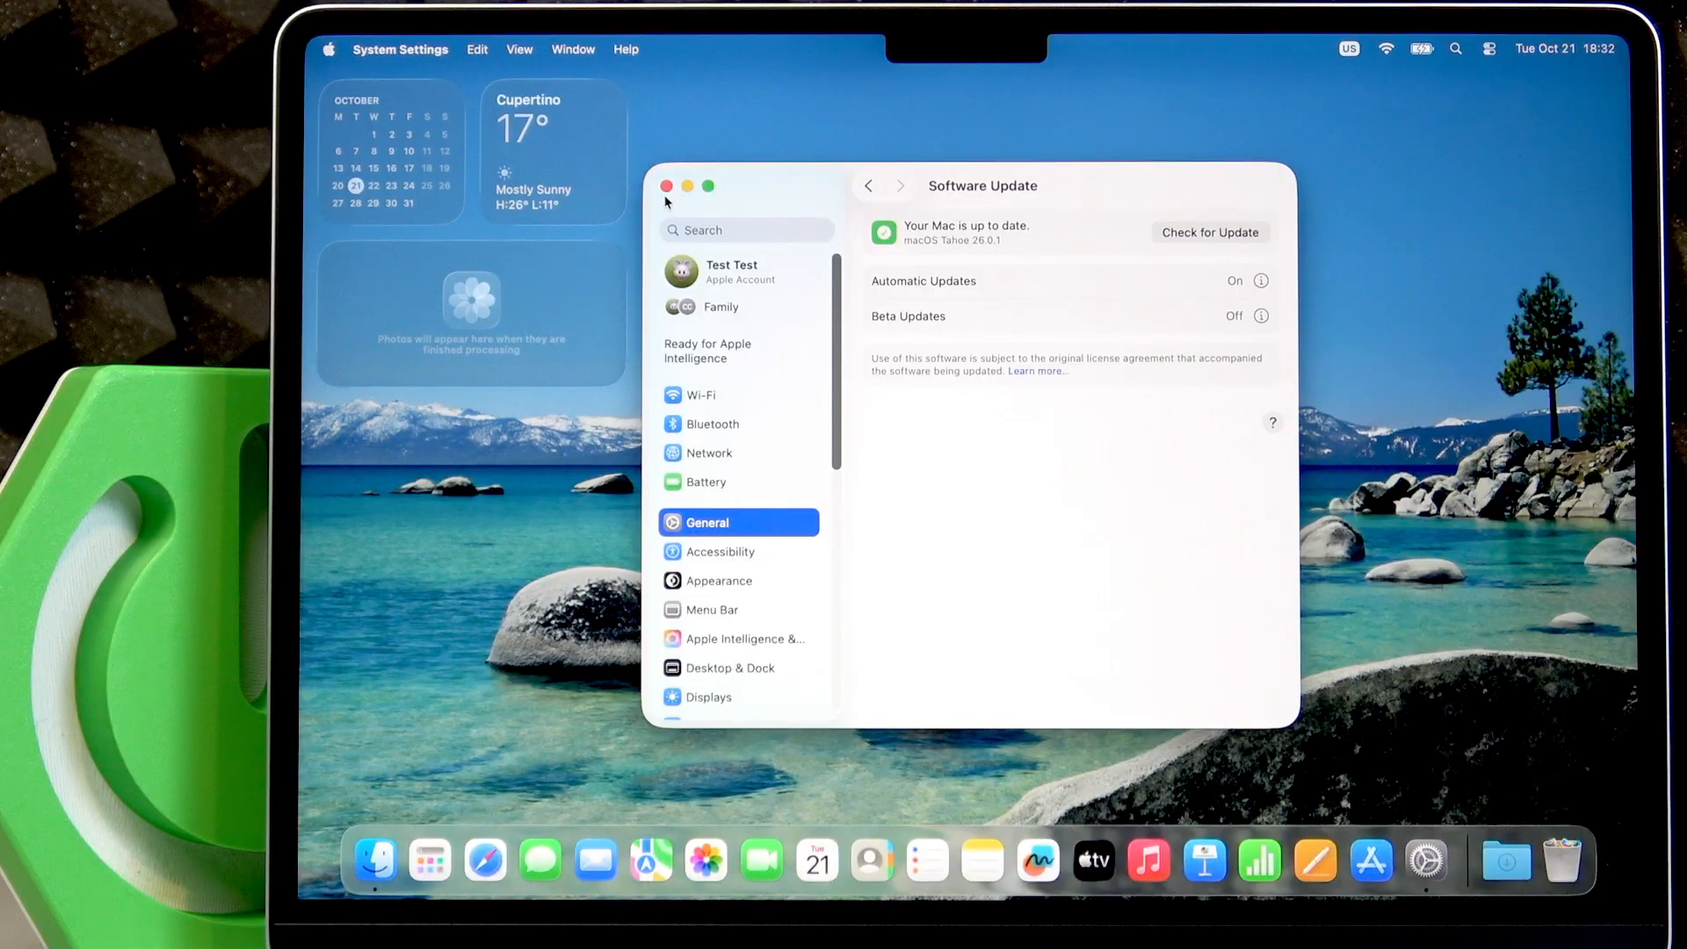
Close System Settings and restart the Mac from the Apple menu into Diagnostics.
{"action": "left_click", "coordinate": [665, 186]}
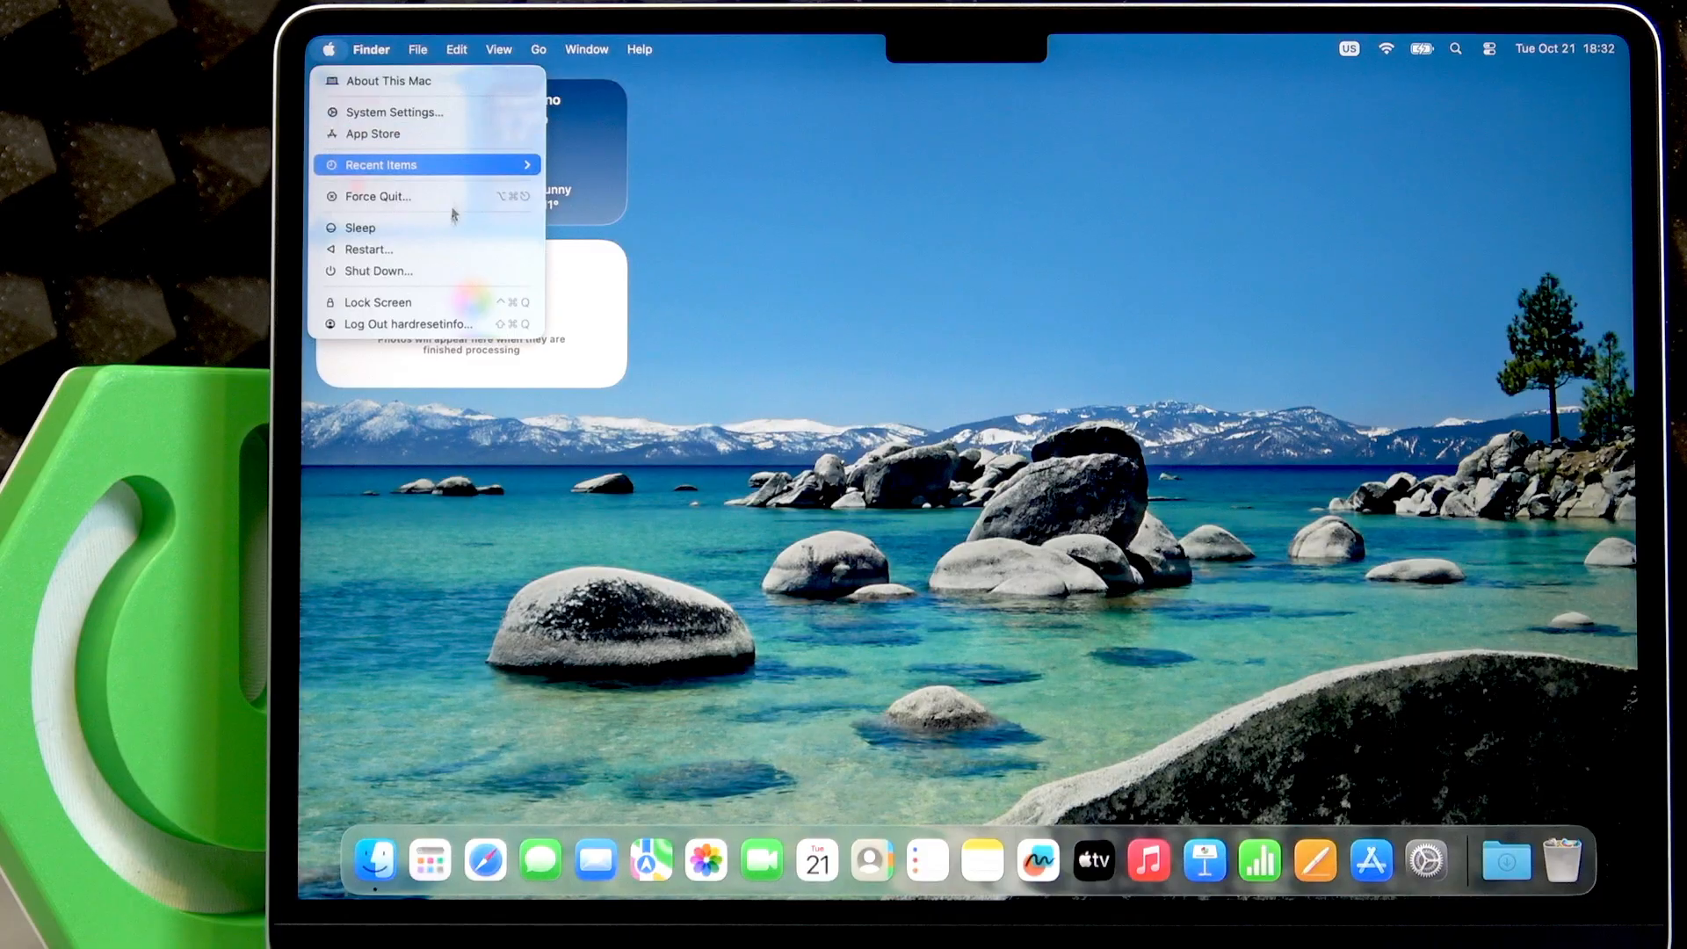
{"action": "left_click", "coordinate": [749, 324]}
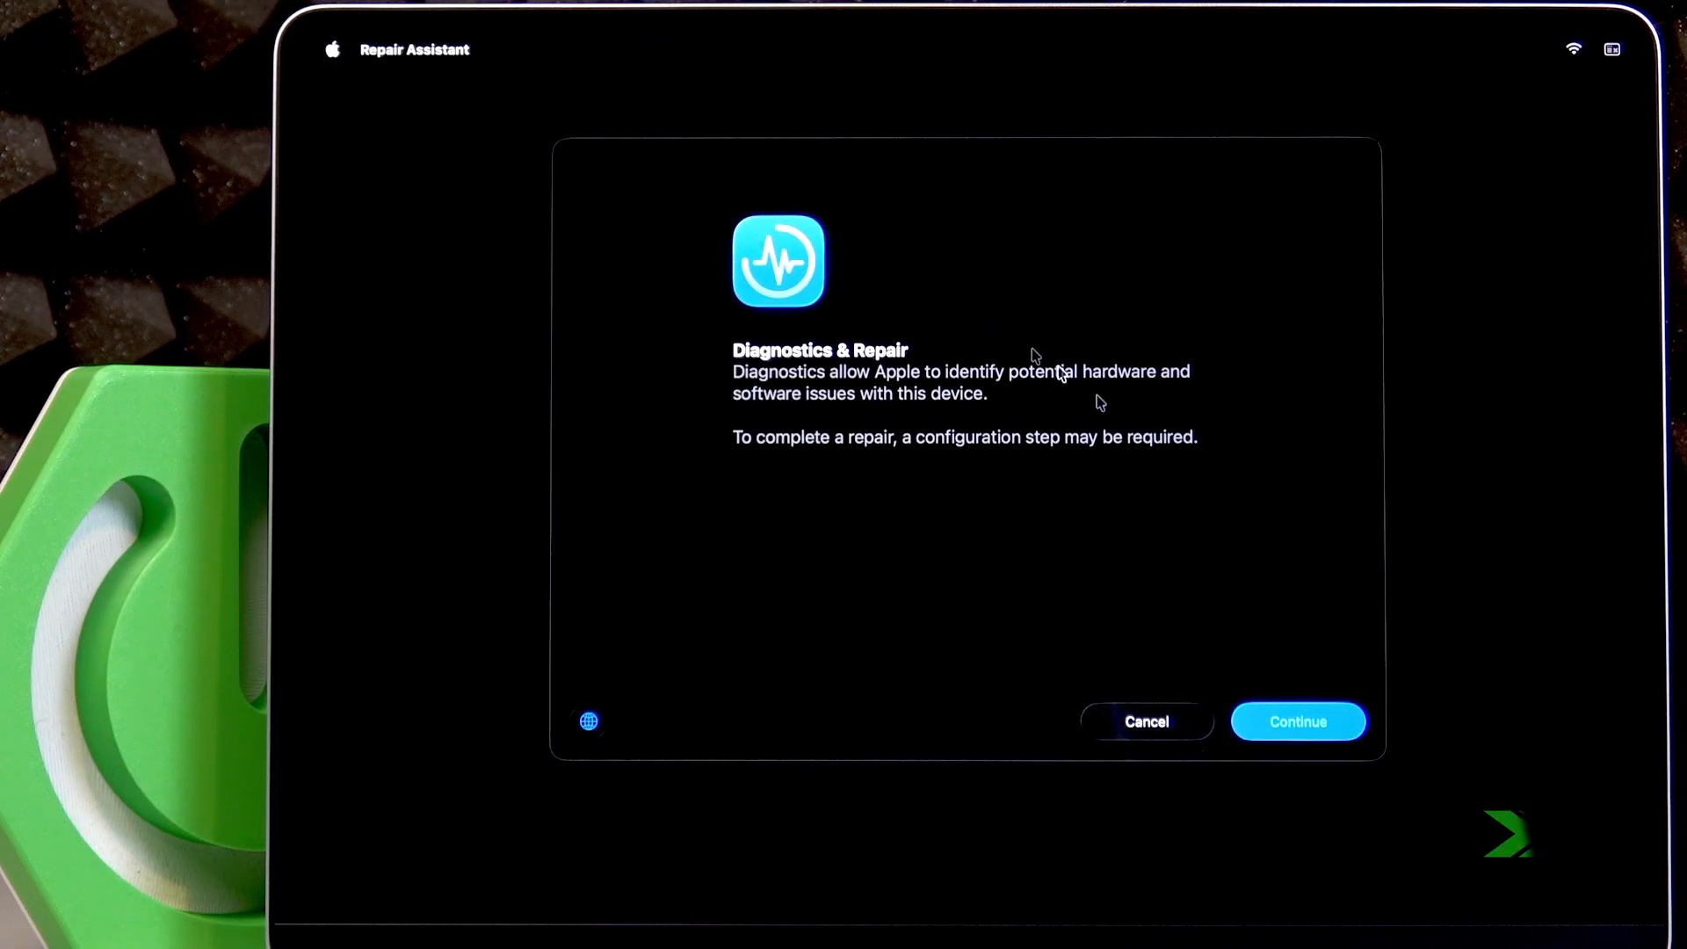
Continue past the introduction on the S29_Warsaw network and agree to the diagnostics privacy terms.
{"action": "left_click", "coordinate": [1297, 721]}
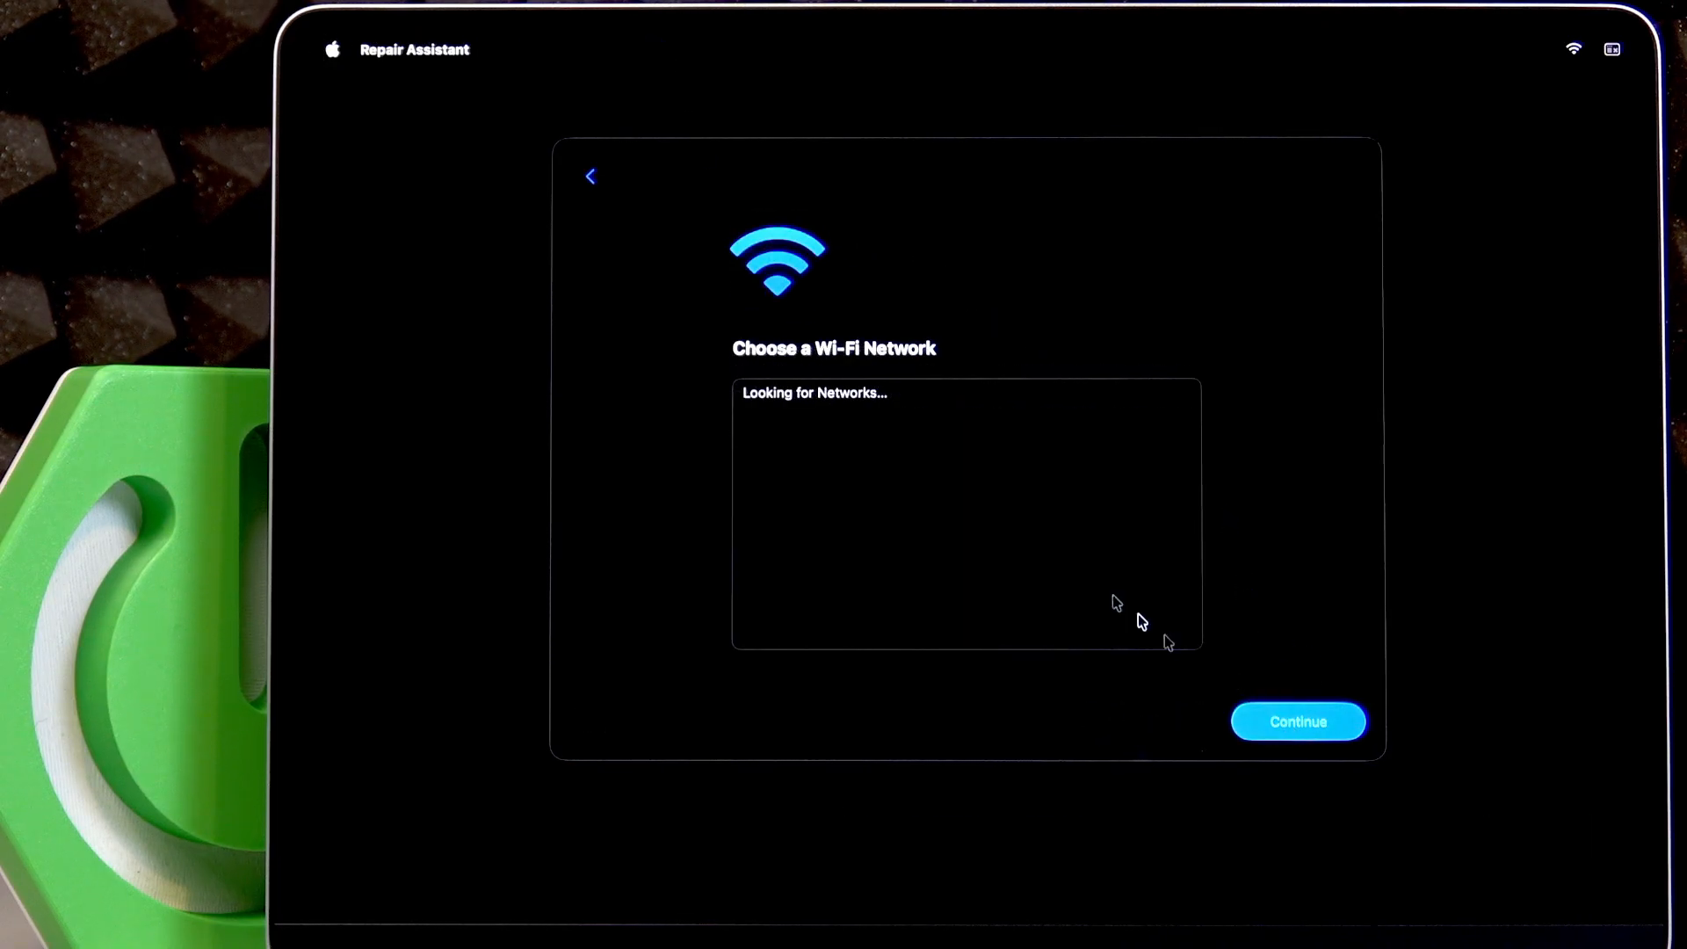
{"action": "mouse_move", "coordinate": [1200, 452]}
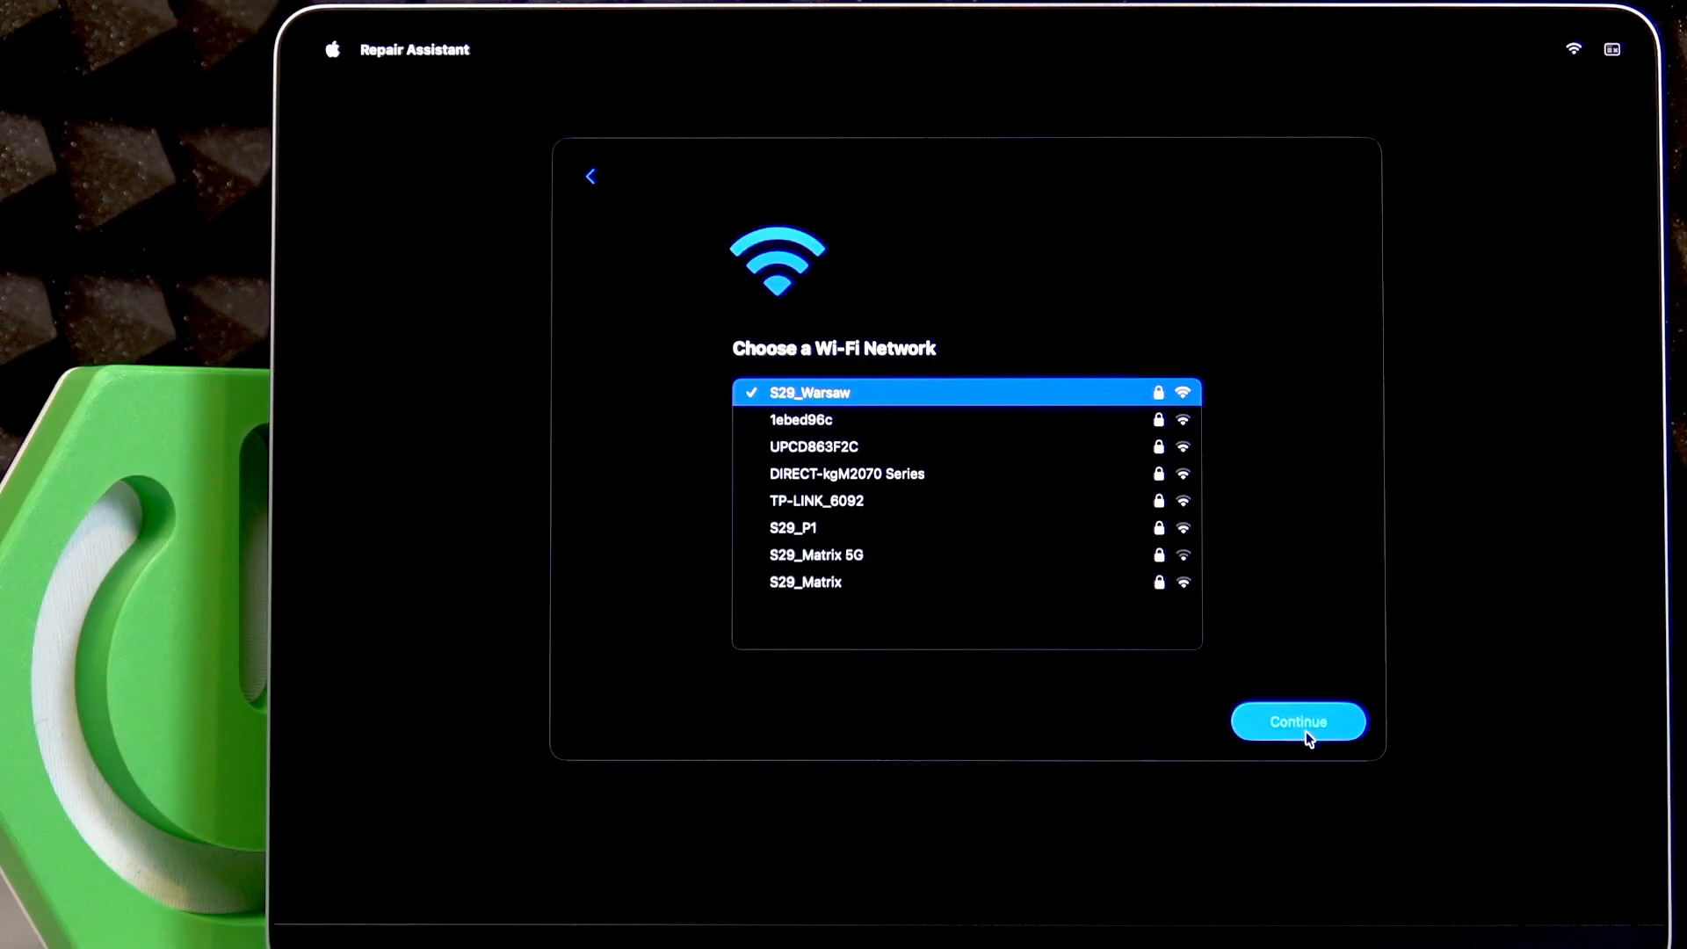
{"action": "left_click", "coordinate": [1296, 721]}
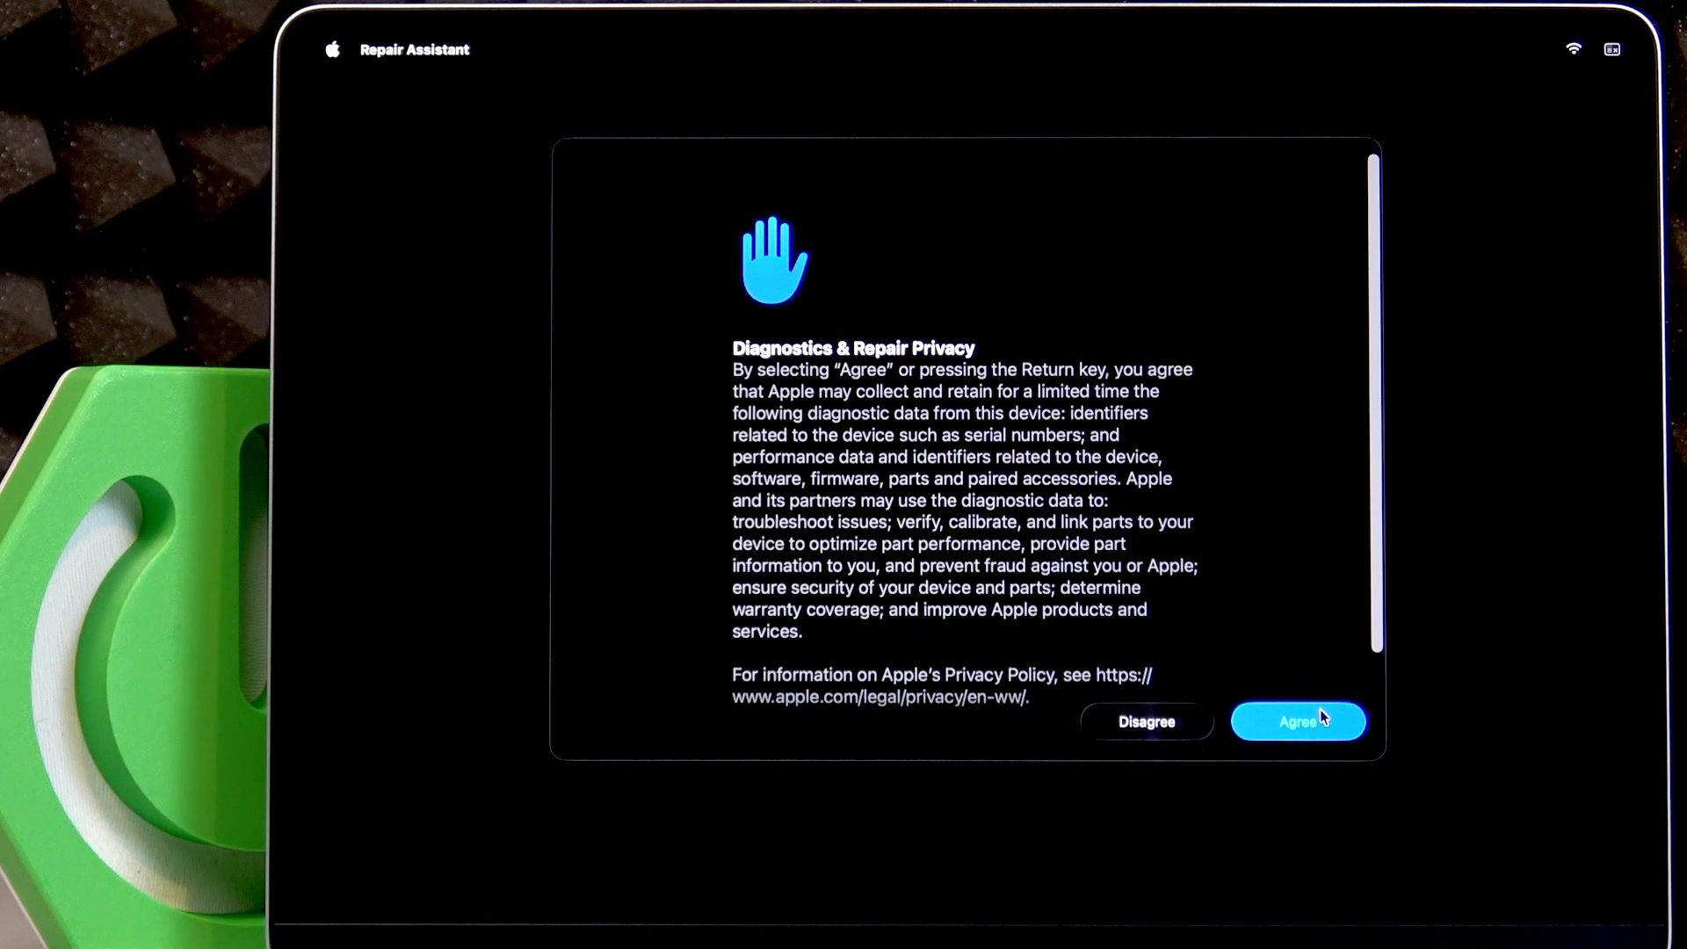
{"action": "left_click", "coordinate": [1297, 721]}
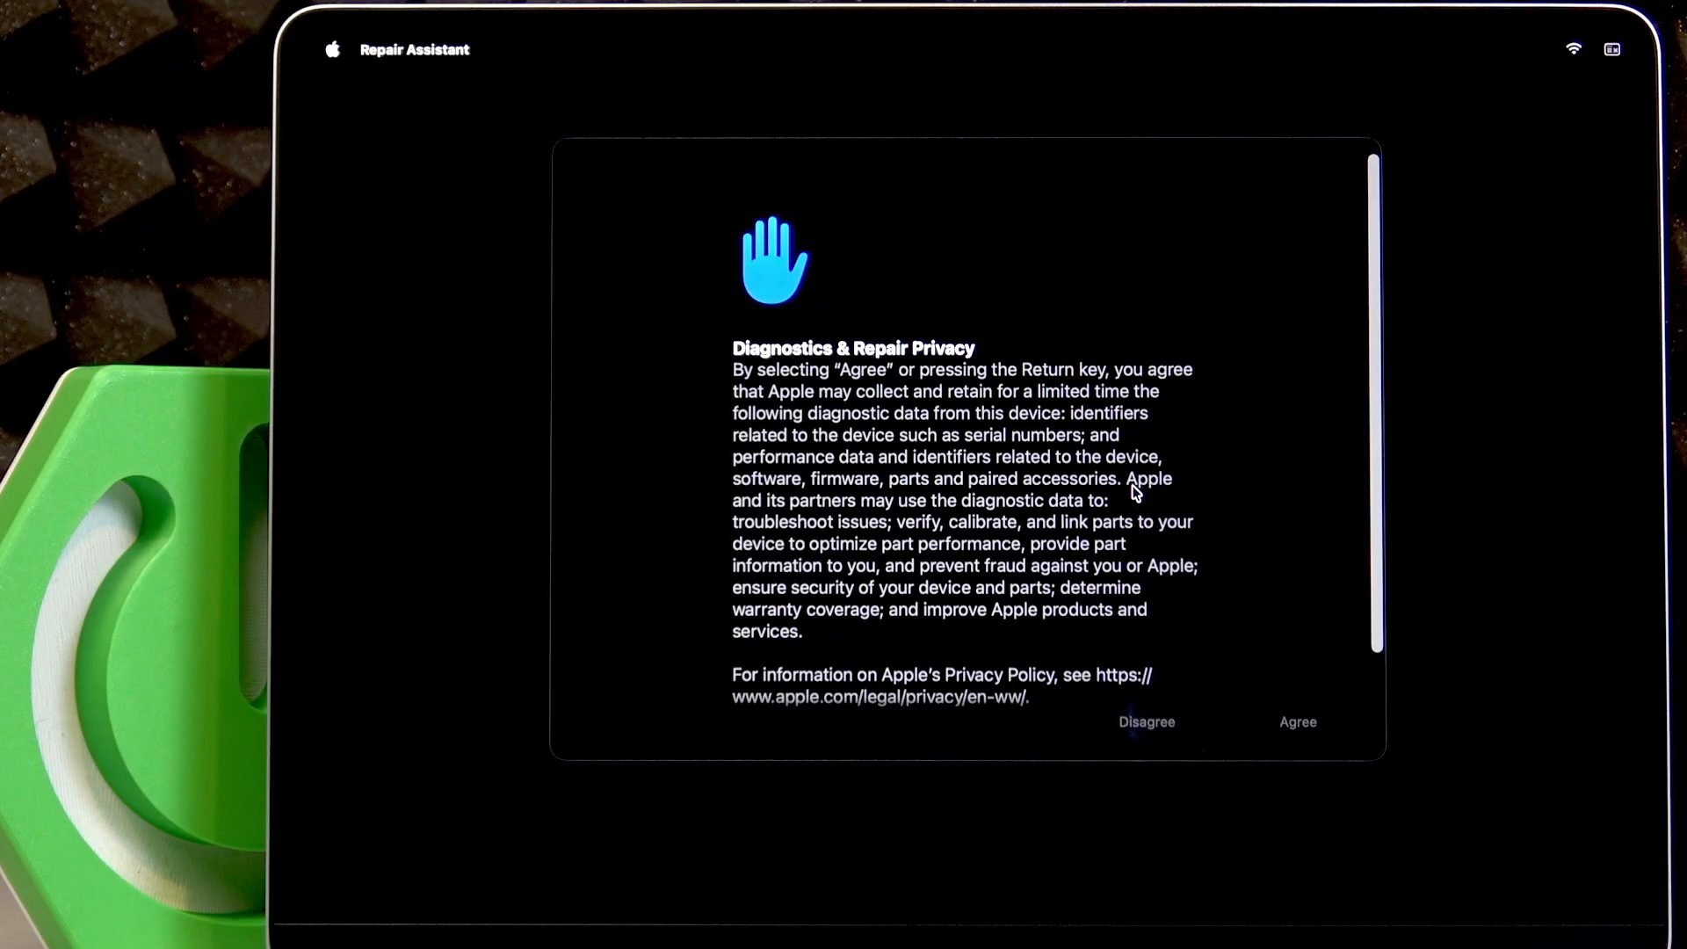
Start diagnosing this Mac and bring up the list of available diagnostics.
{"action": "left_click", "coordinate": [1296, 723]}
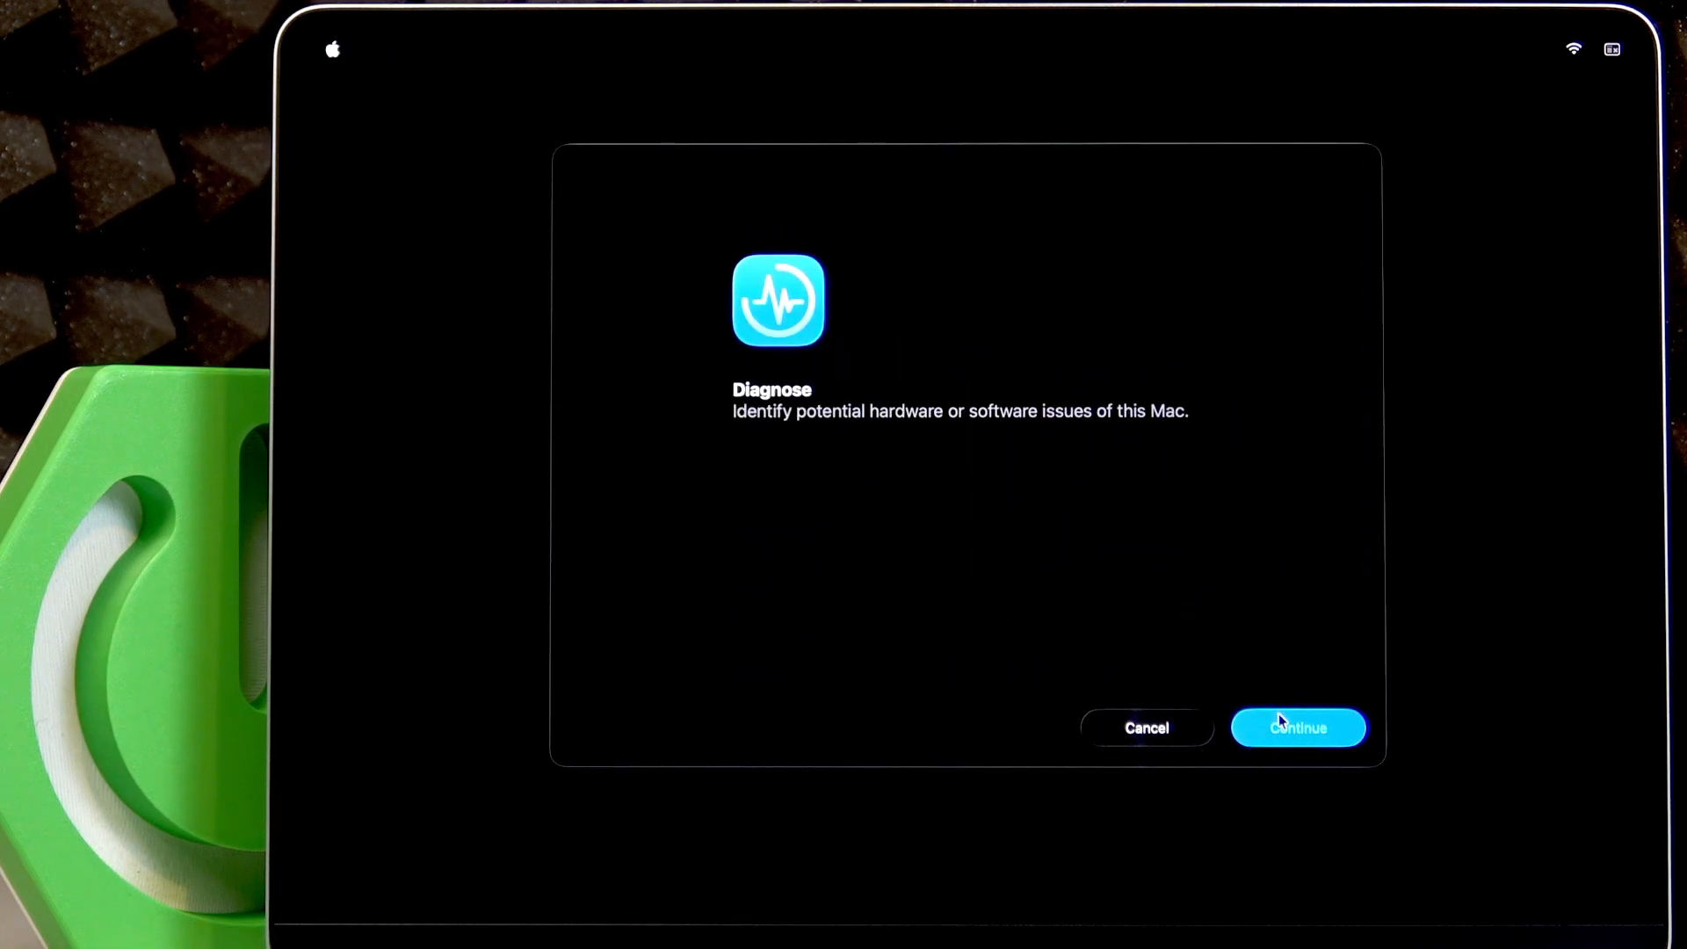
{"action": "left_click", "coordinate": [1297, 728]}
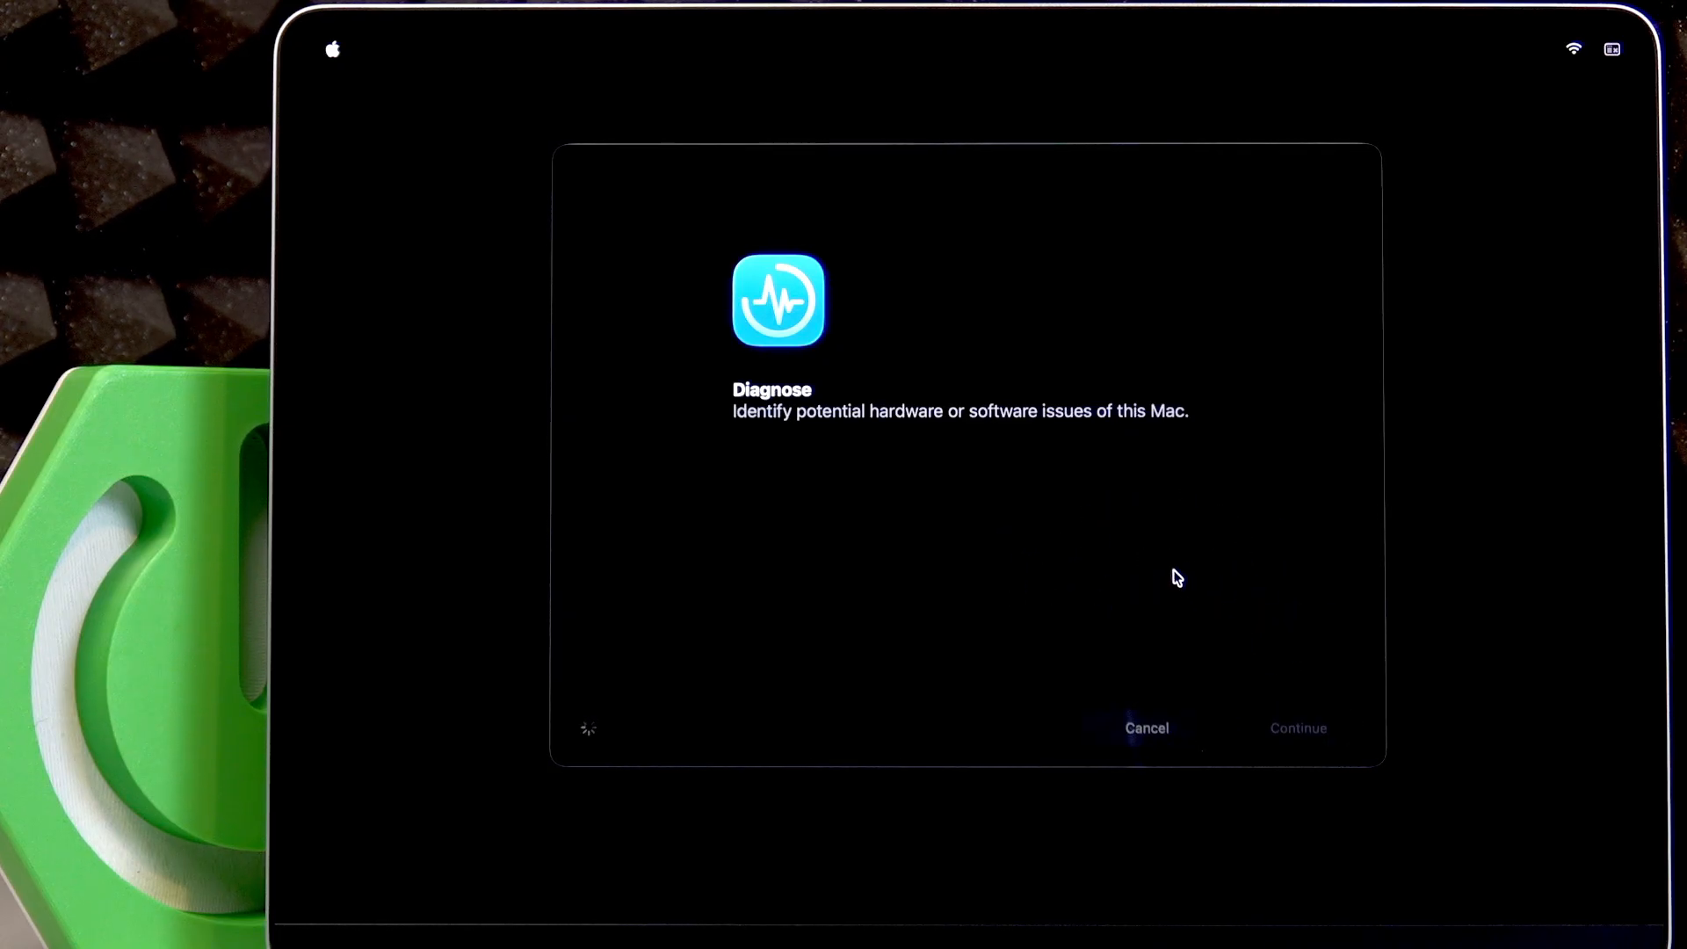
{"action": "mouse_move", "coordinate": [1028, 503]}
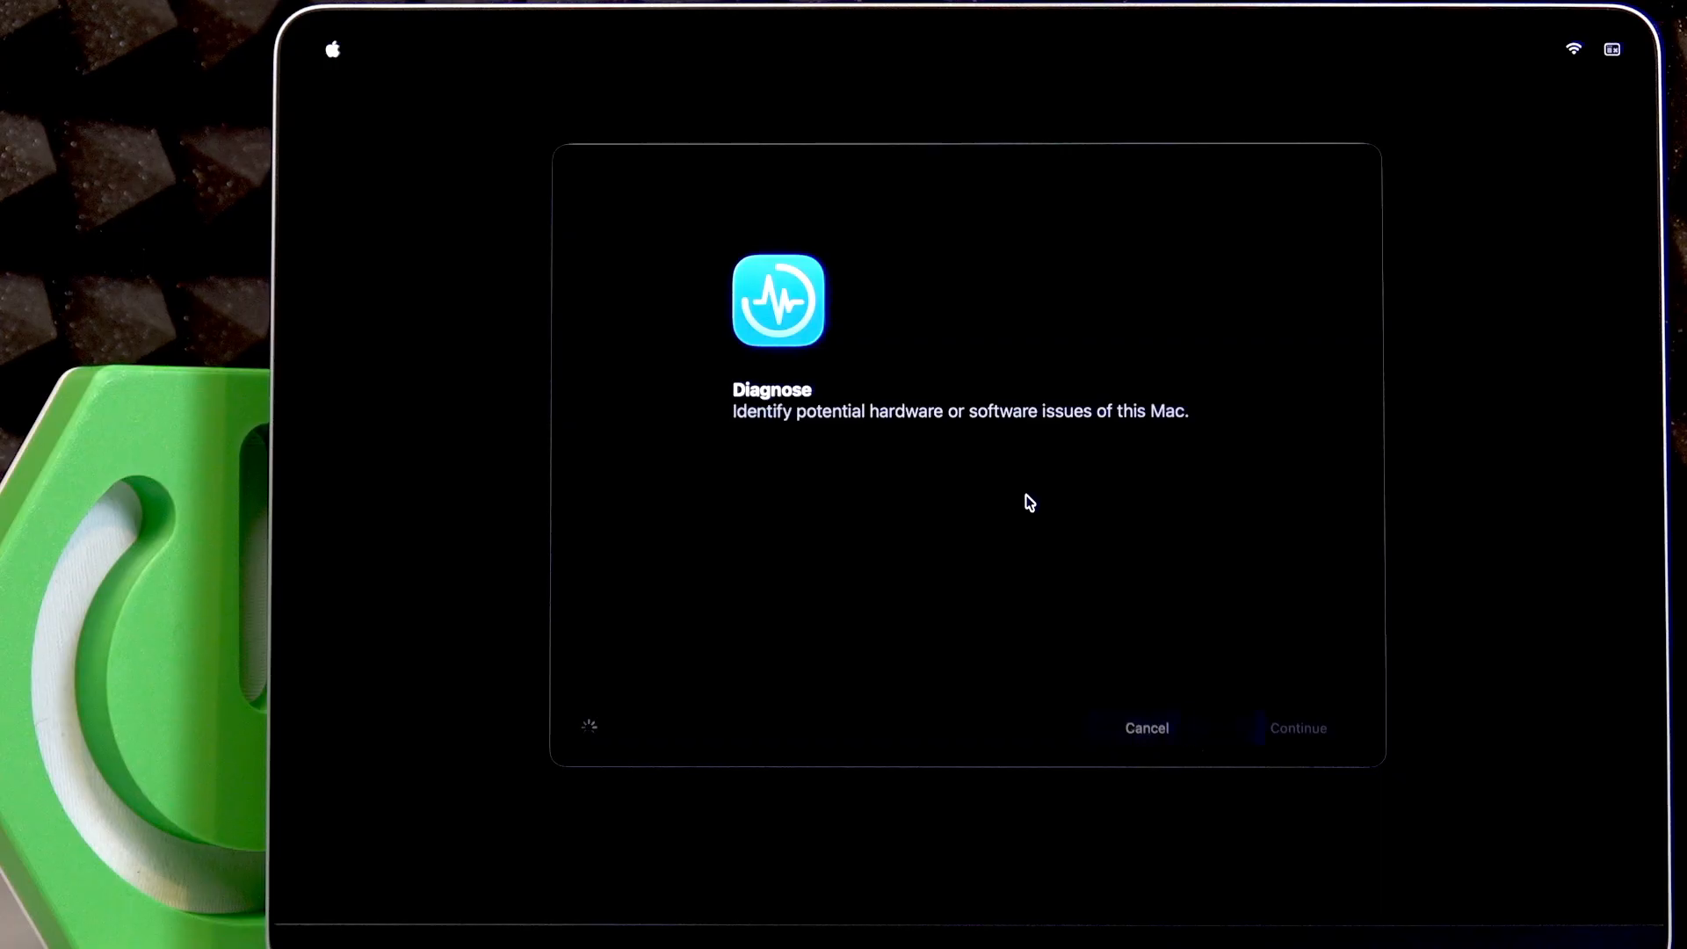
{"action": "left_click", "coordinate": [1297, 727]}
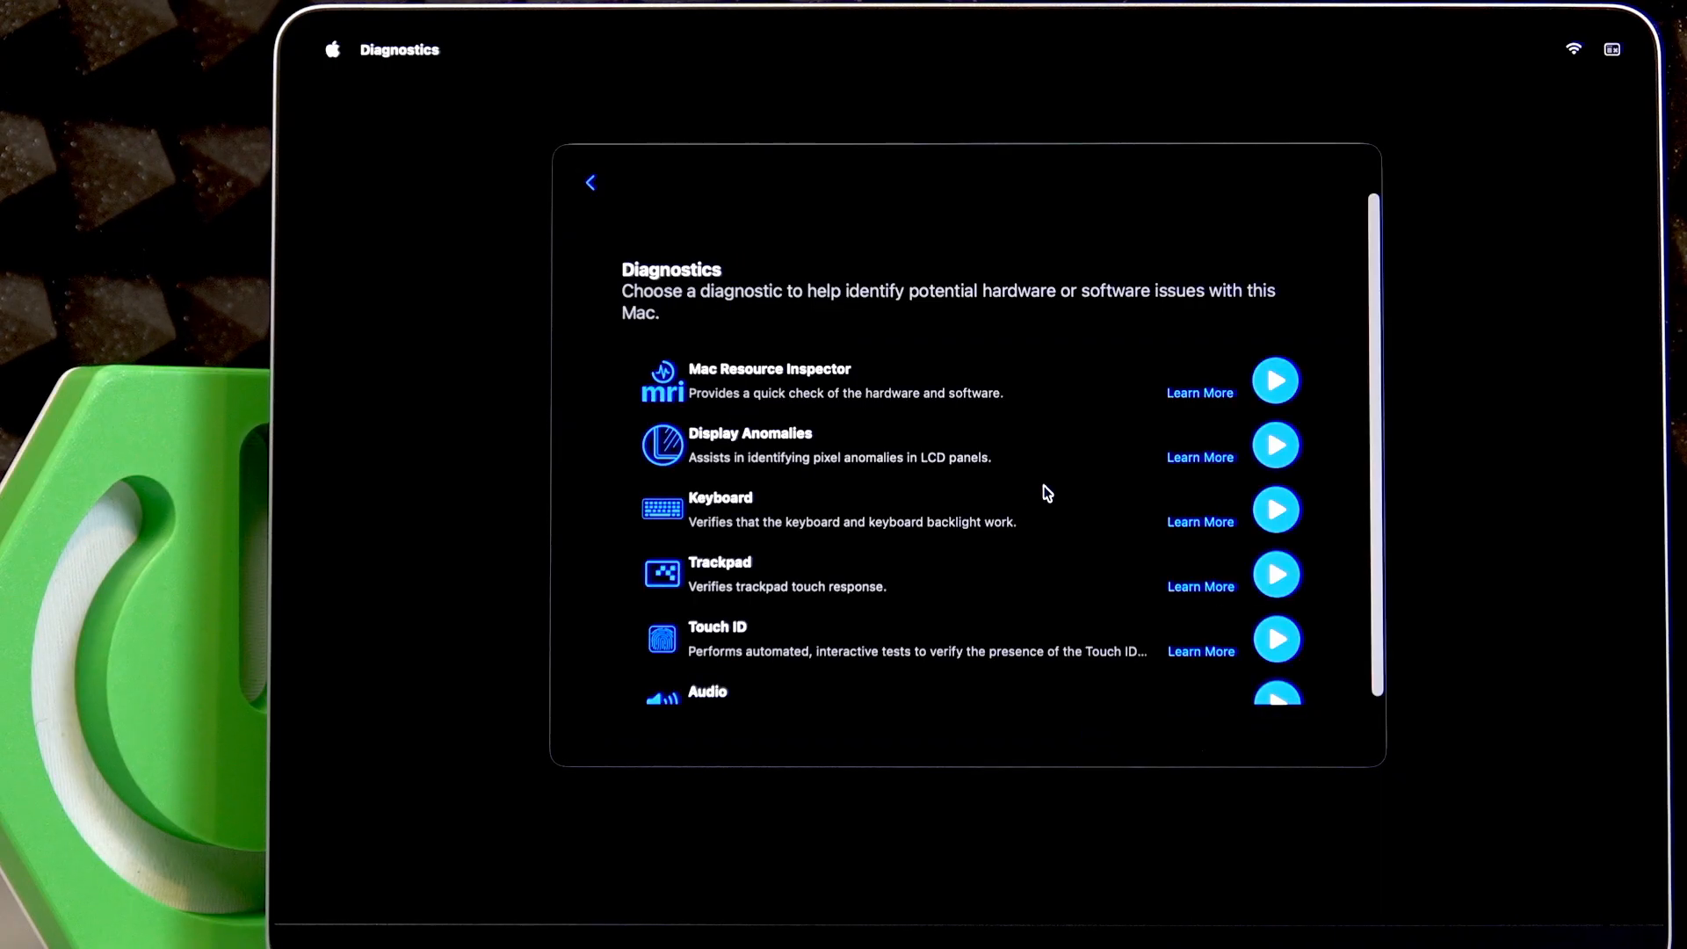
Review the Diagnostics list and run the Mac Resource Inspector check.
{"action": "scroll", "scroll_direction": "down", "scroll_amount": 3}
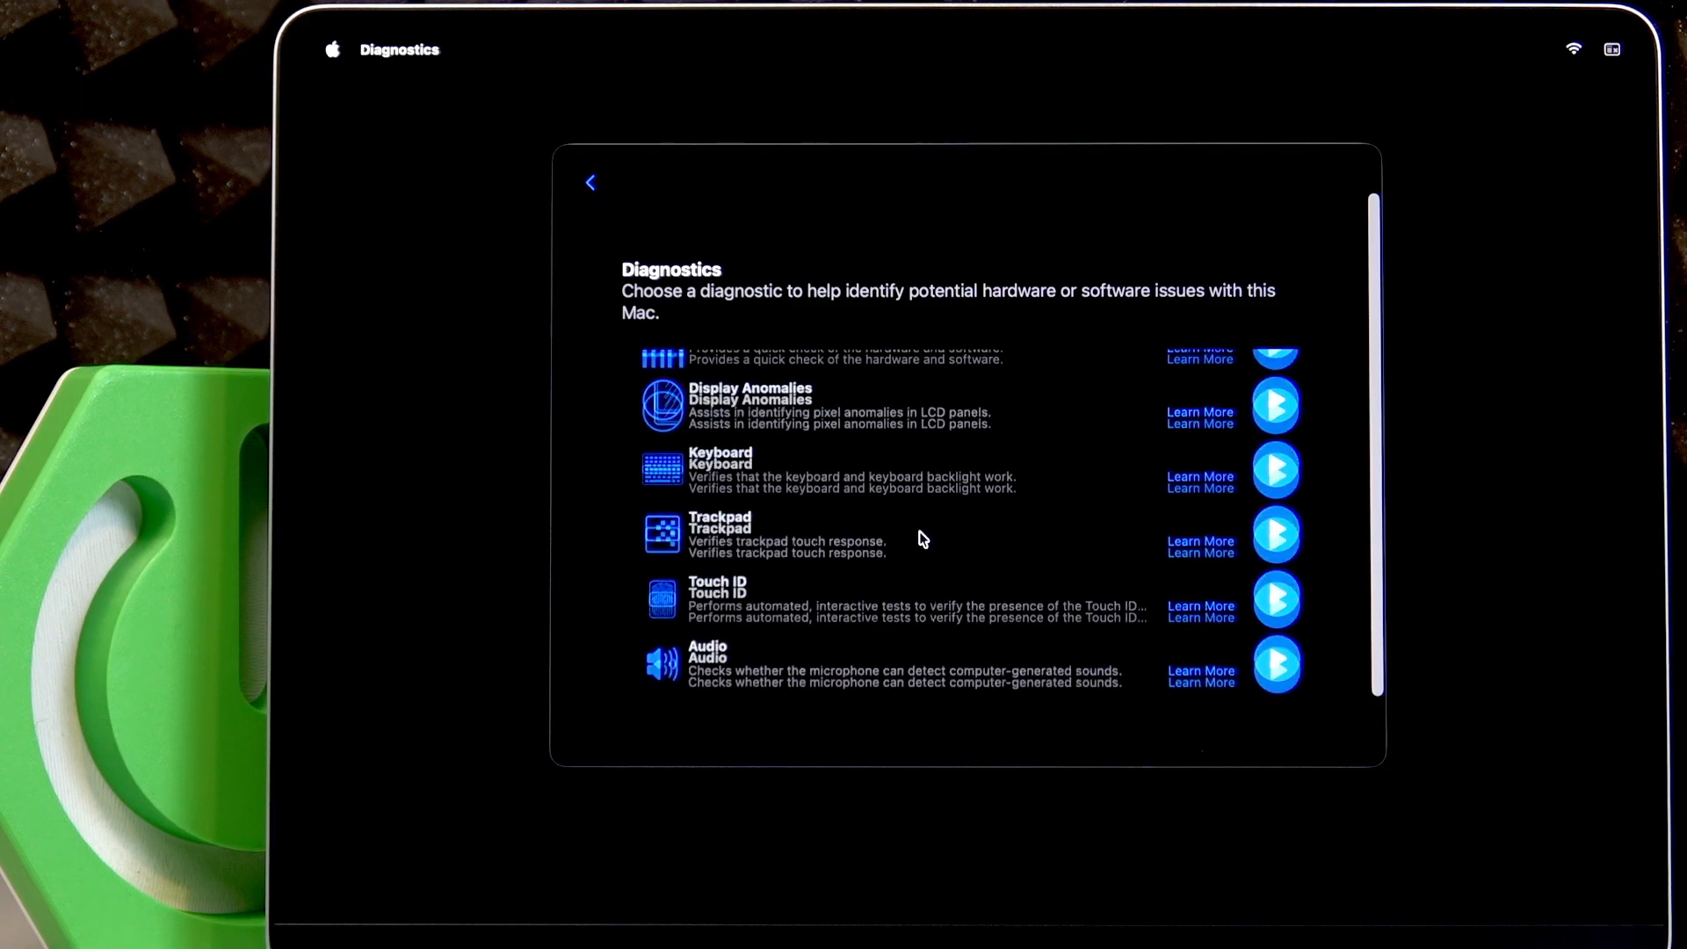
{"action": "scroll", "scroll_direction": "up", "scroll_amount": 3}
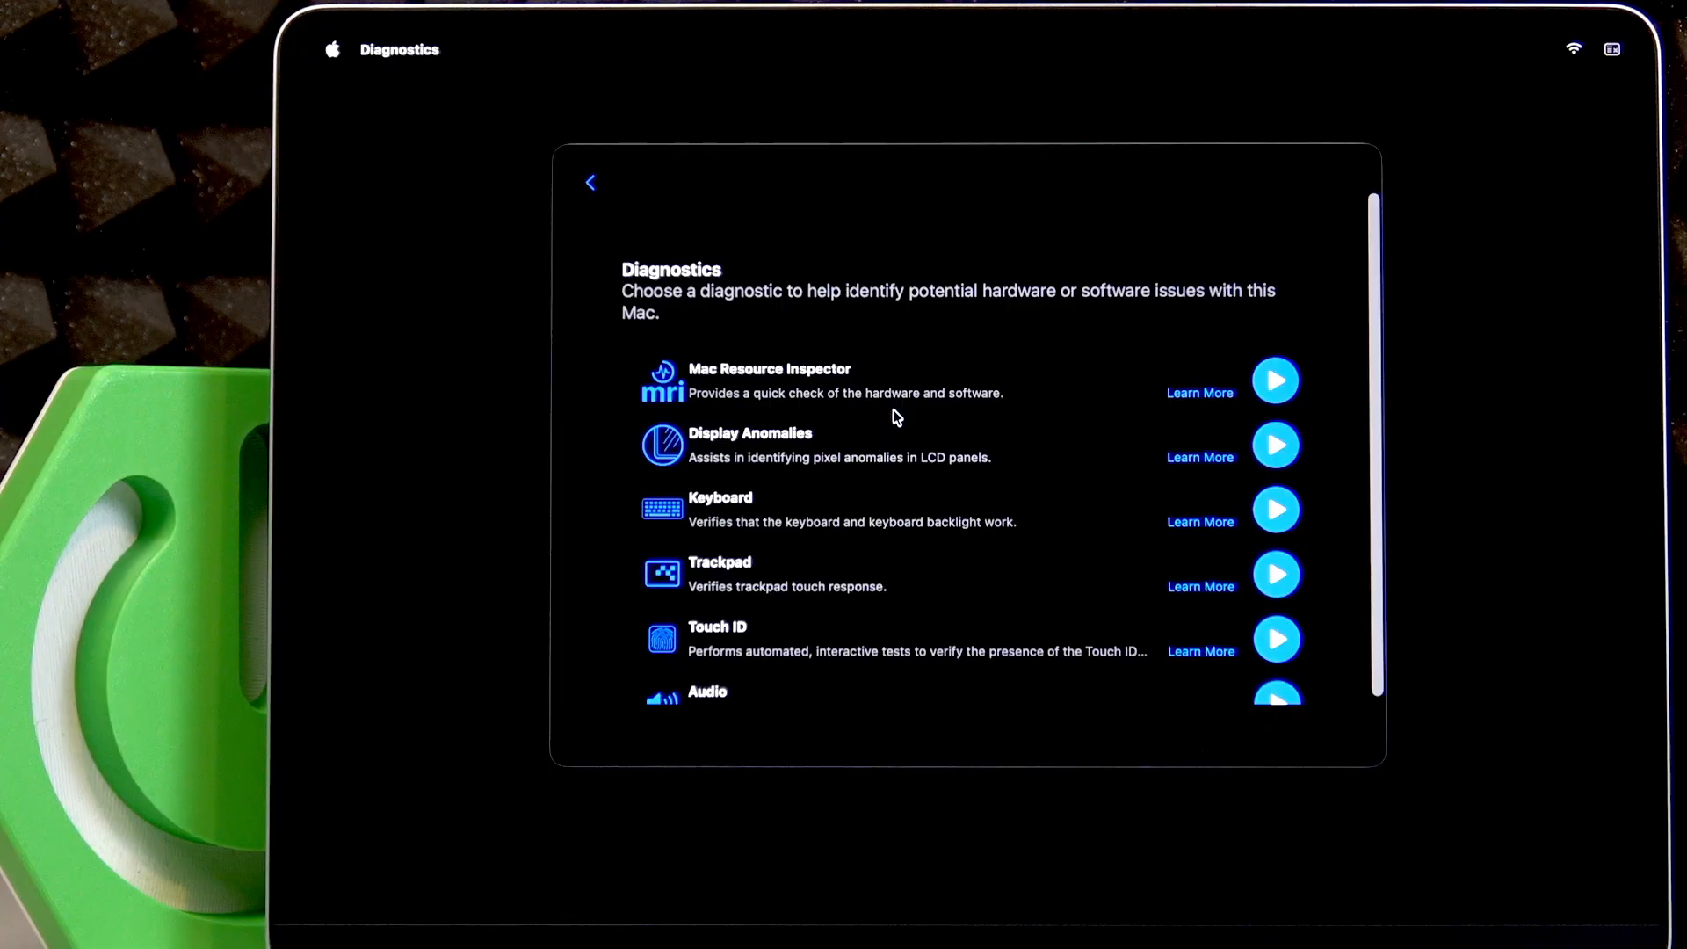
{"action": "scroll", "scroll_direction": "down", "scroll_amount": 3}
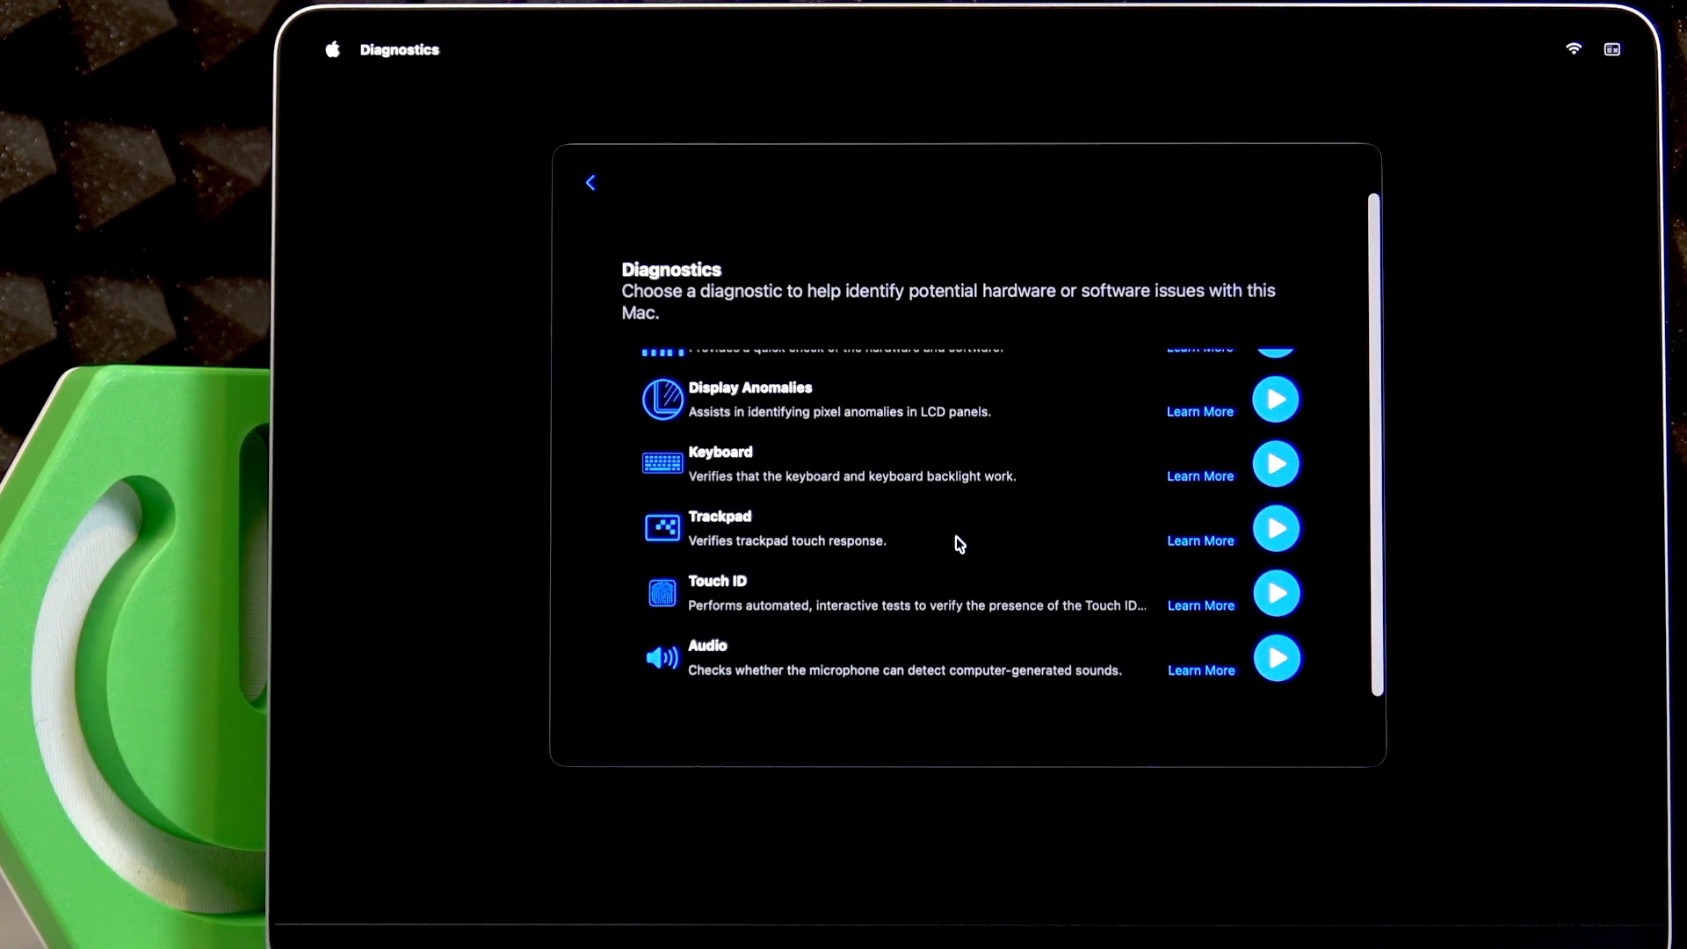
{"action": "scroll", "scroll_direction": "up", "scroll_amount": 3}
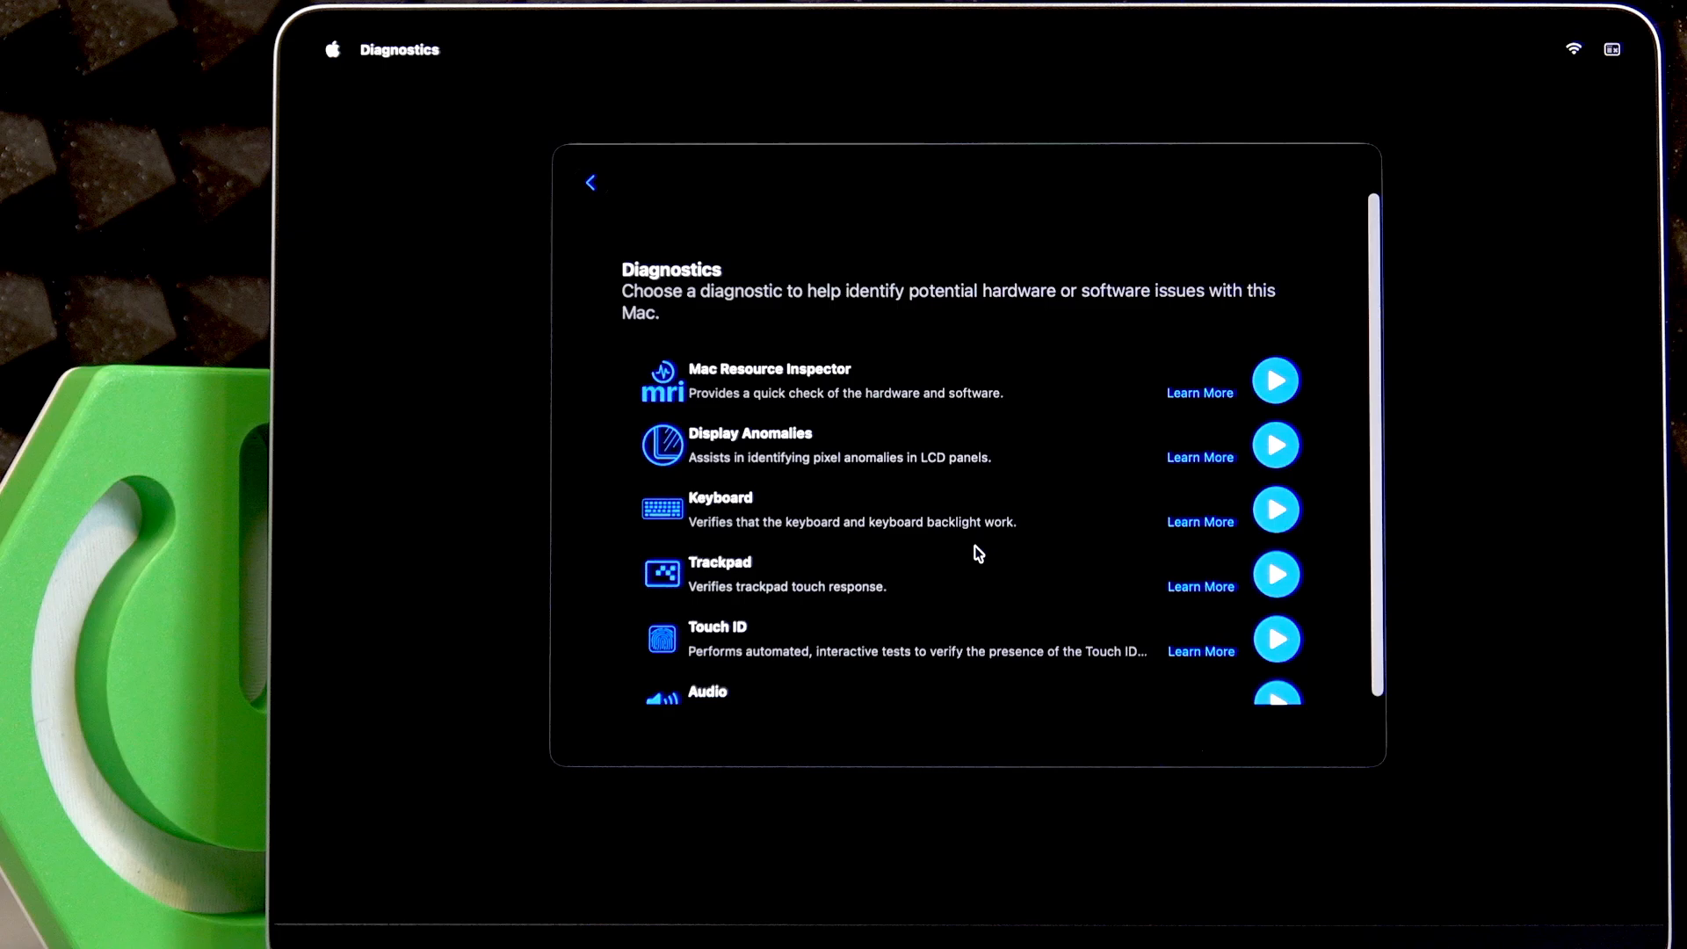
{"action": "mouse_move", "coordinate": [1009, 385]}
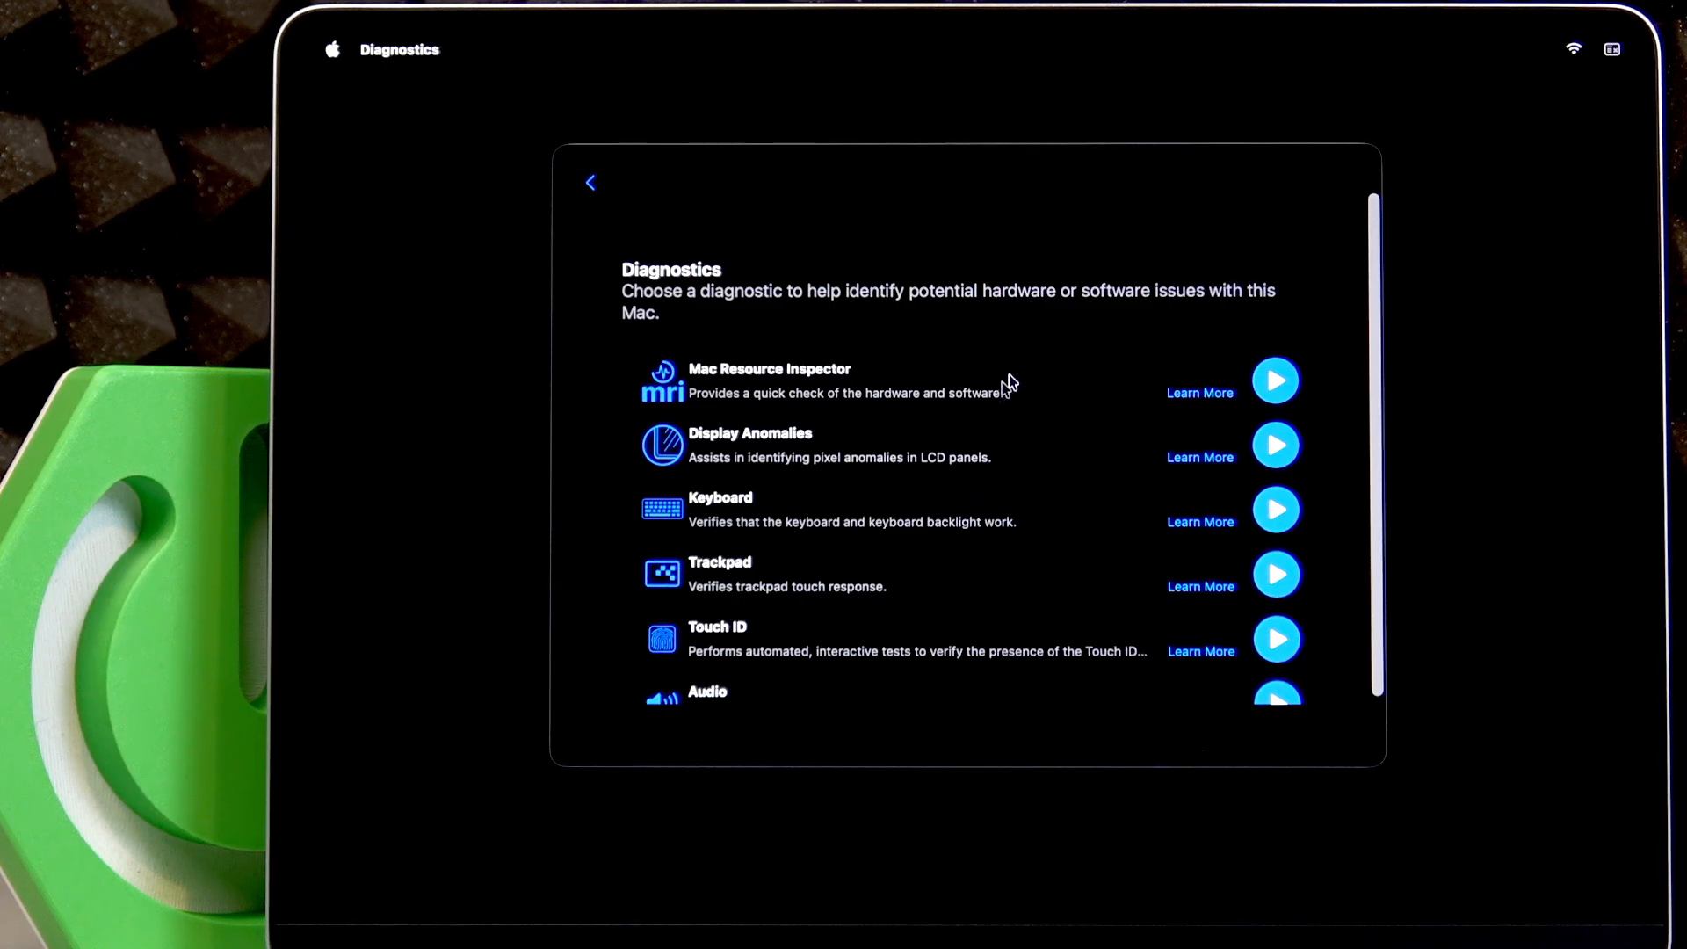
{"action": "mouse_move", "coordinate": [1220, 478]}
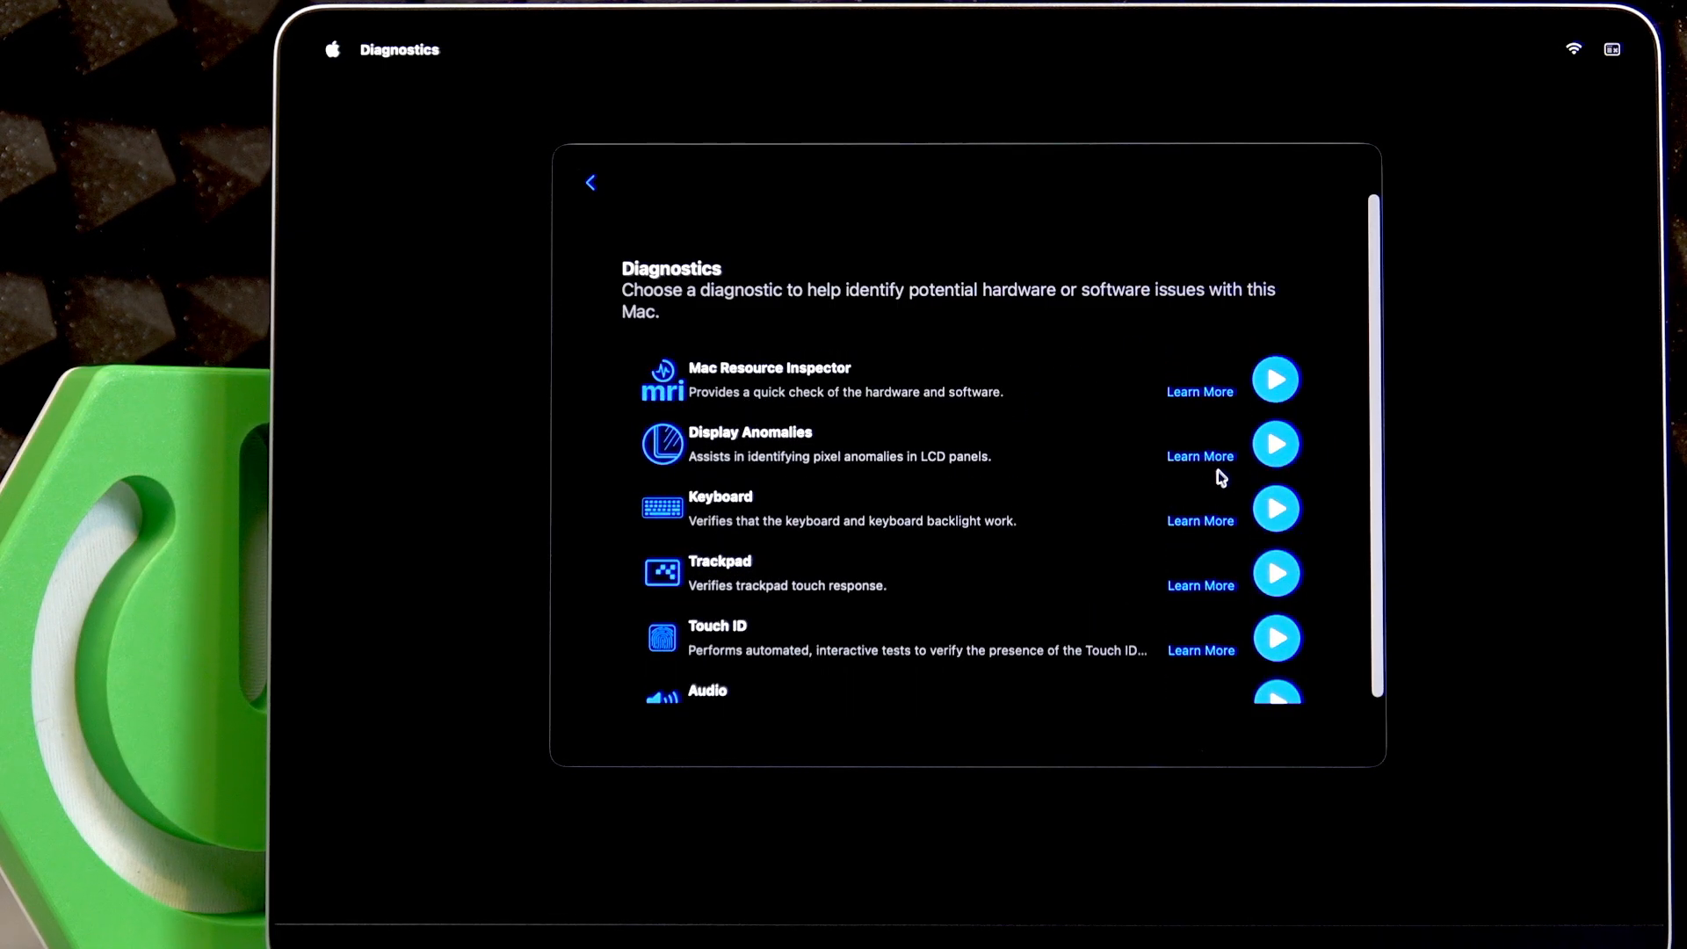
{"action": "mouse_move", "coordinate": [1275, 379]}
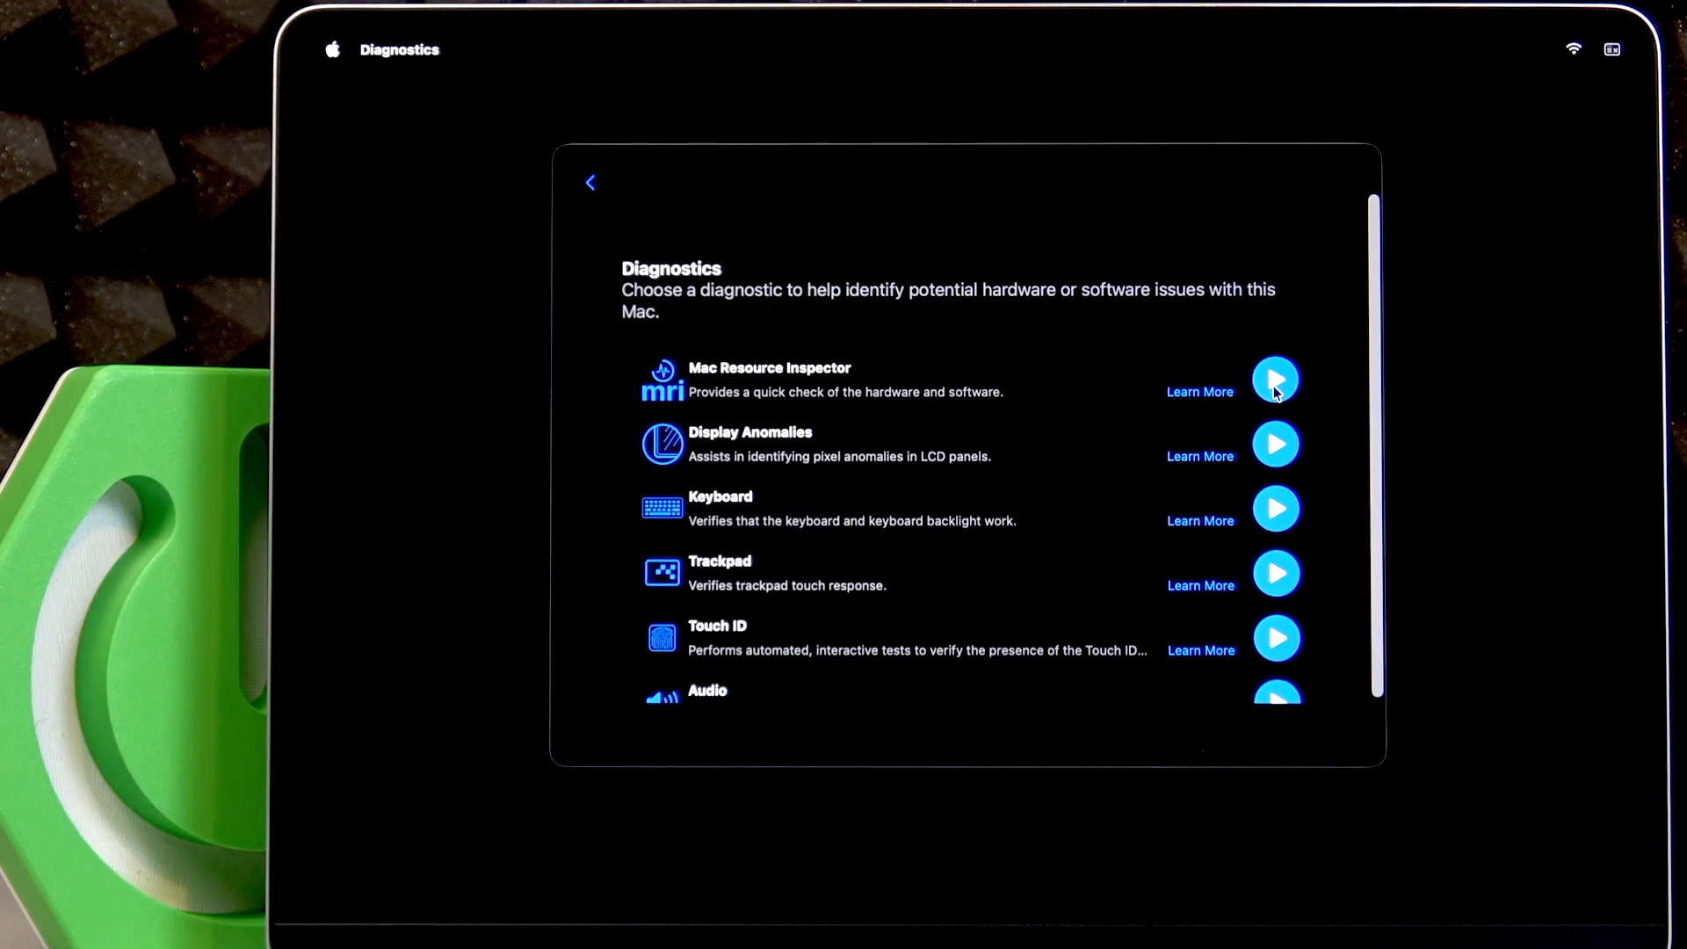
{"action": "left_click", "coordinate": [1276, 380]}
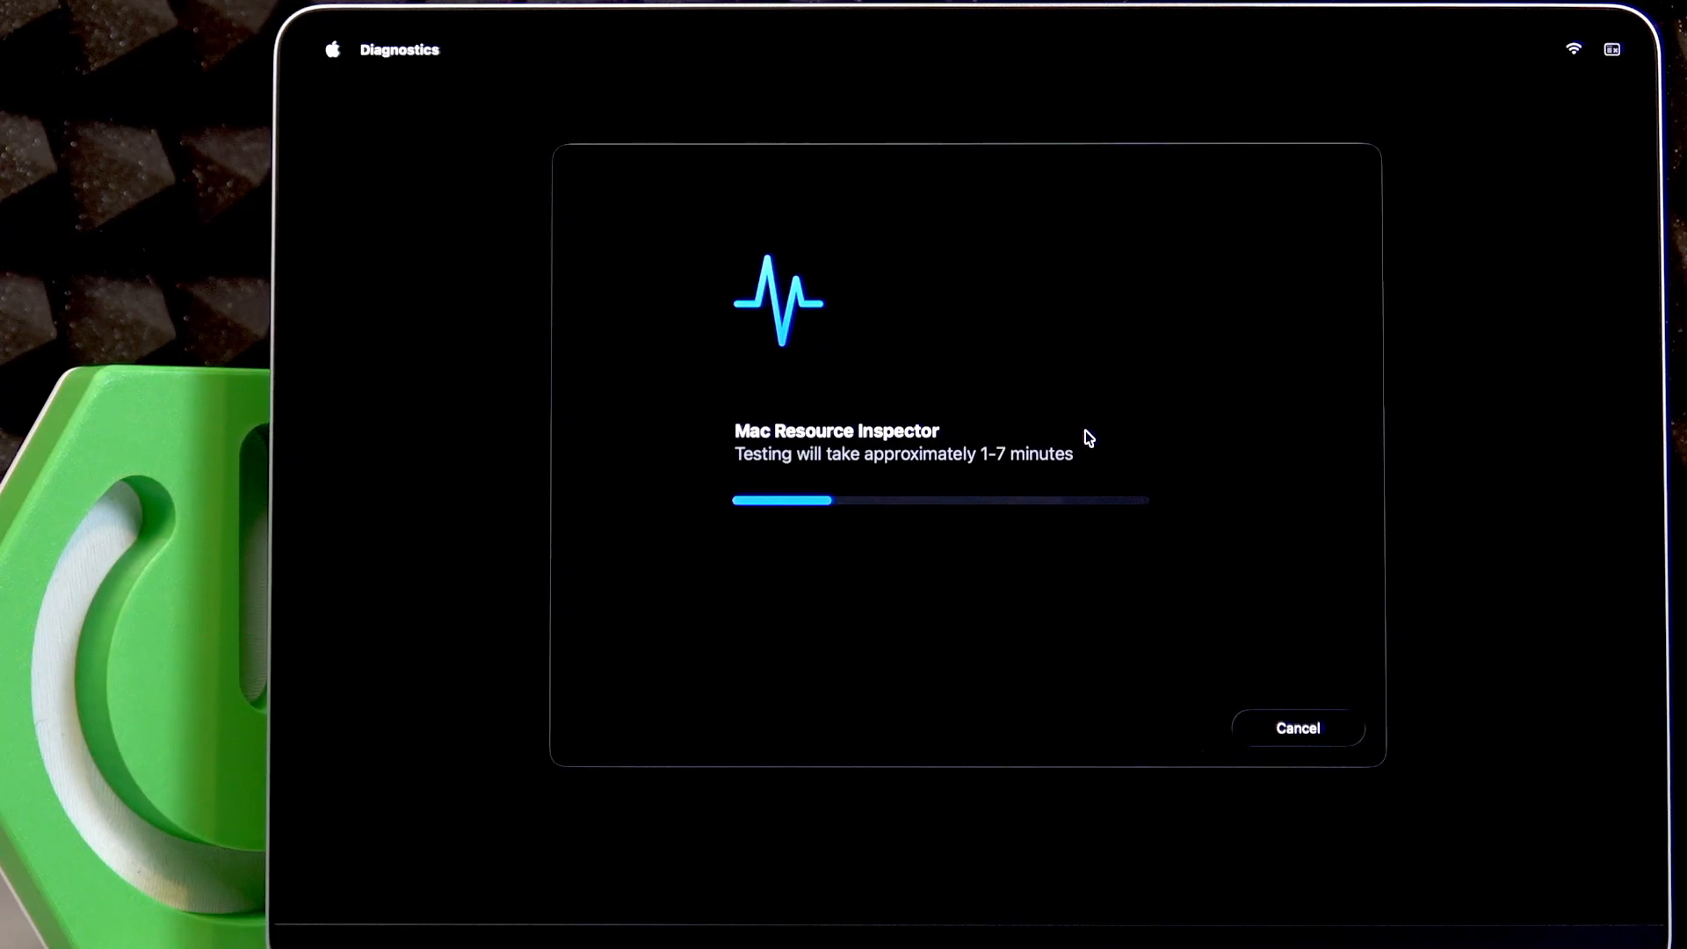
{"action": "mouse_move", "coordinate": [1055, 445]}
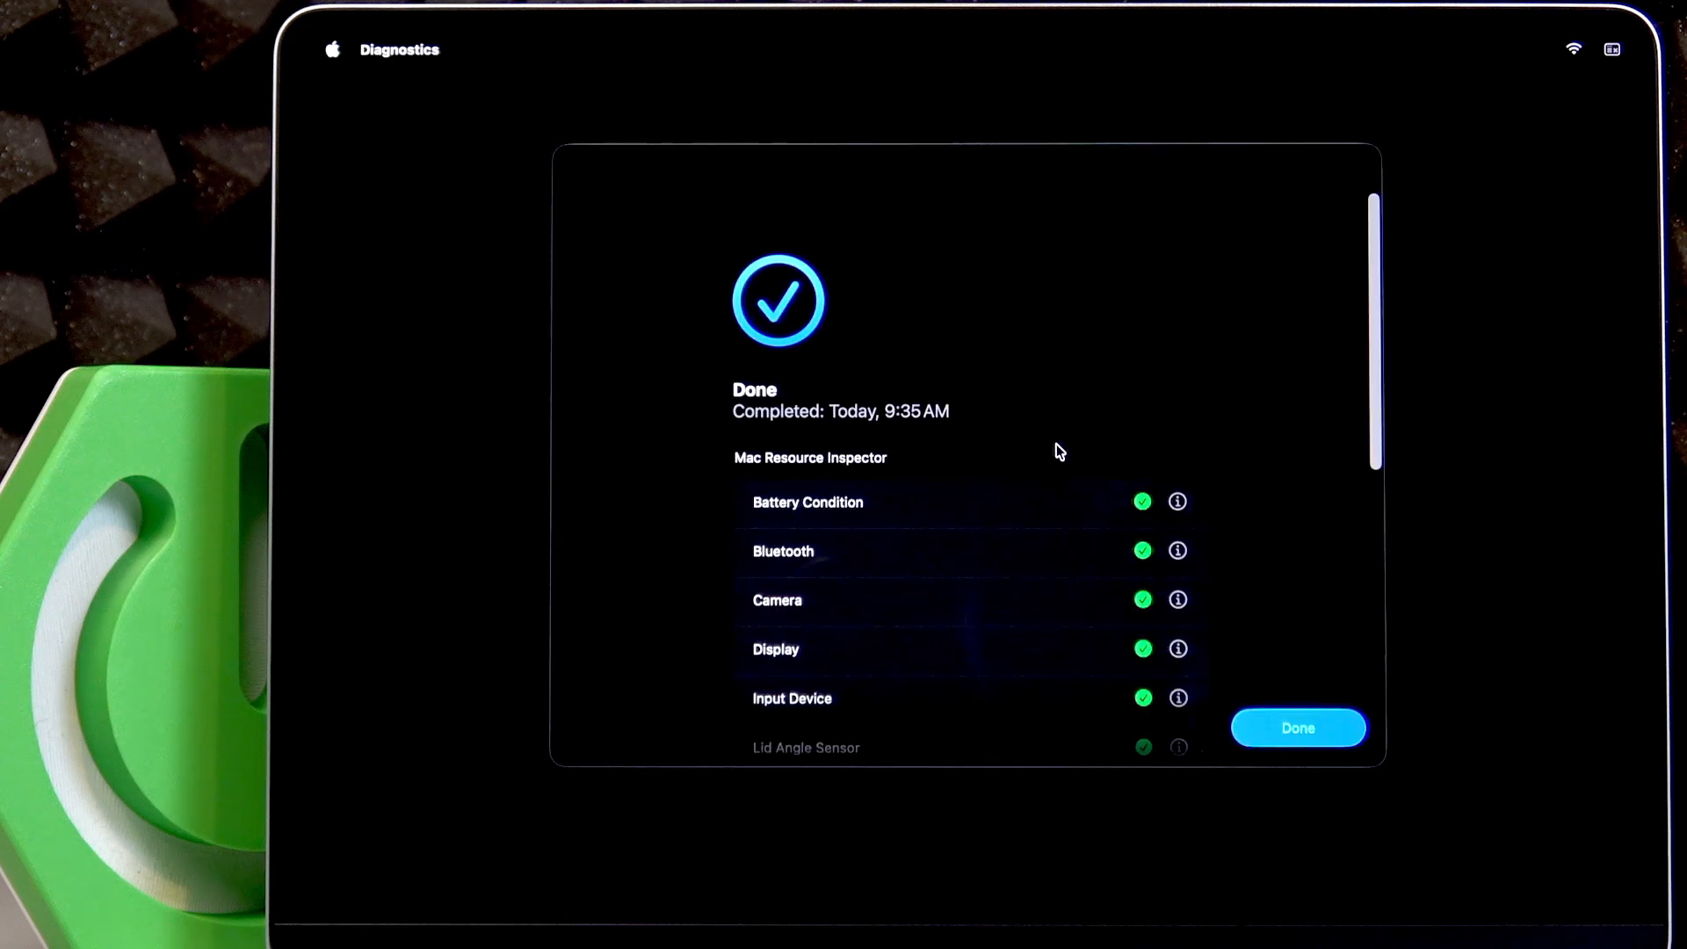
{"action": "scroll", "scroll_direction": "down", "scroll_amount": 3}
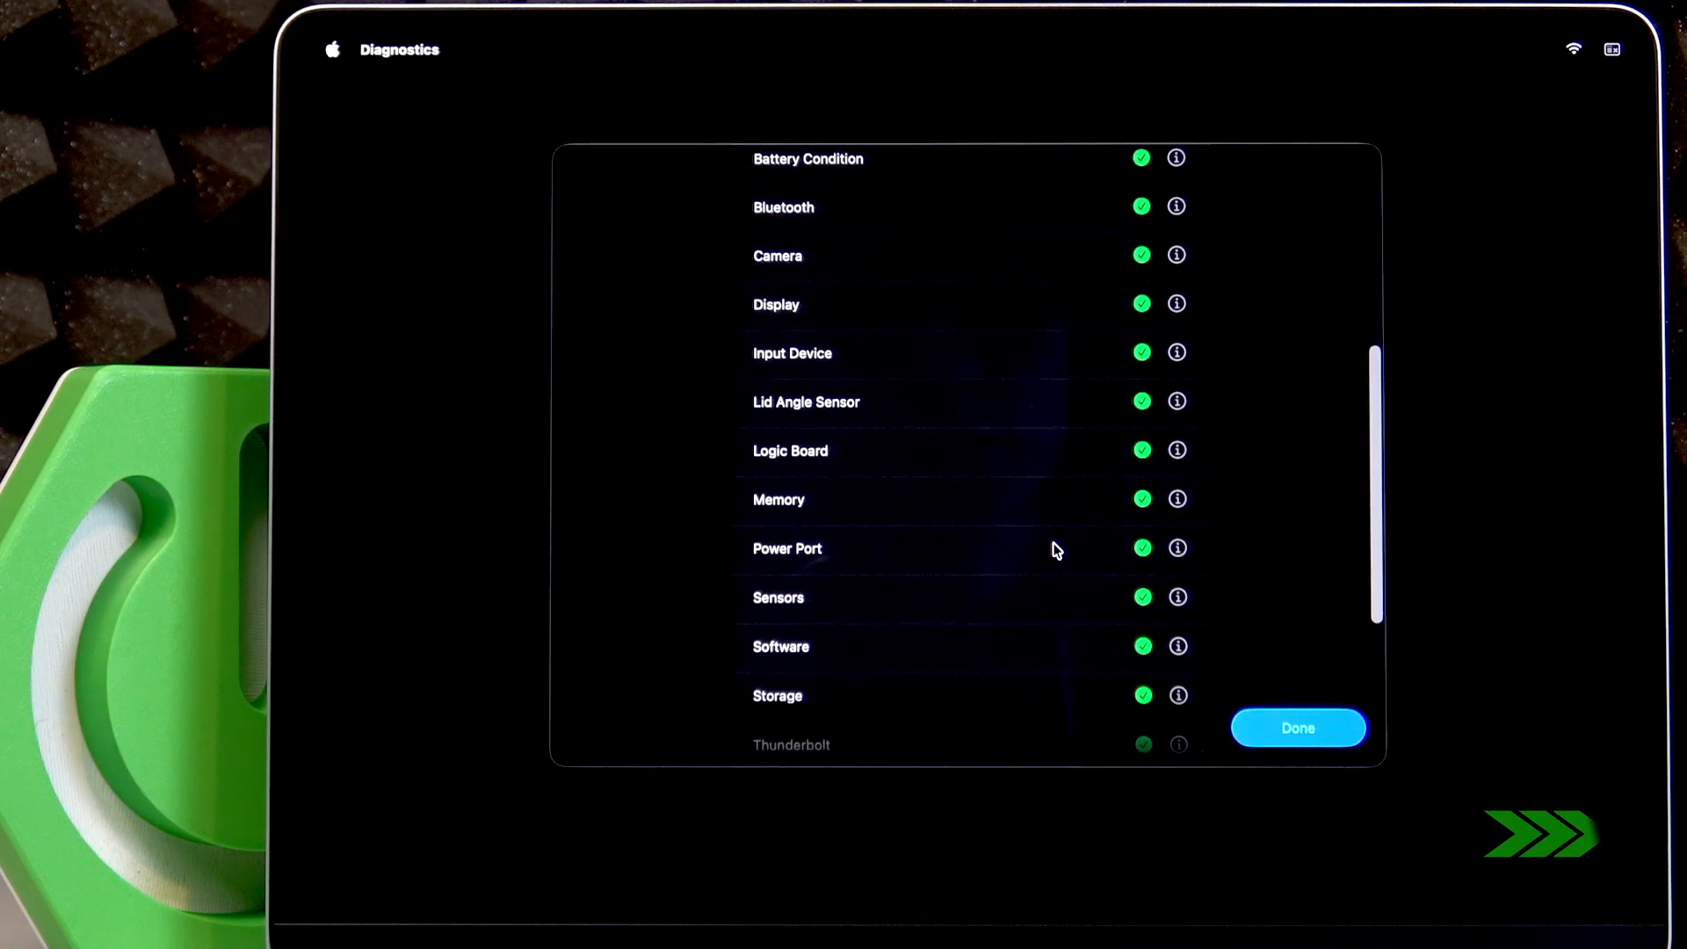
{"action": "scroll", "scroll_direction": "up", "scroll_amount": 3}
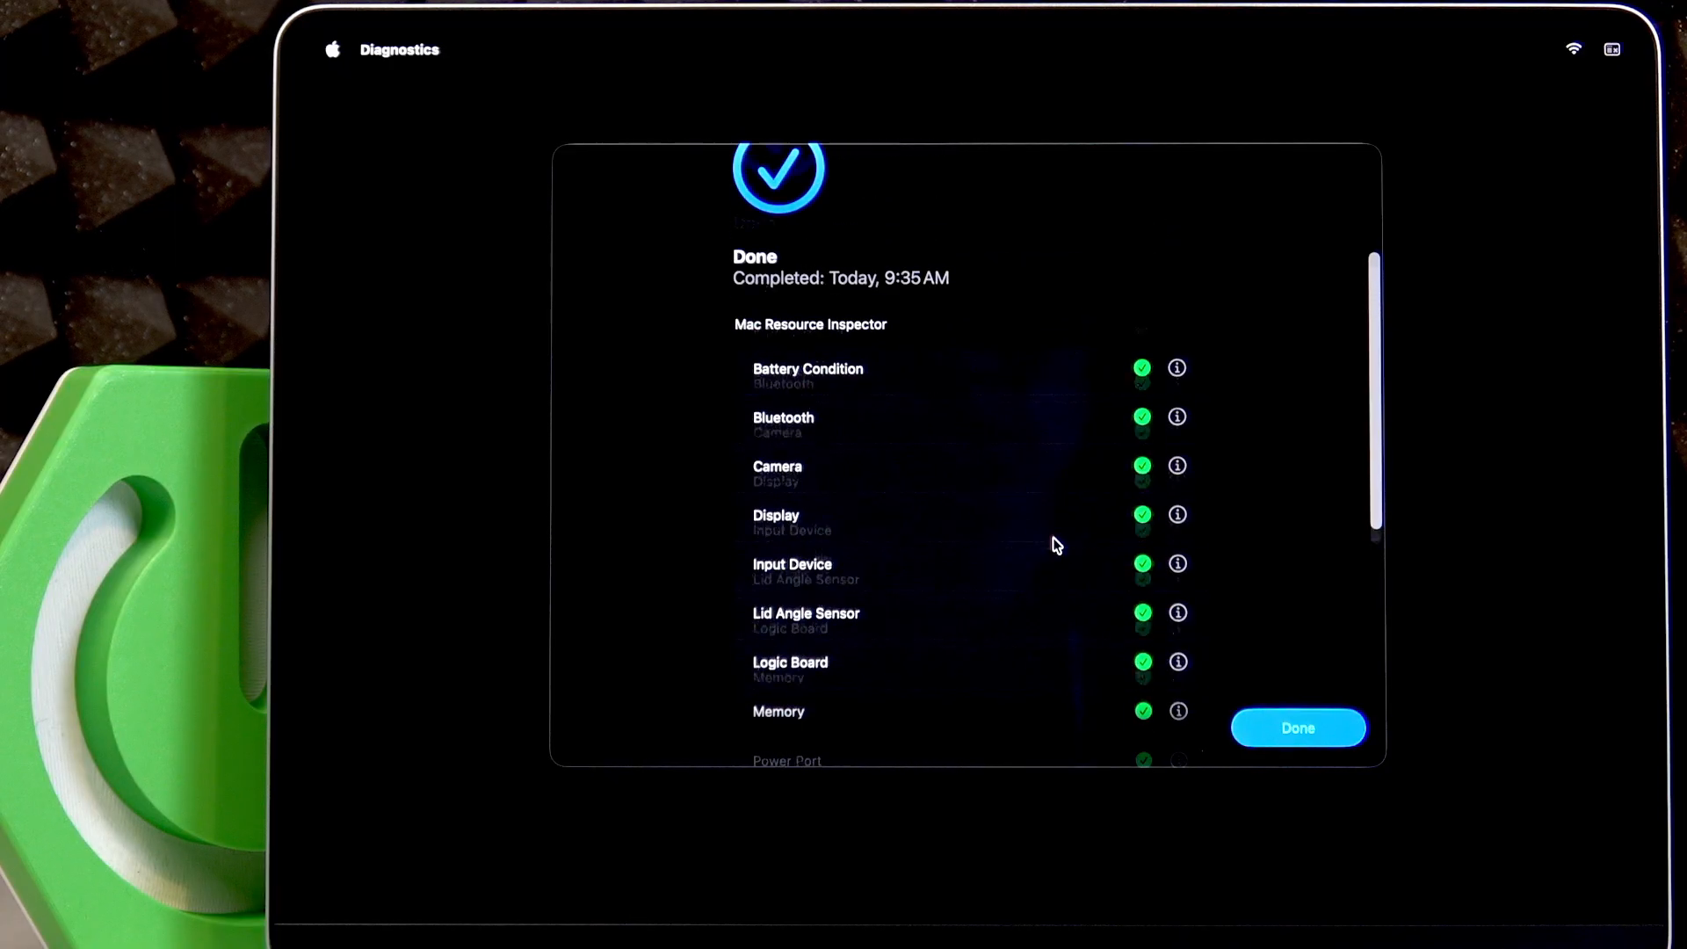
{"action": "scroll", "scroll_direction": "down", "scroll_amount": 3}
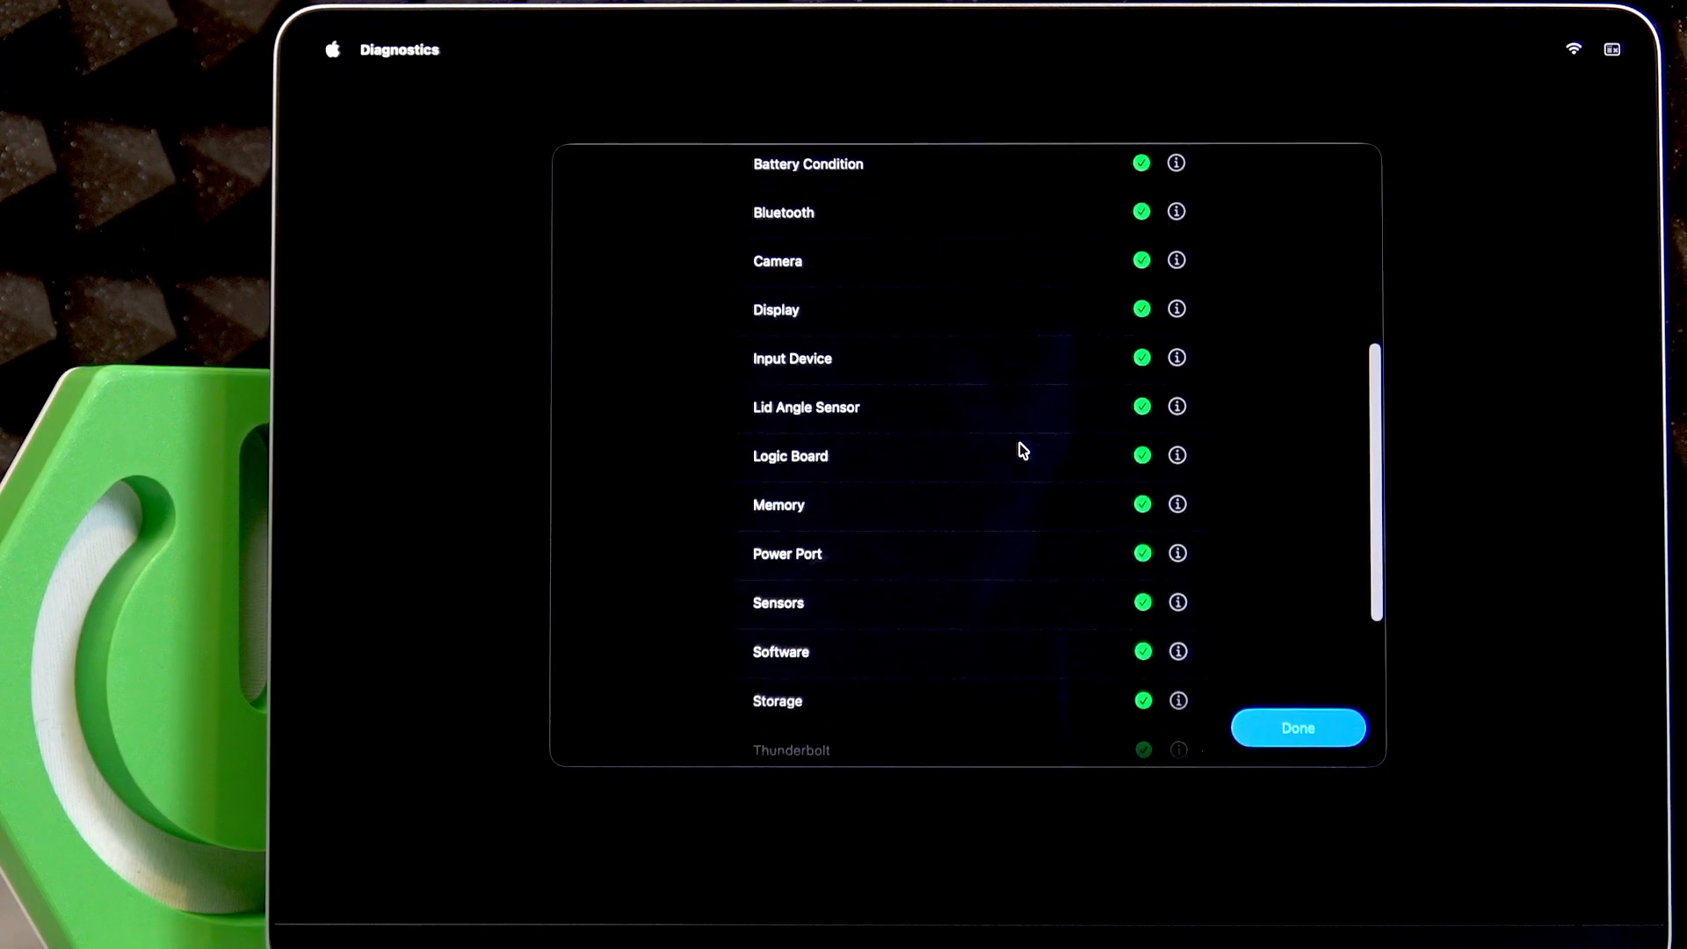
{"action": "scroll", "scroll_direction": "down", "scroll_amount": 3}
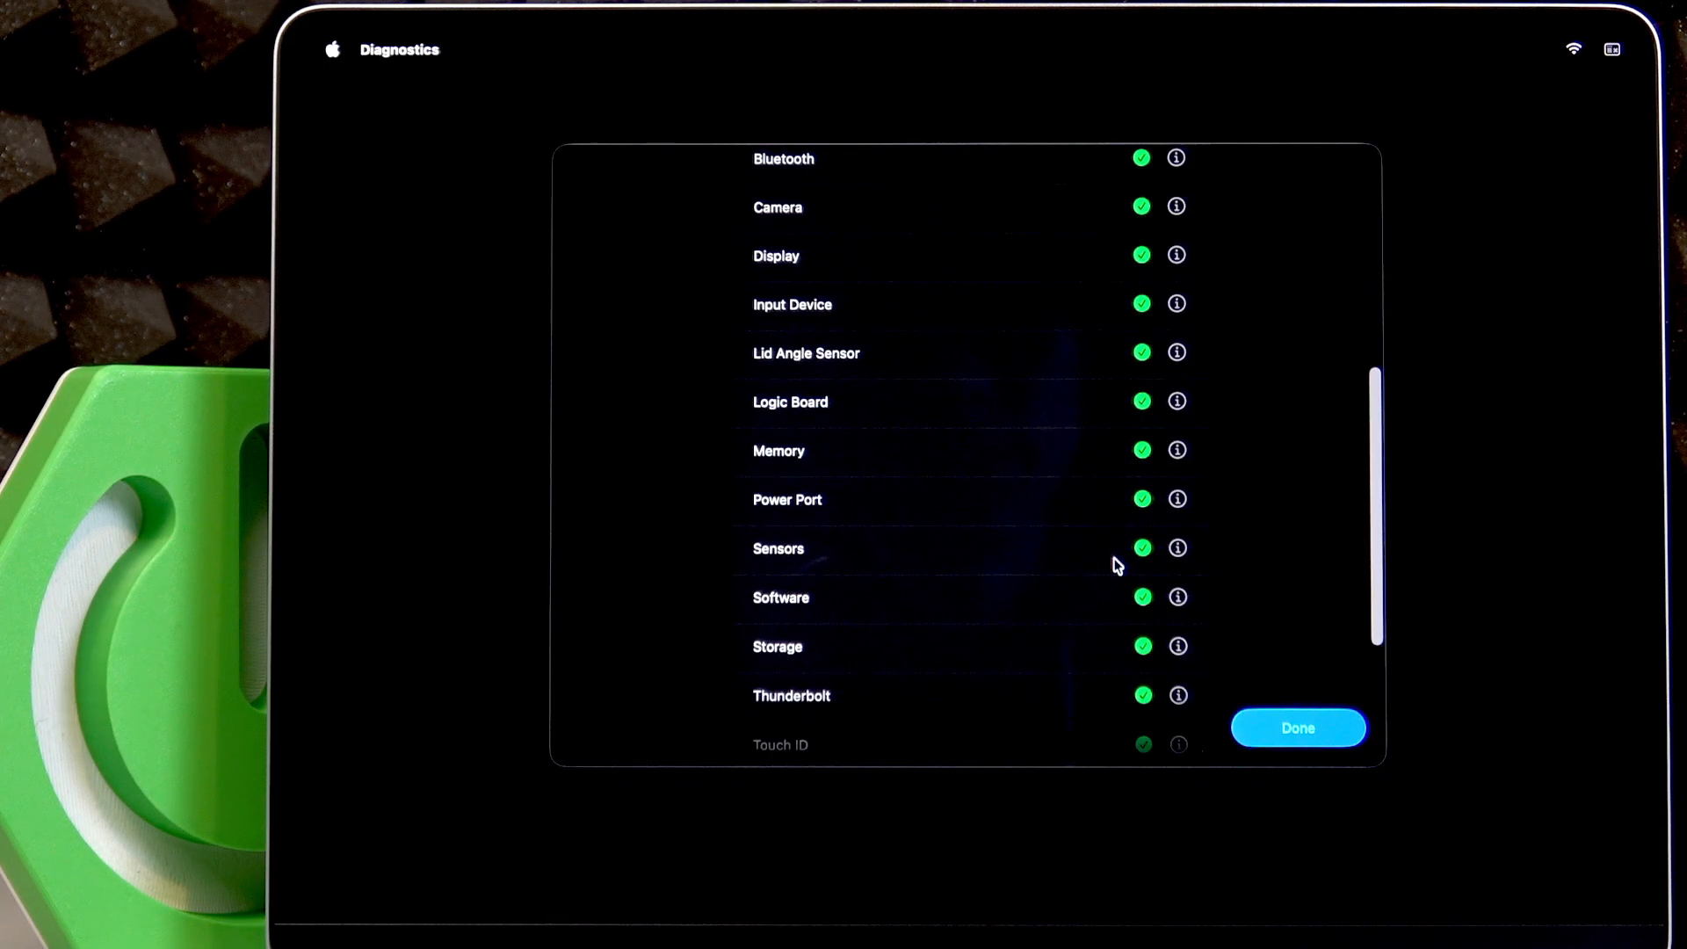
{"action": "mouse_move", "coordinate": [1139, 419]}
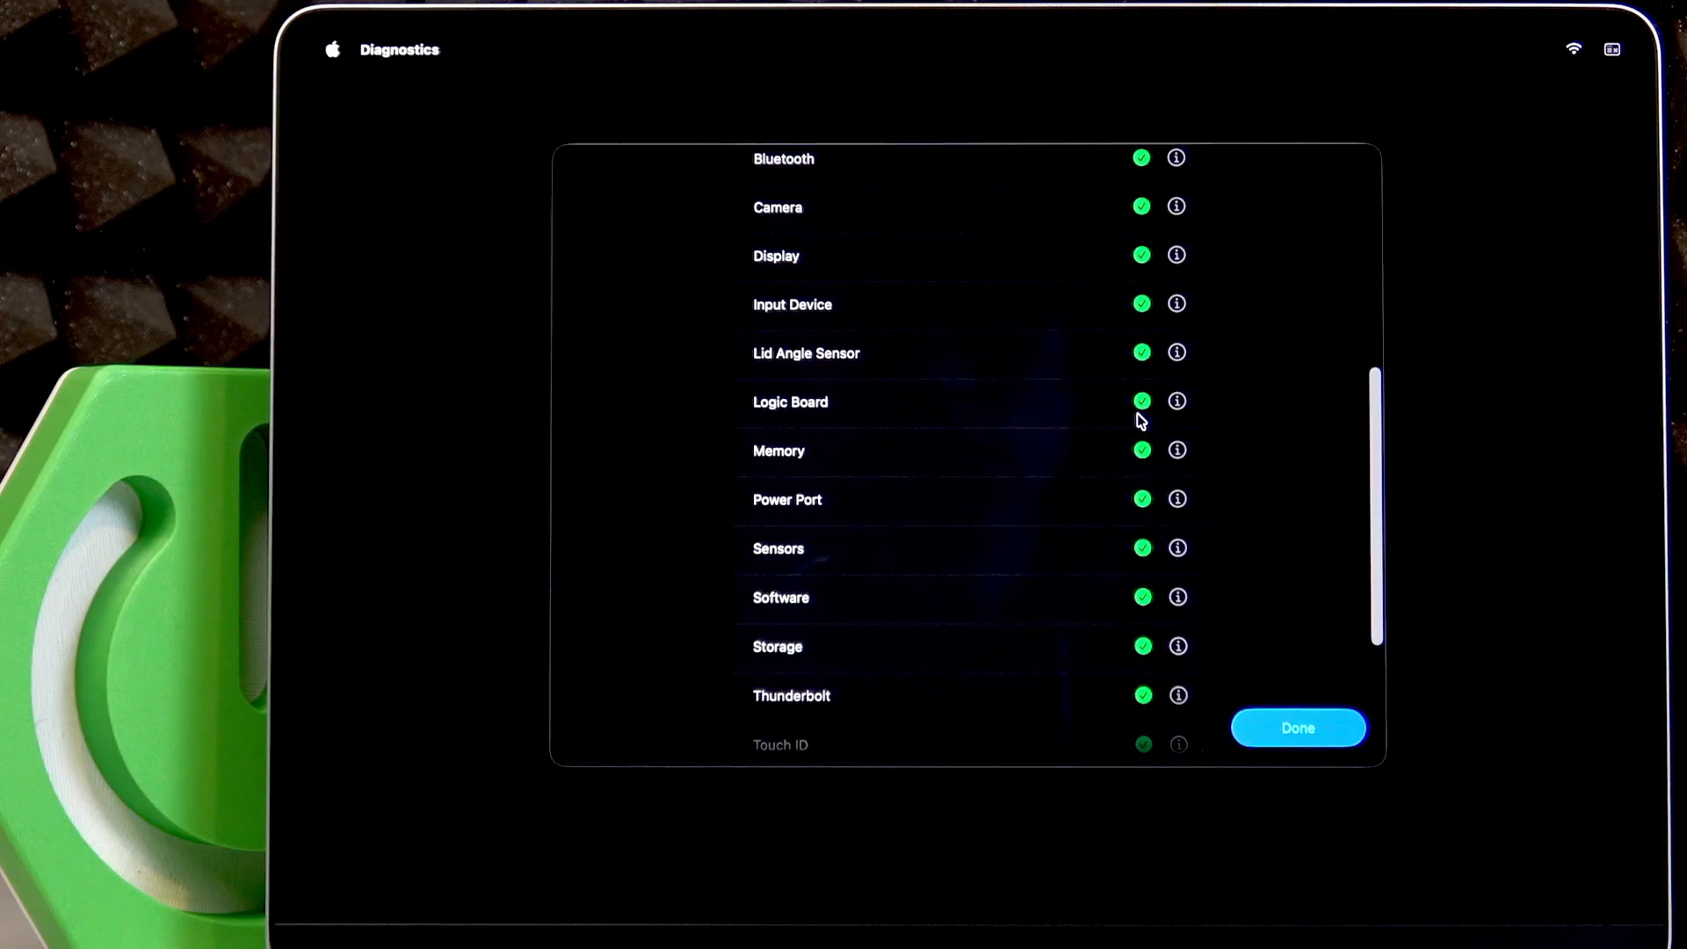
{"action": "scroll", "scroll_direction": "down", "scroll_amount": 3}
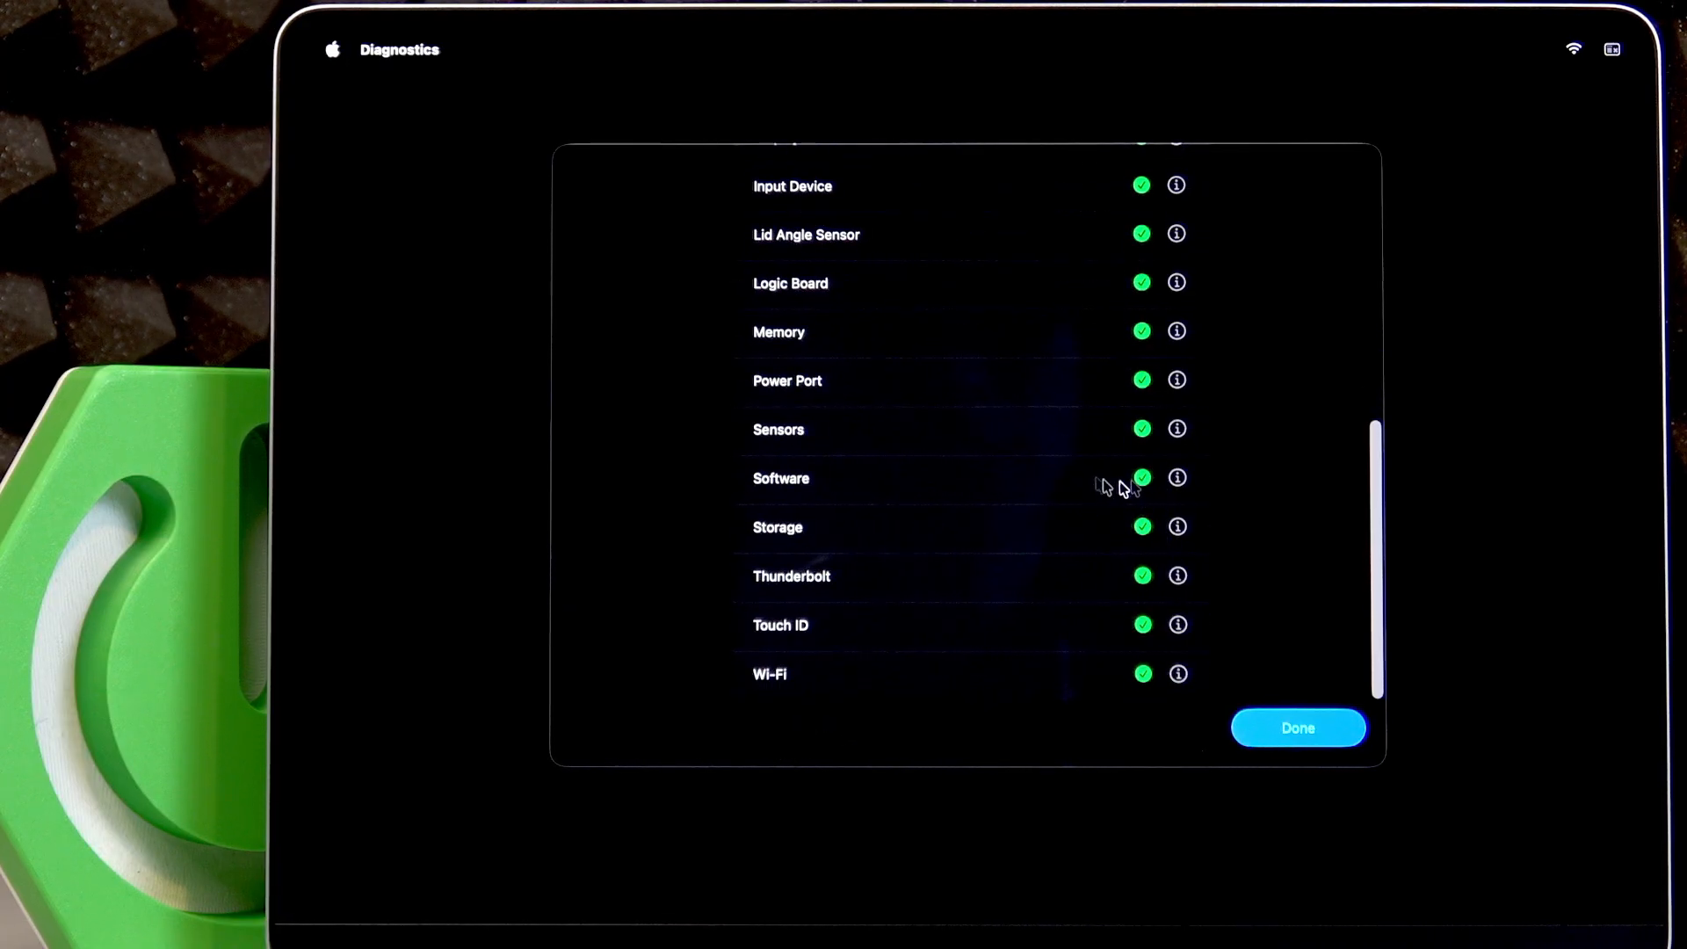
{"action": "left_click", "coordinate": [1177, 478]}
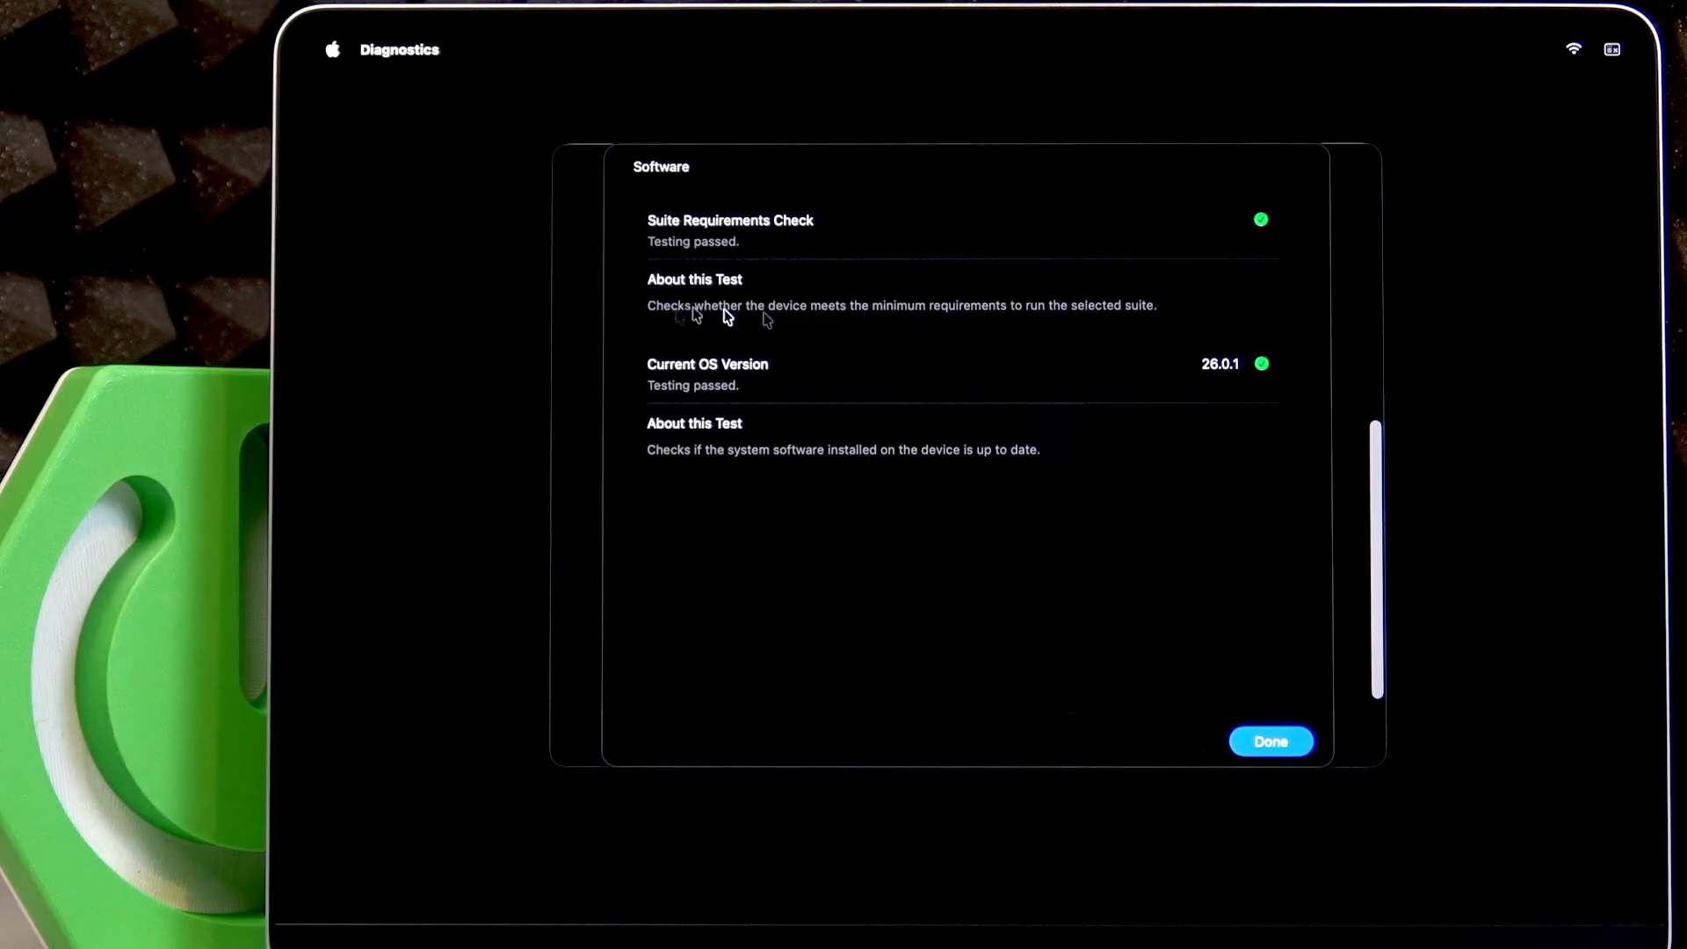
{"action": "scroll", "scroll_direction": "up", "scroll_amount": 3}
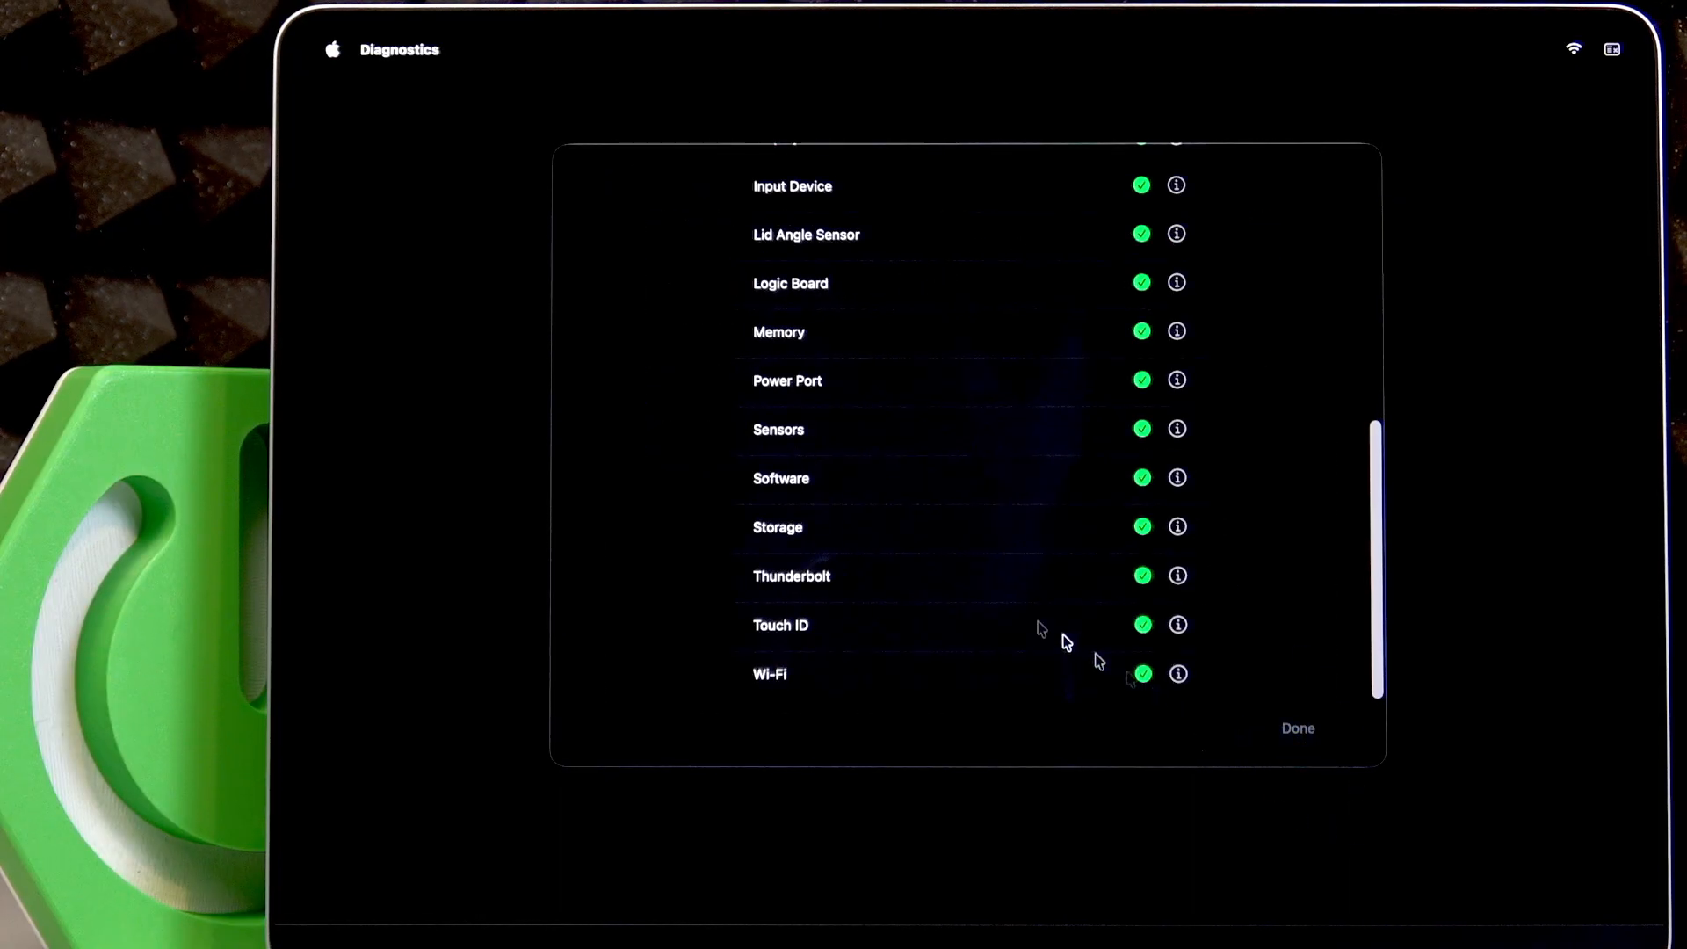
{"action": "scroll", "scroll_direction": "up", "scroll_amount": 3}
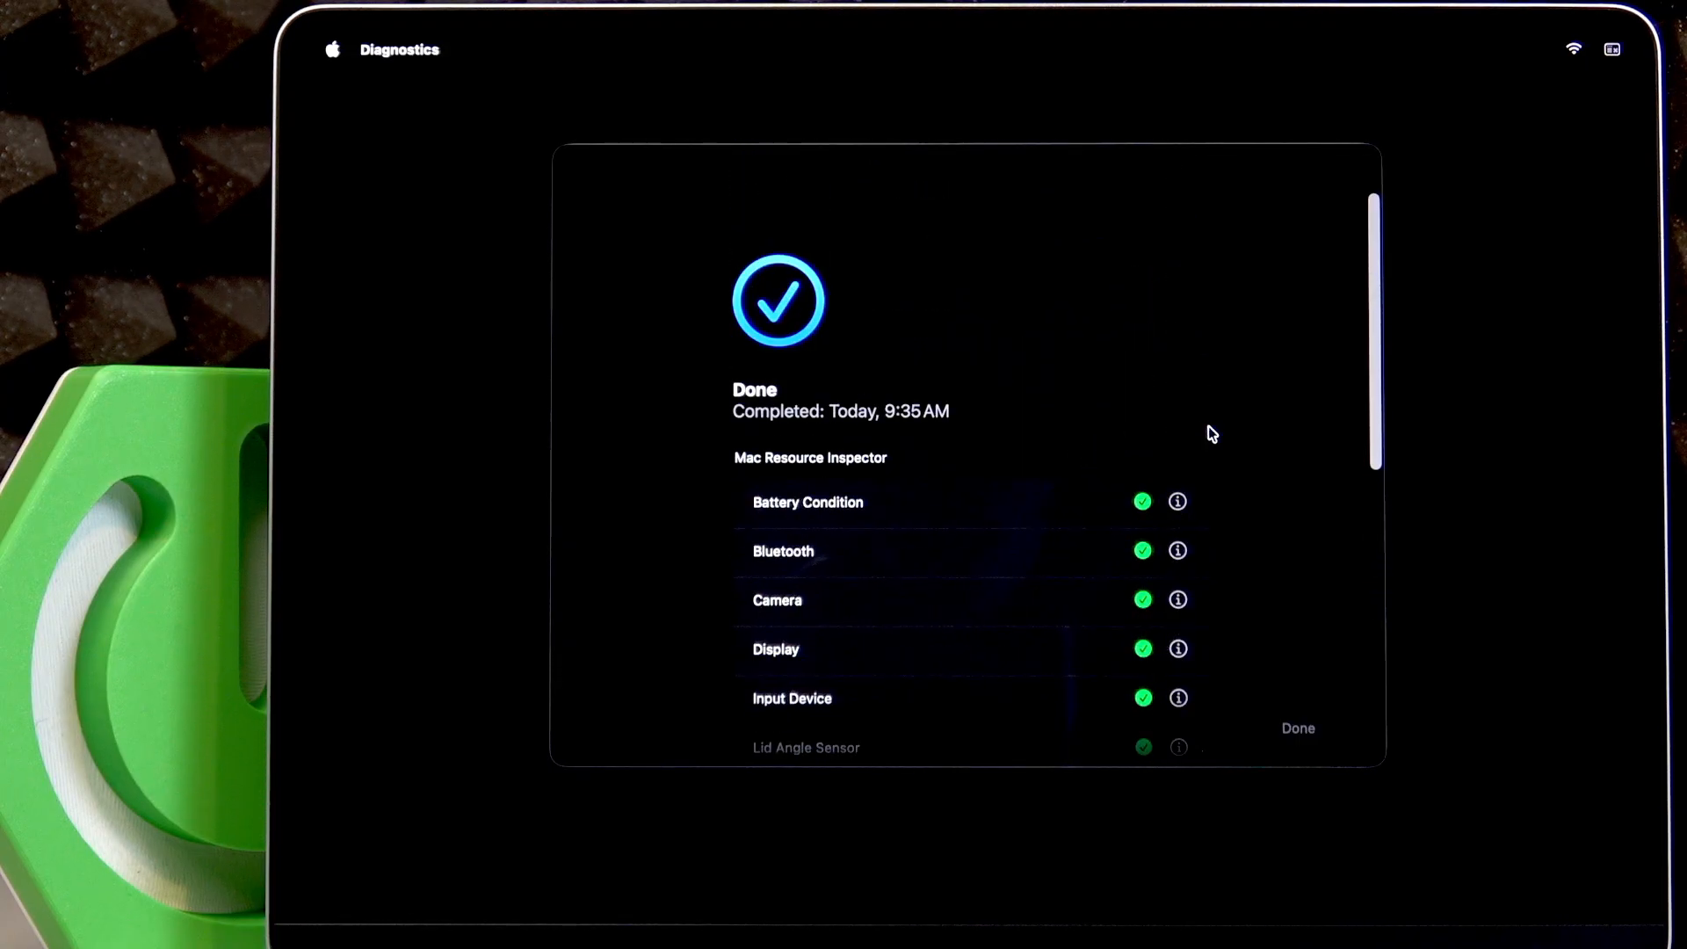
{"action": "scroll", "scroll_direction": "down", "scroll_amount": 3}
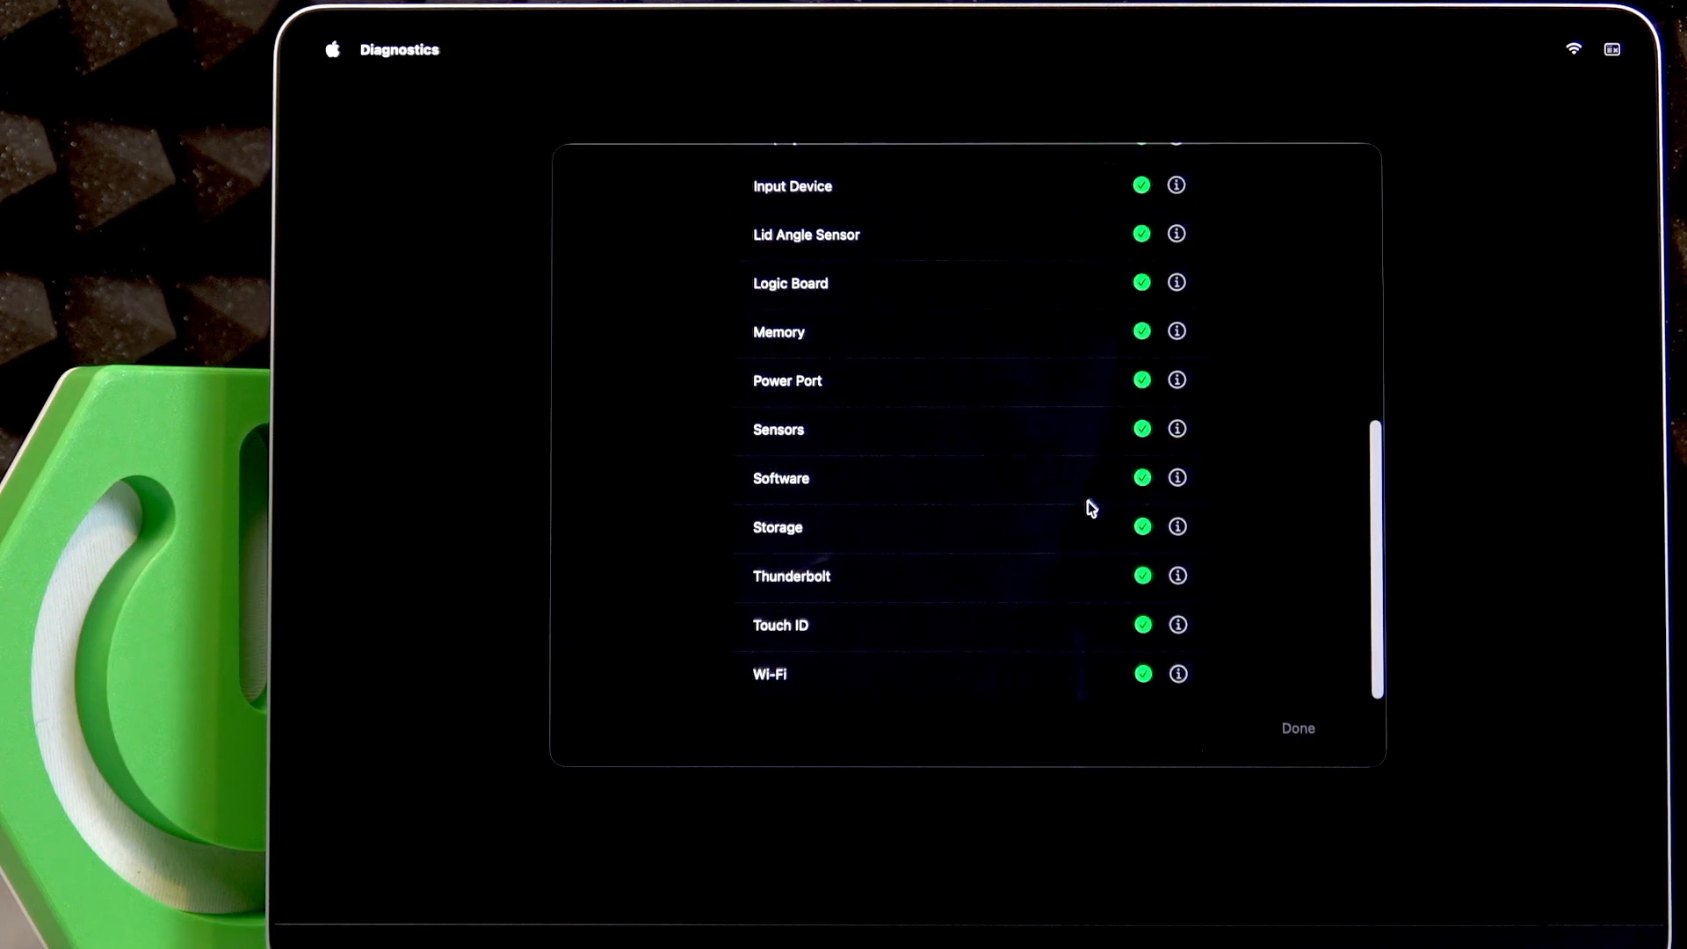
{"action": "scroll", "scroll_direction": "up", "scroll_amount": 3}
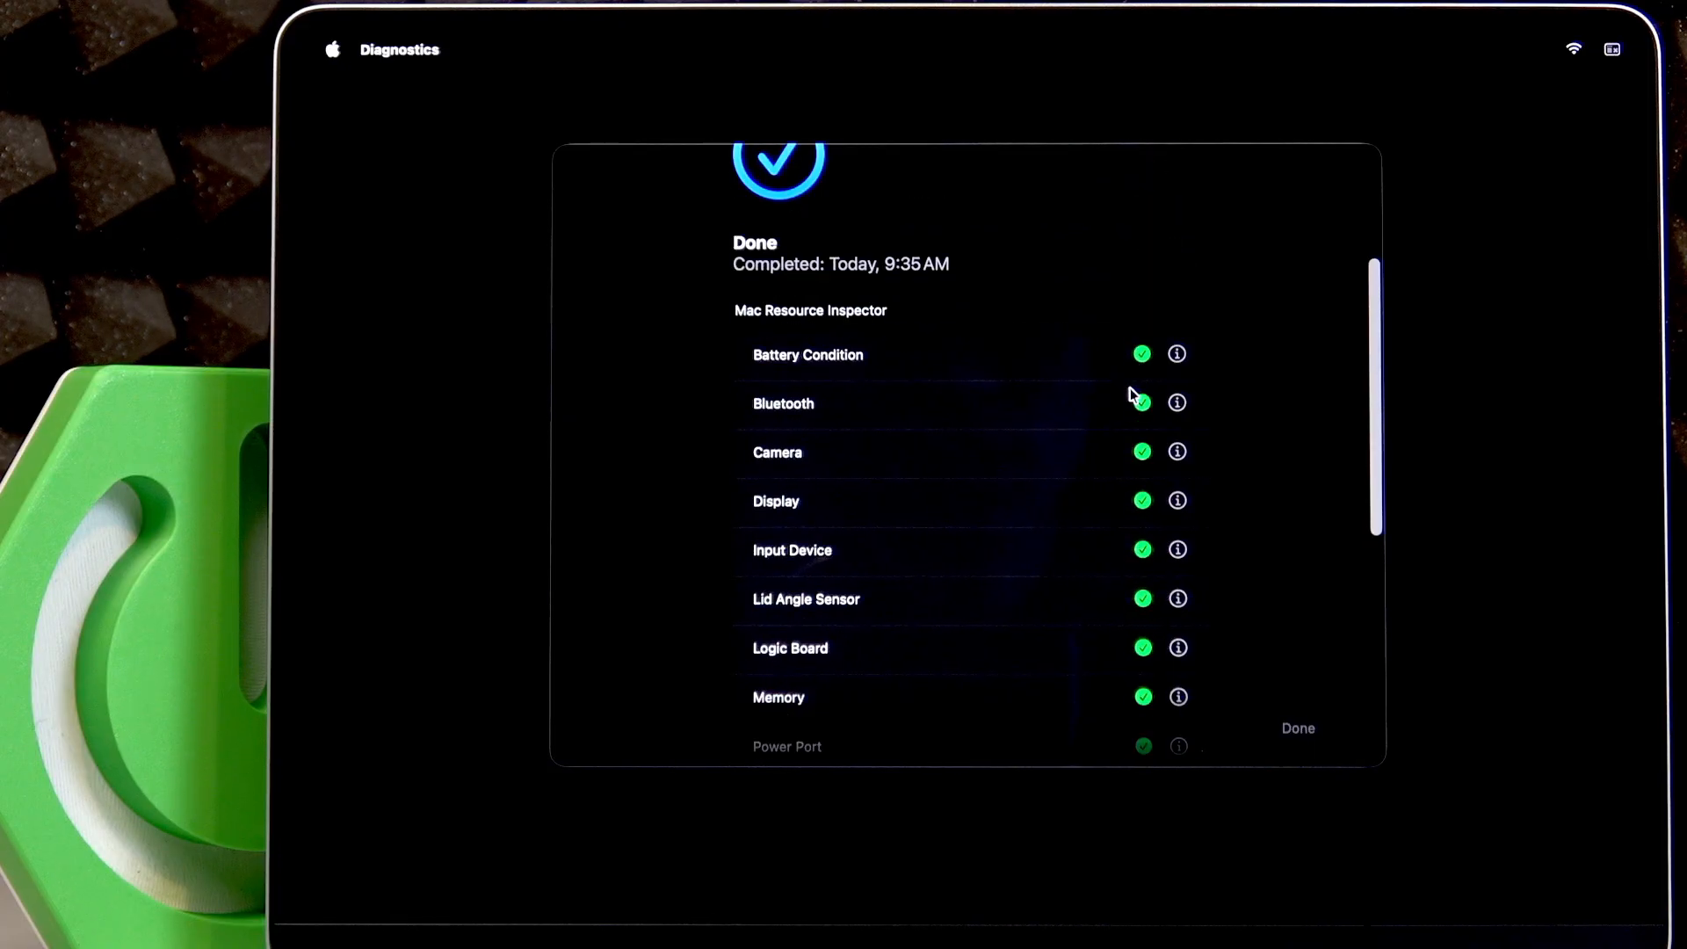
{"action": "scroll", "scroll_direction": "down", "scroll_amount": 3}
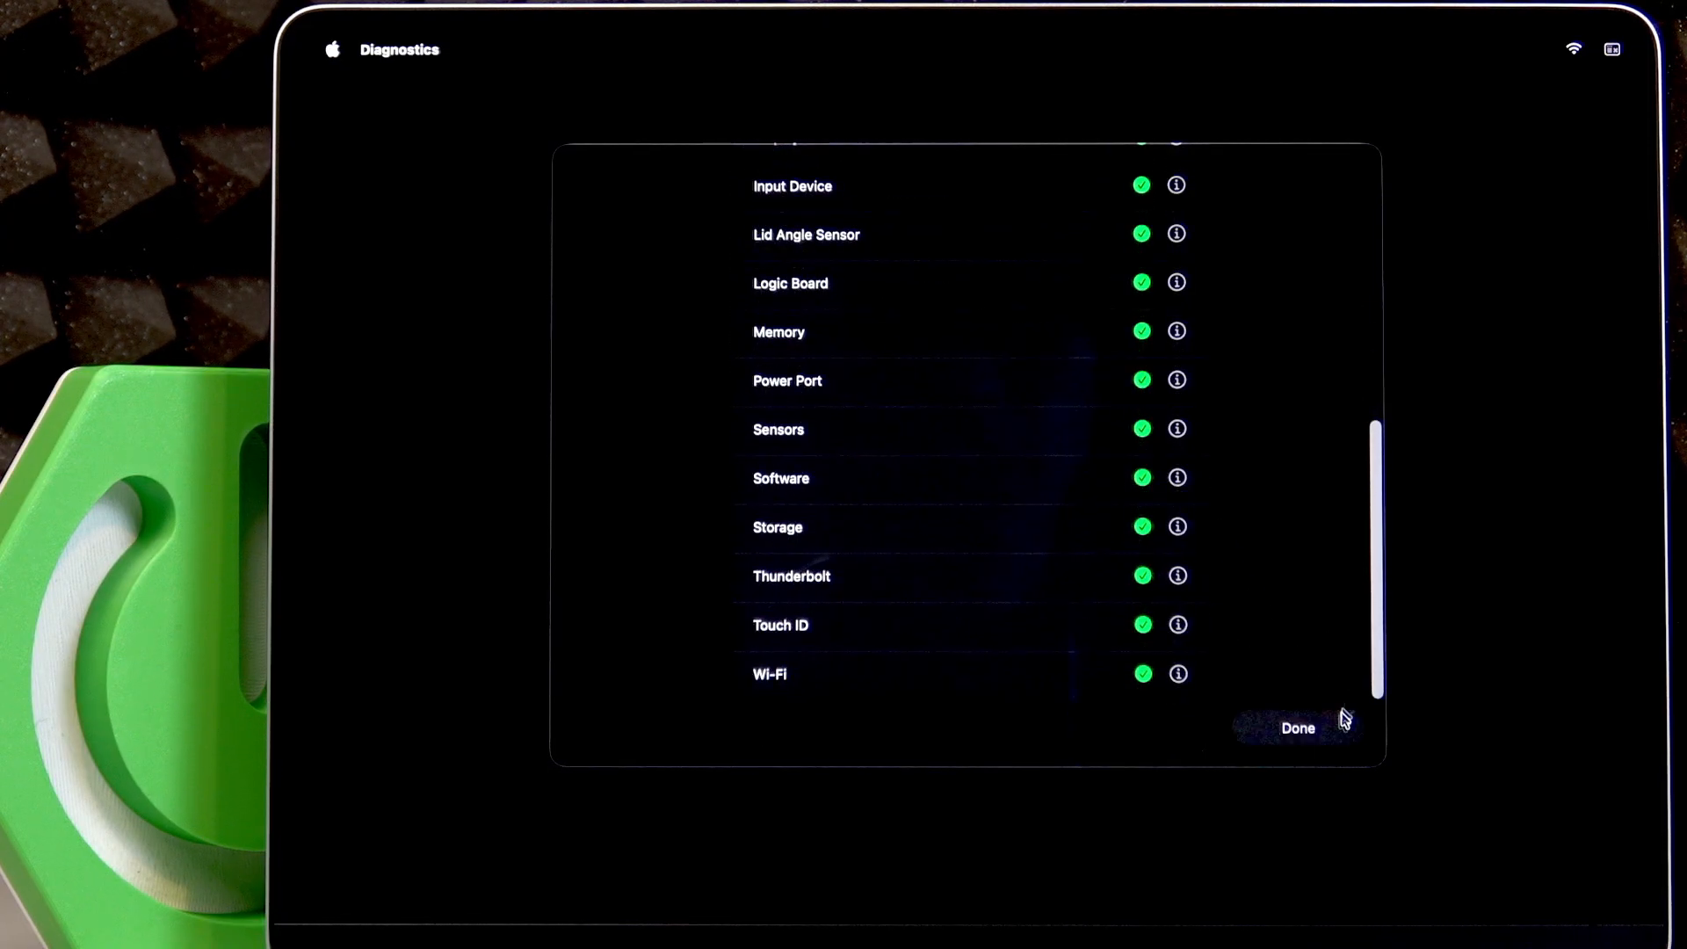
Finish the test results with Done and go back to the Diagnose introduction screen.
{"action": "left_click", "coordinate": [1297, 727]}
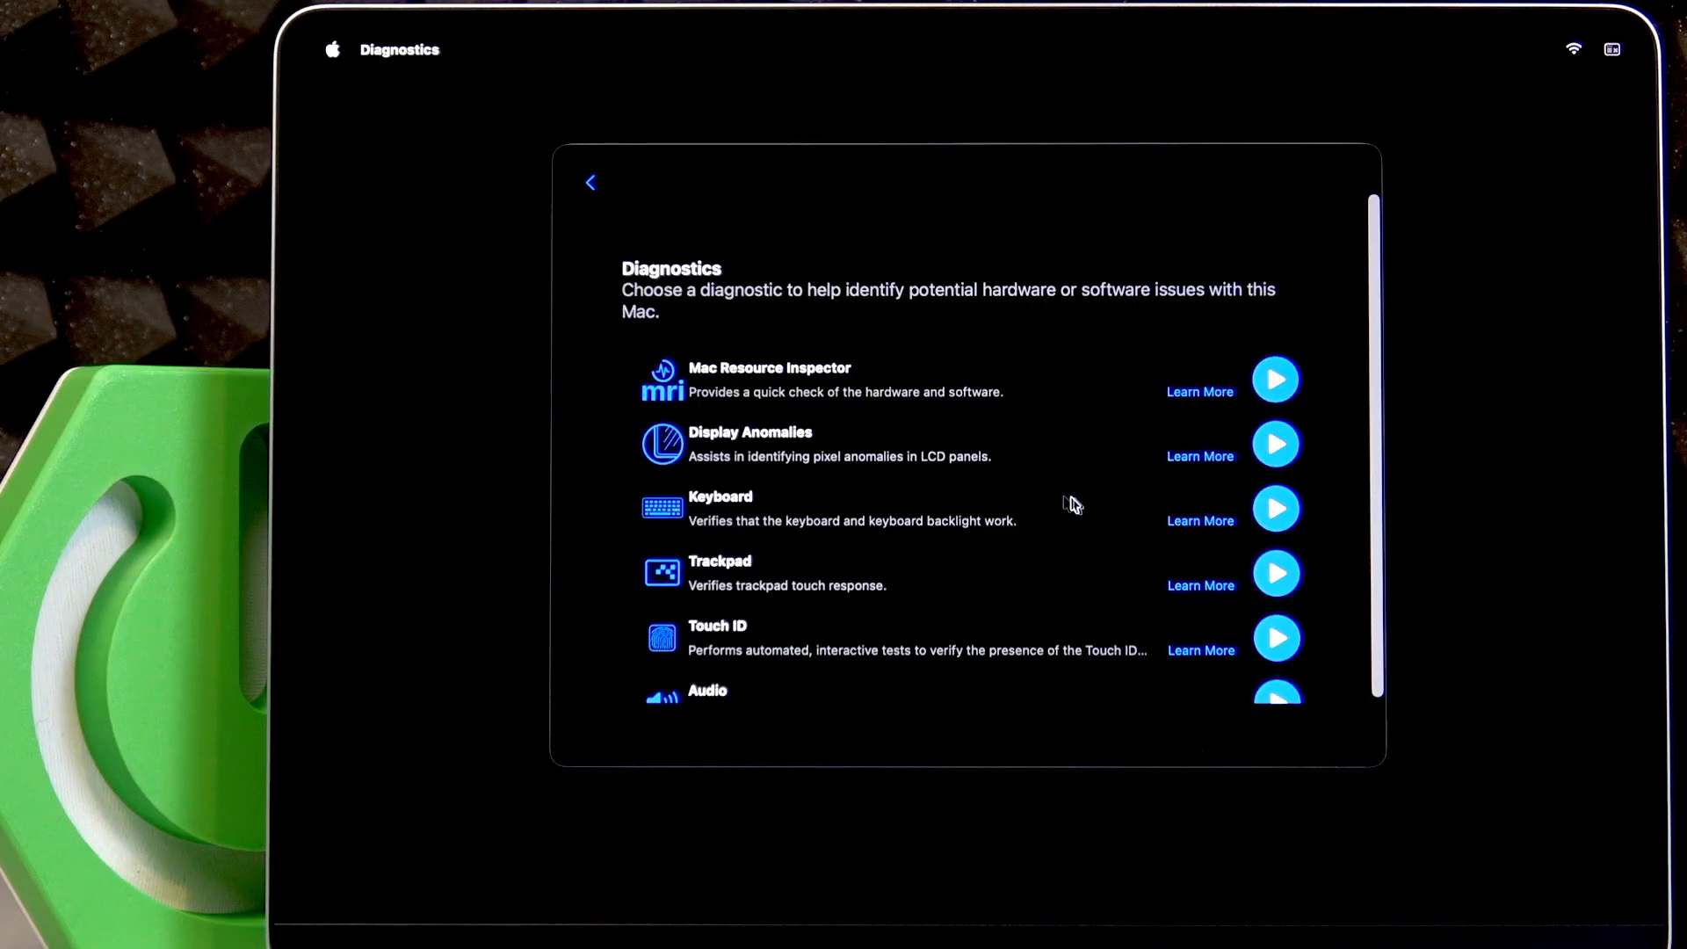
{"action": "scroll", "scroll_direction": "down", "scroll_amount": 3}
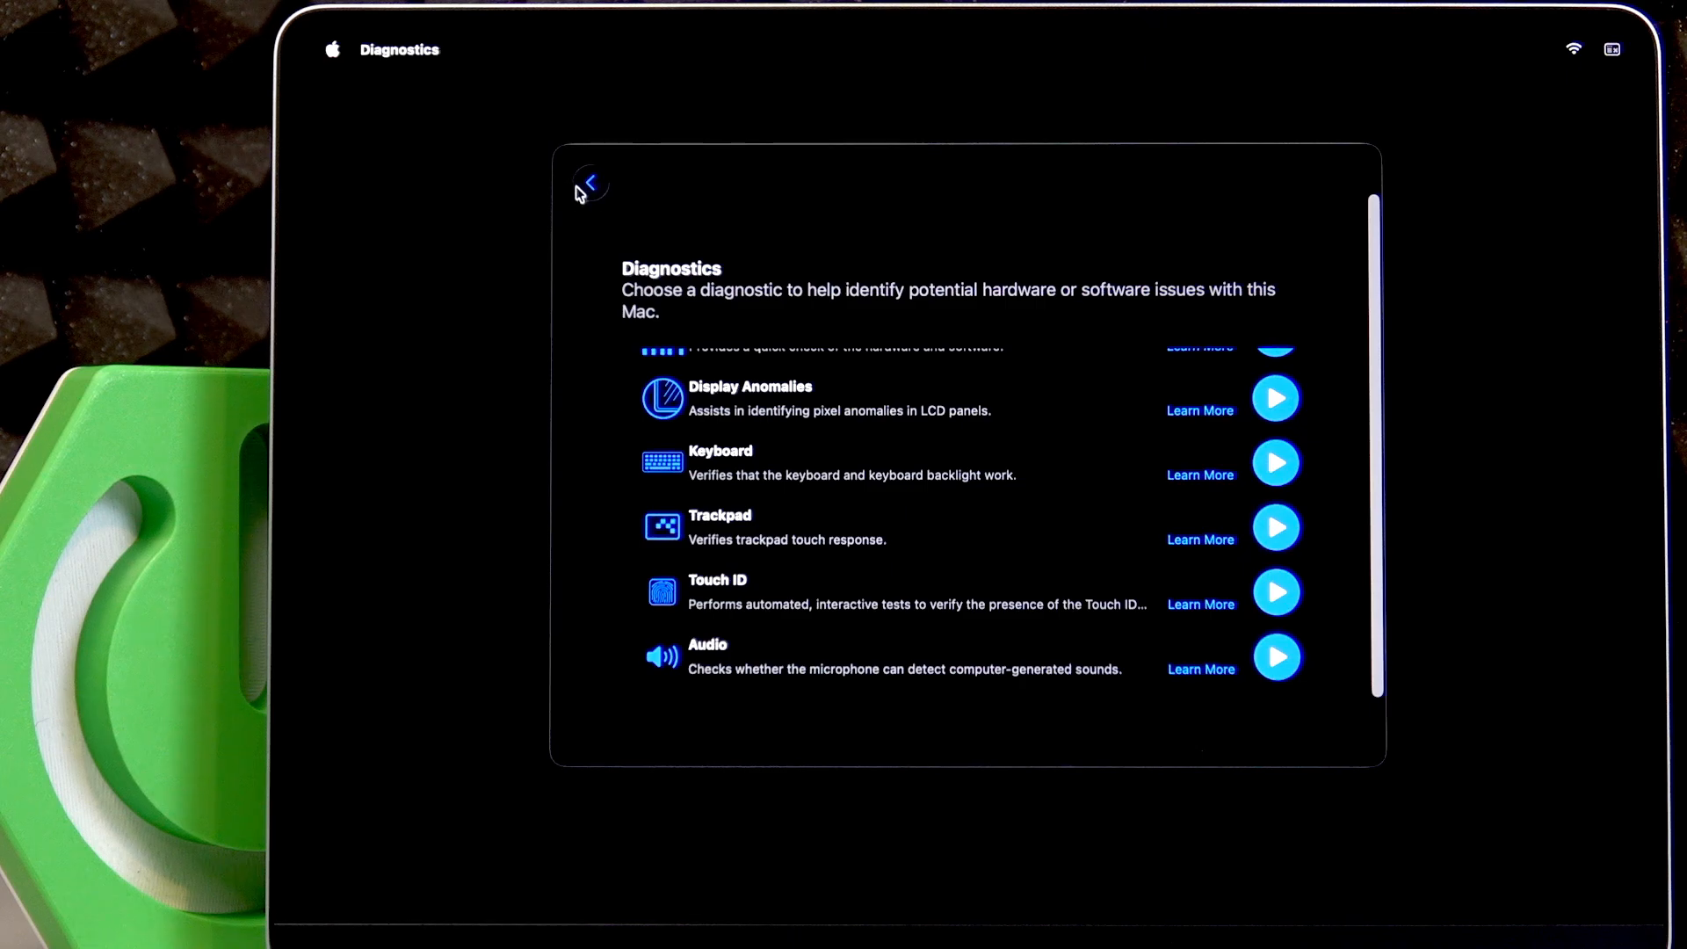
{"action": "mouse_move", "coordinate": [612, 183]}
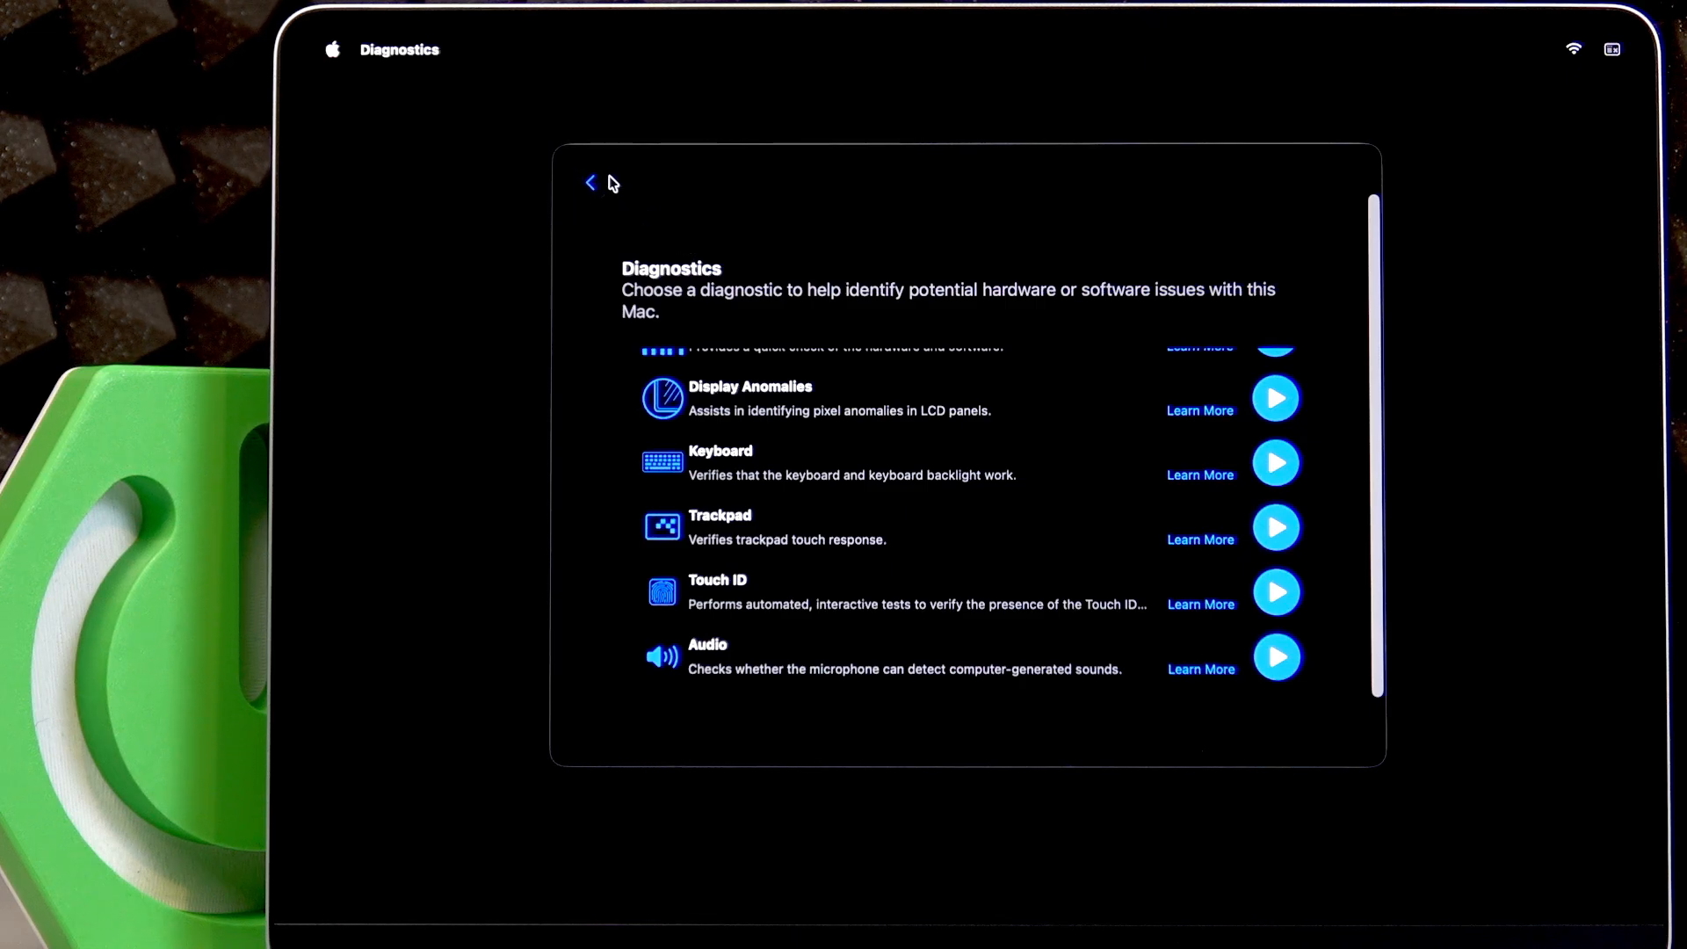
{"action": "mouse_move", "coordinate": [601, 189]}
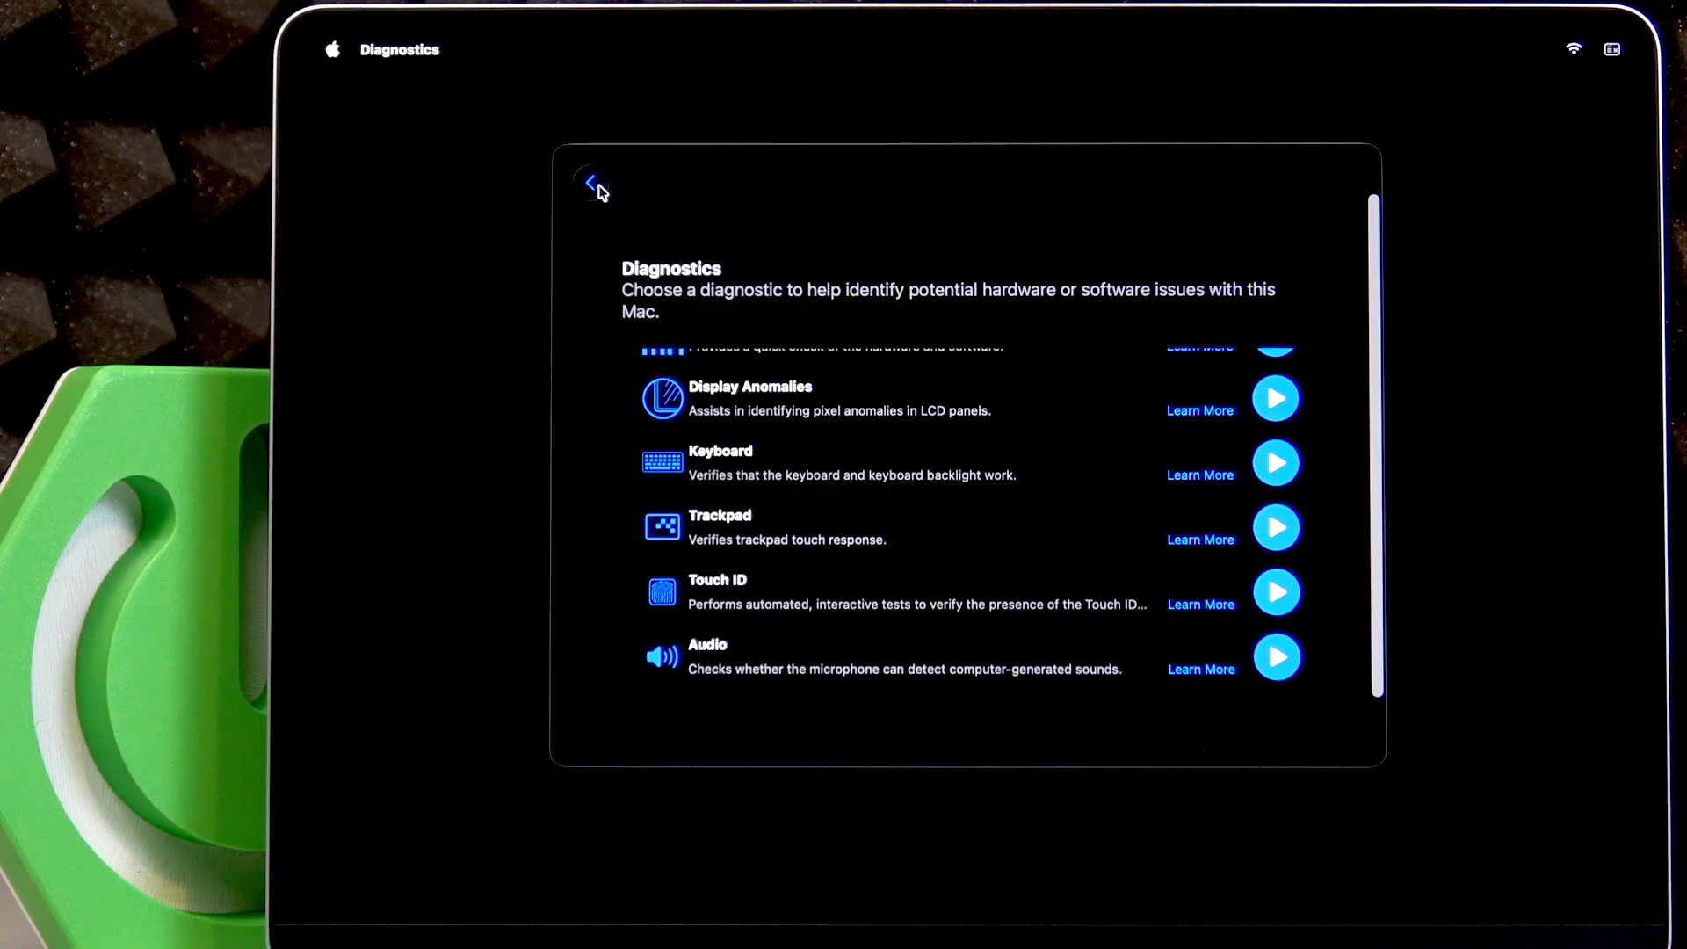
{"action": "left_click", "coordinate": [590, 182]}
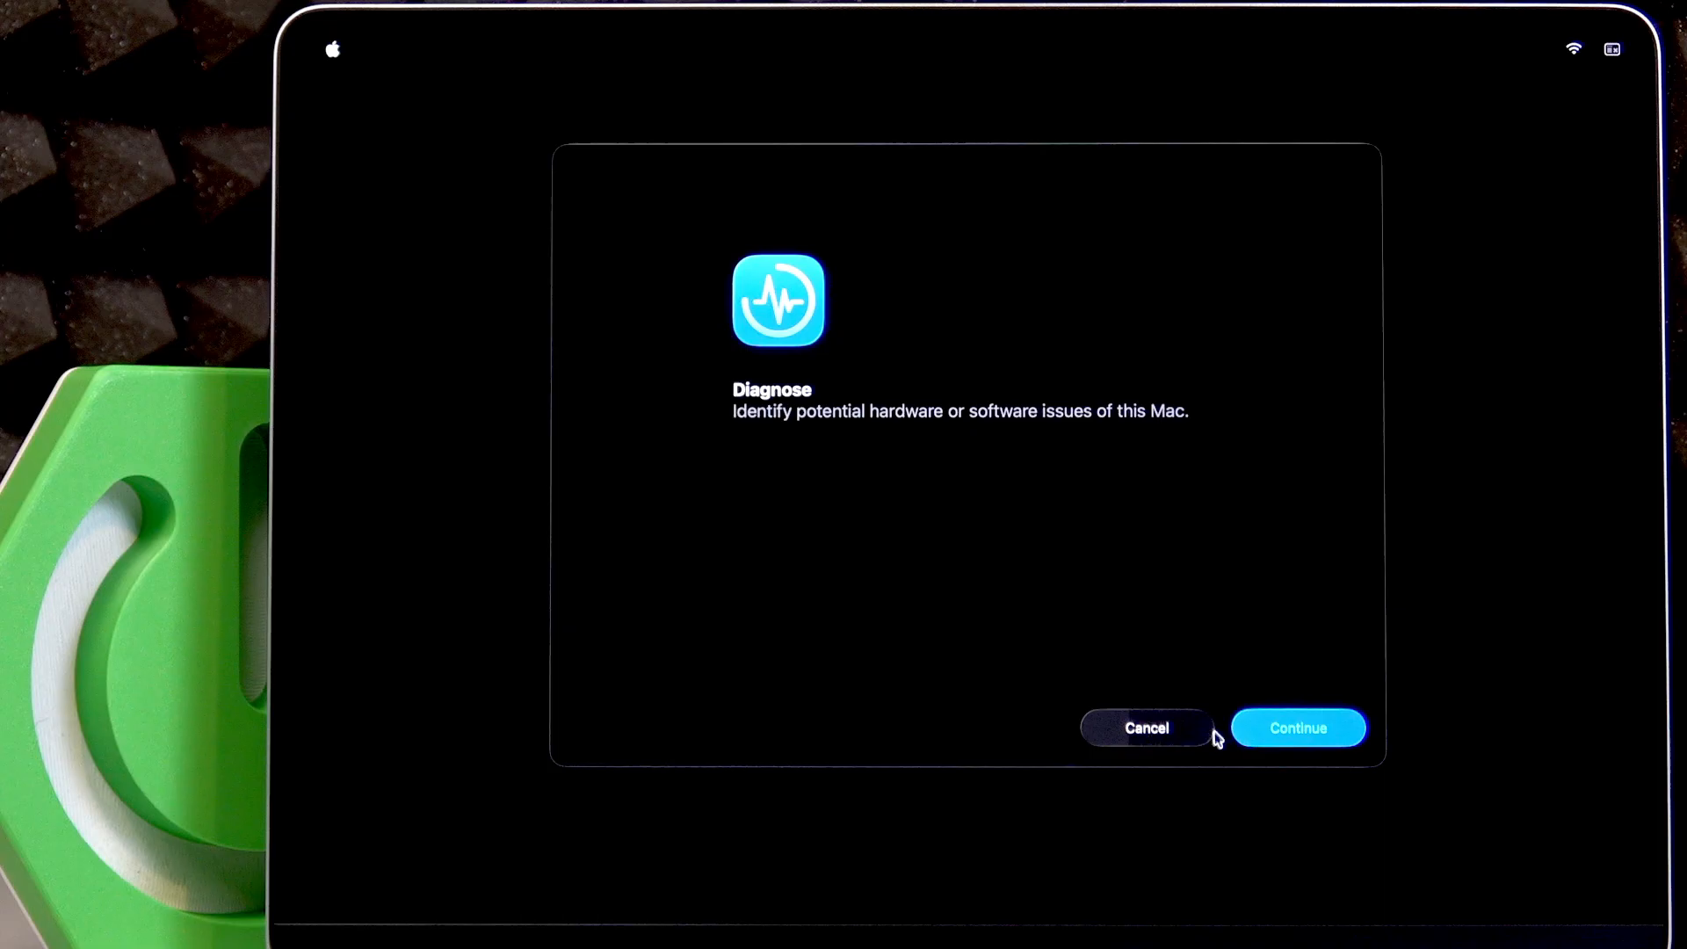
Cancel out of Diagnose and confirm Restart to reboot the Mac normally.
{"action": "left_click", "coordinate": [1145, 727]}
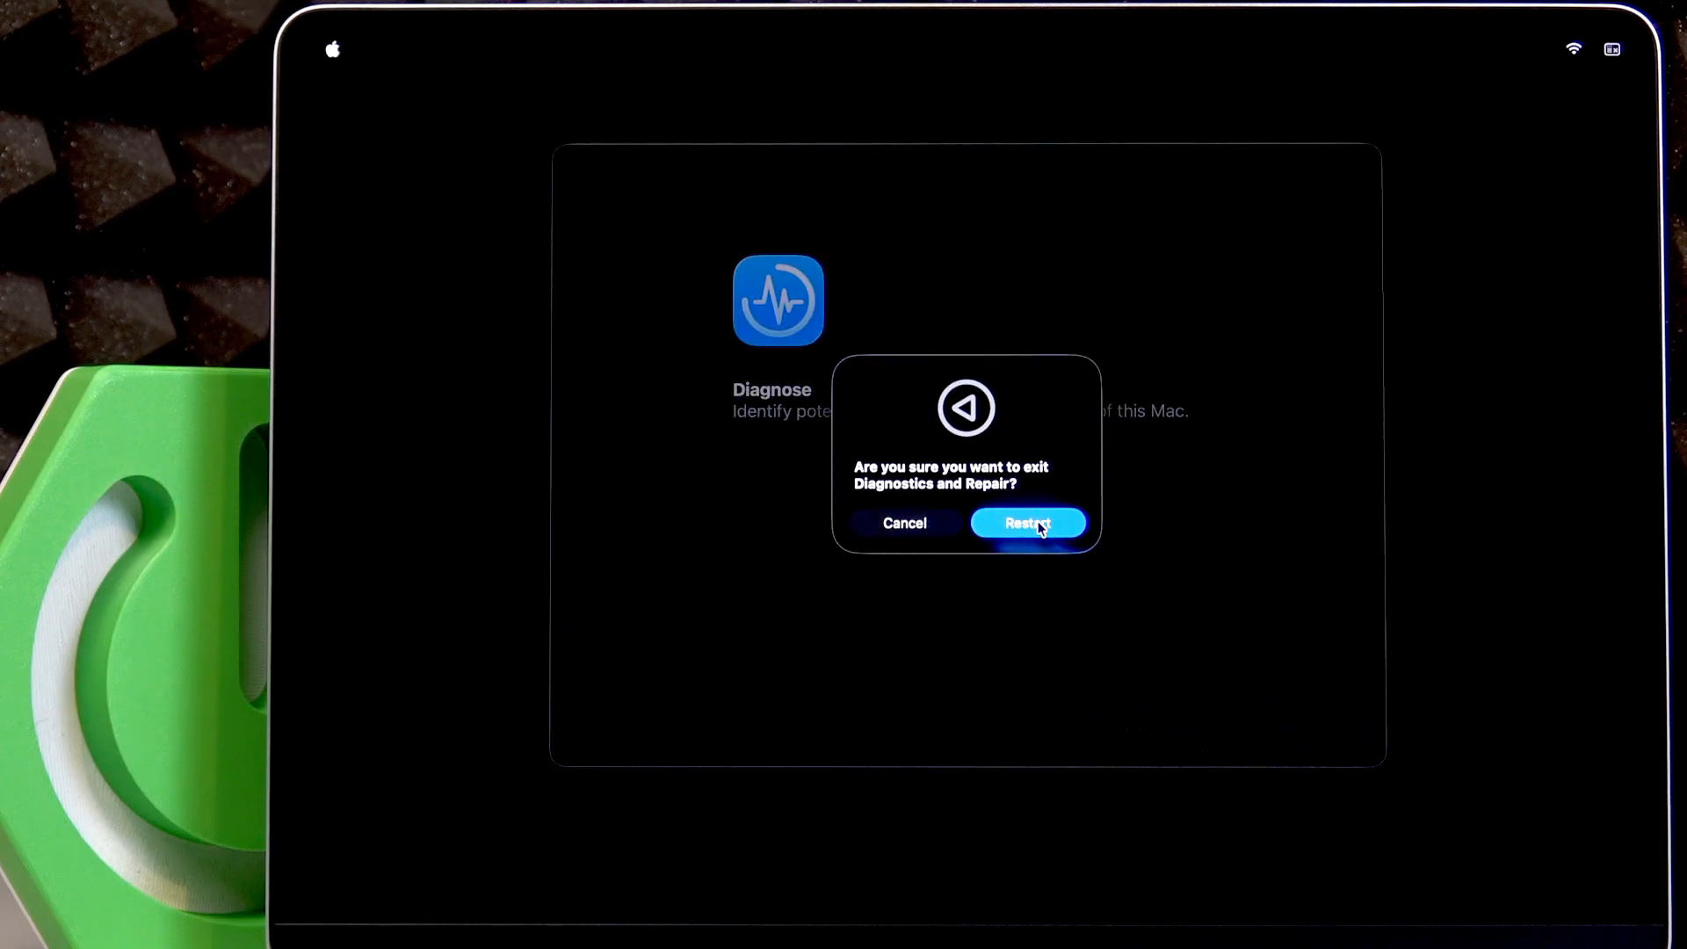
{"action": "left_click", "coordinate": [1026, 524]}
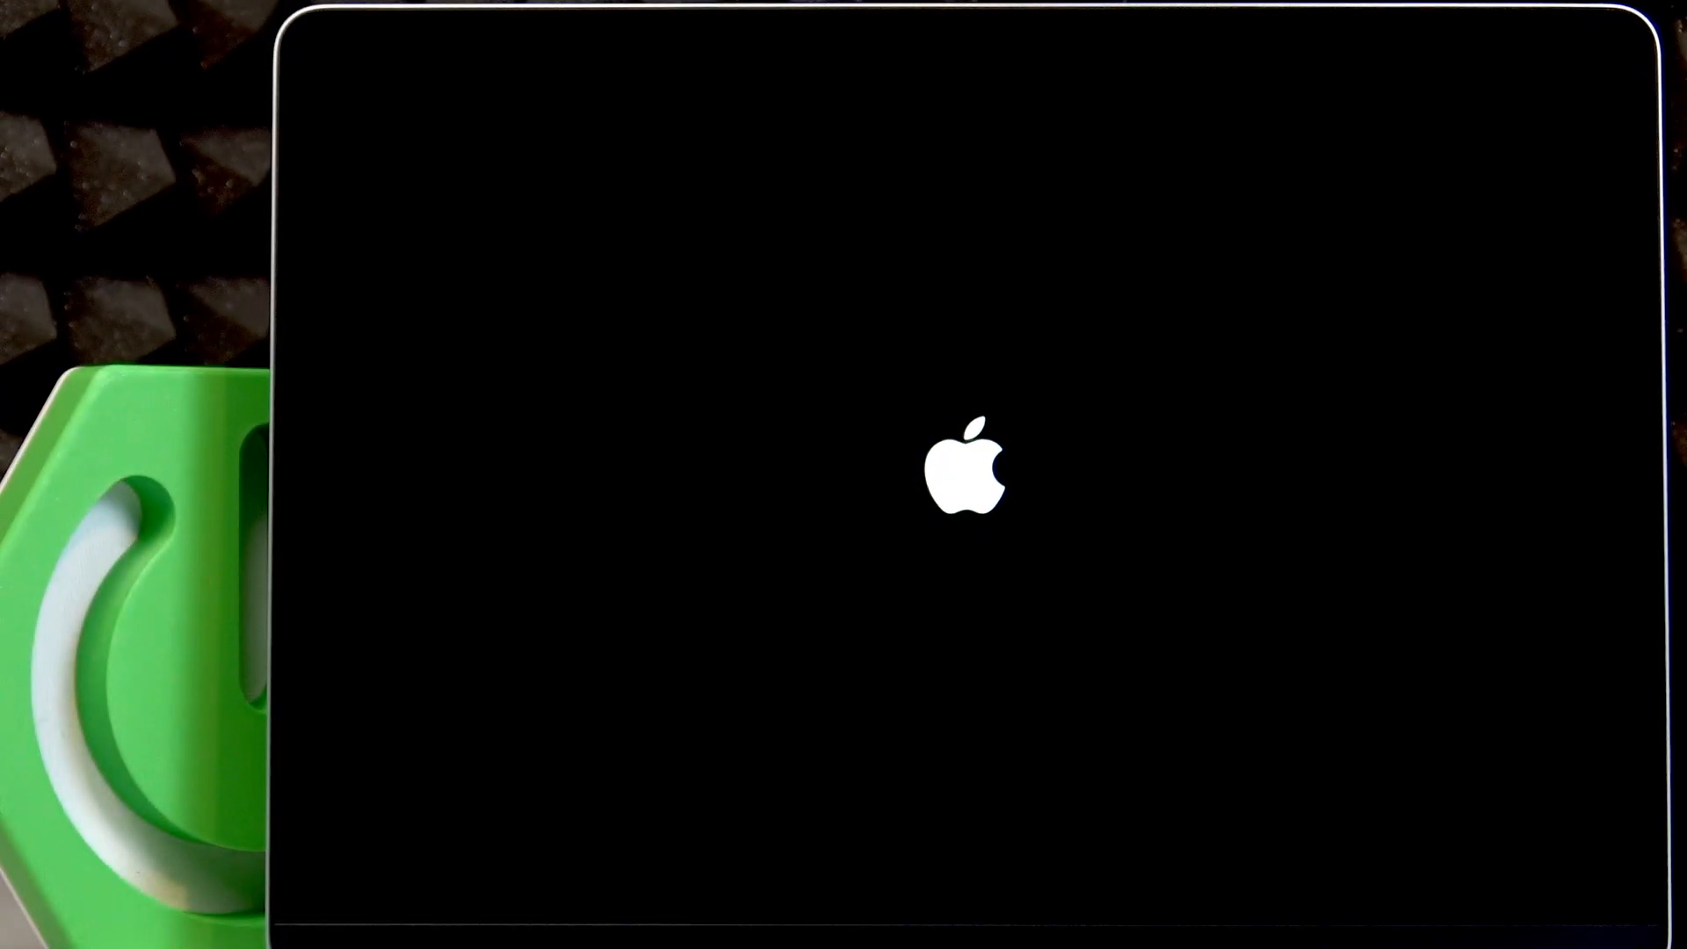